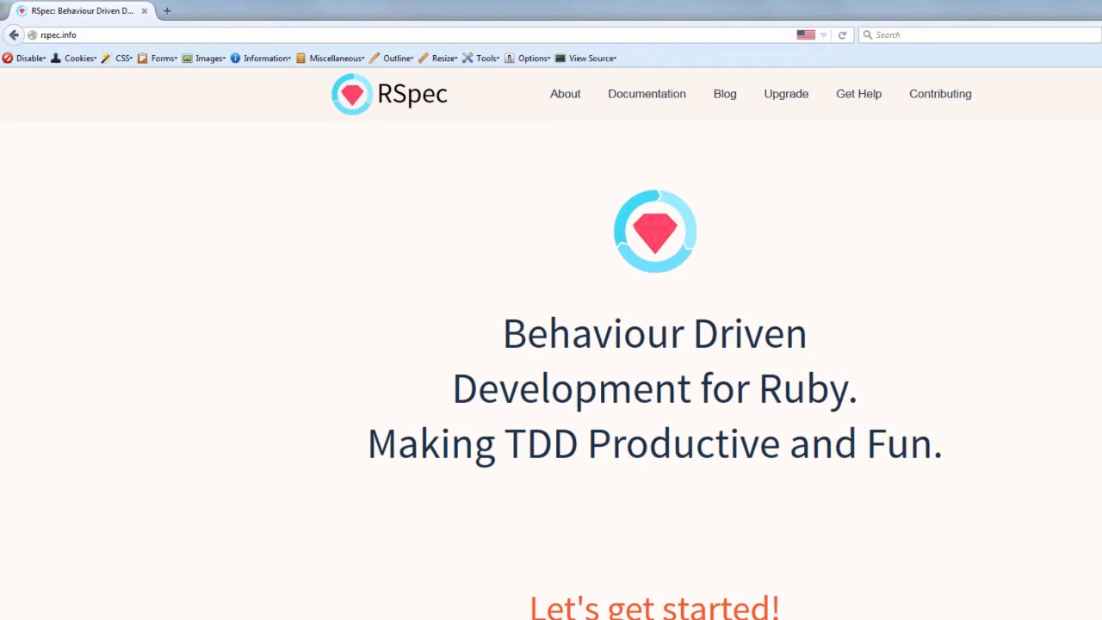
# - Read through the page about RSpec's history in the browser
pyautogui.click(564, 93)
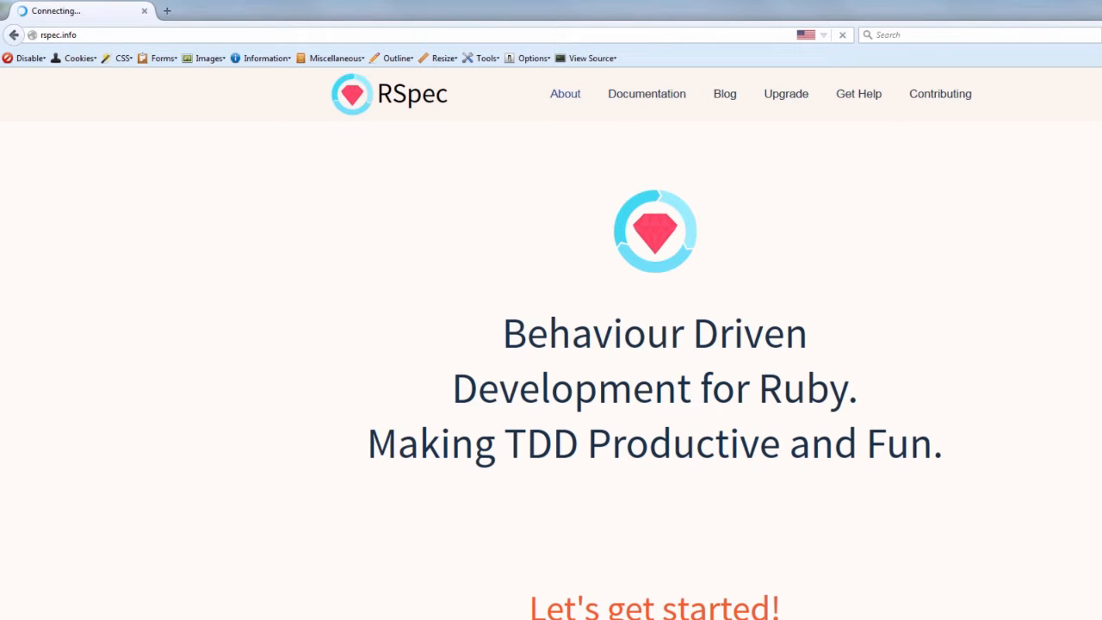
pyautogui.click(565, 93)
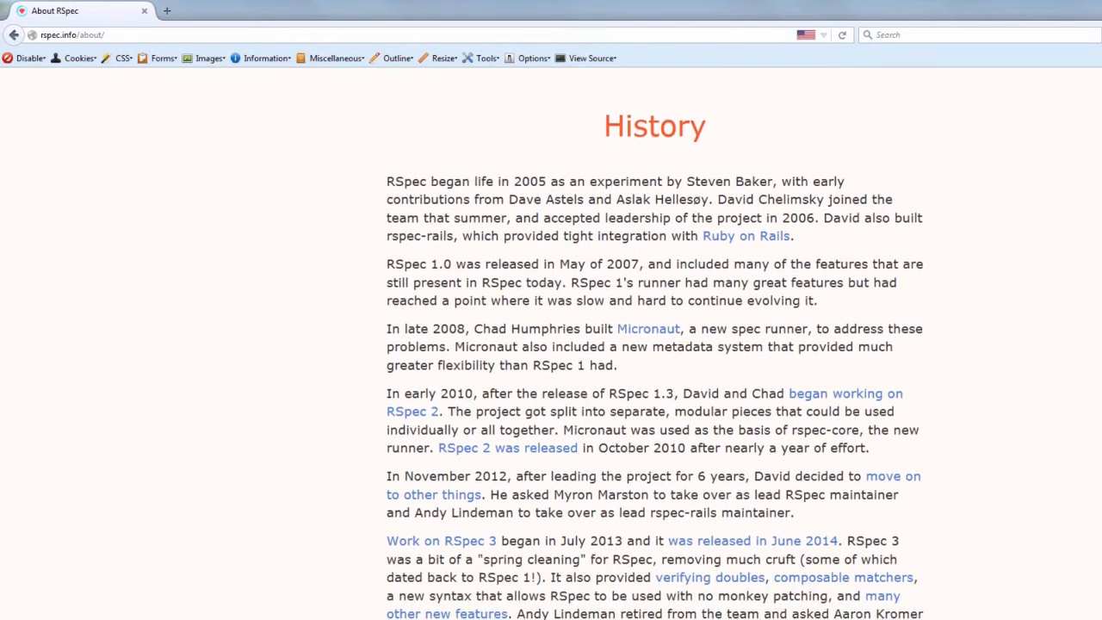
pyautogui.scroll(-3)
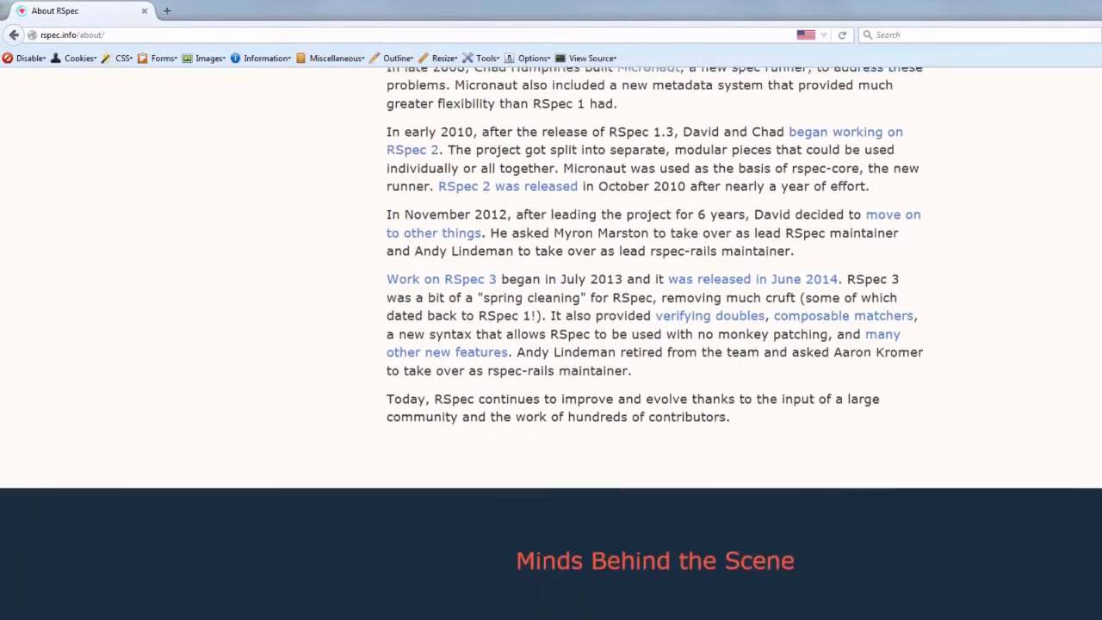
pyautogui.scroll(-3)
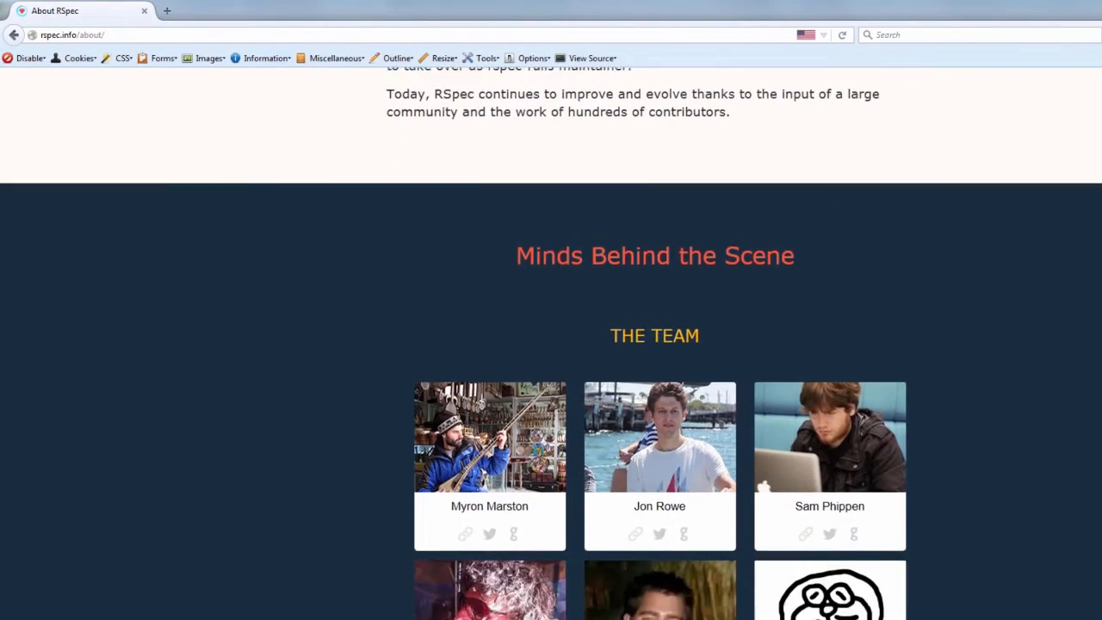
pyautogui.scroll(-3)
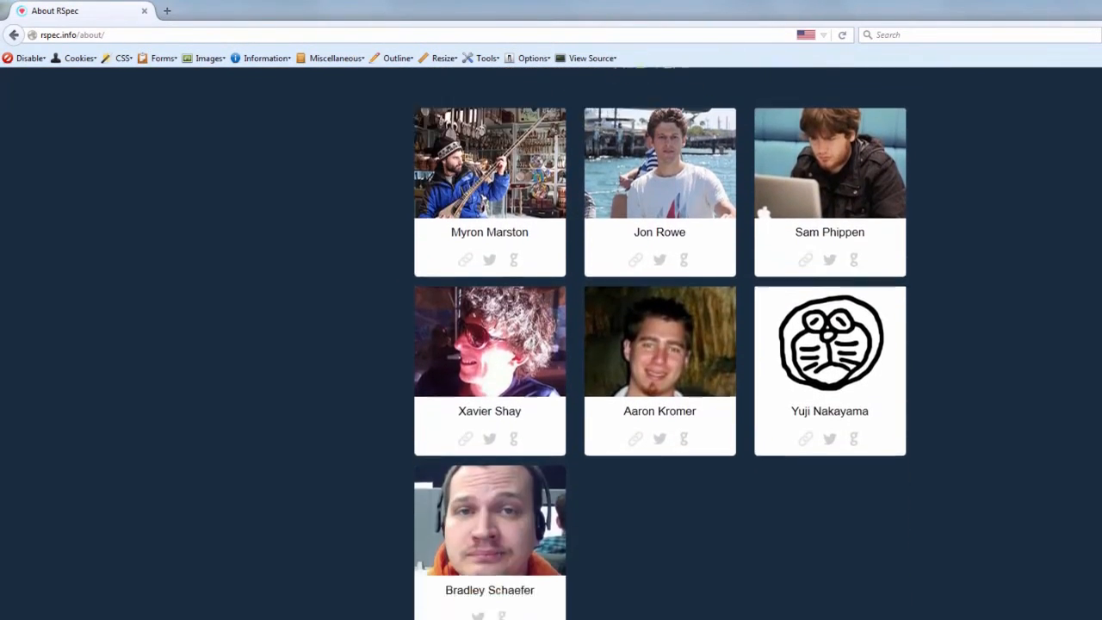
pyautogui.scroll(-3)
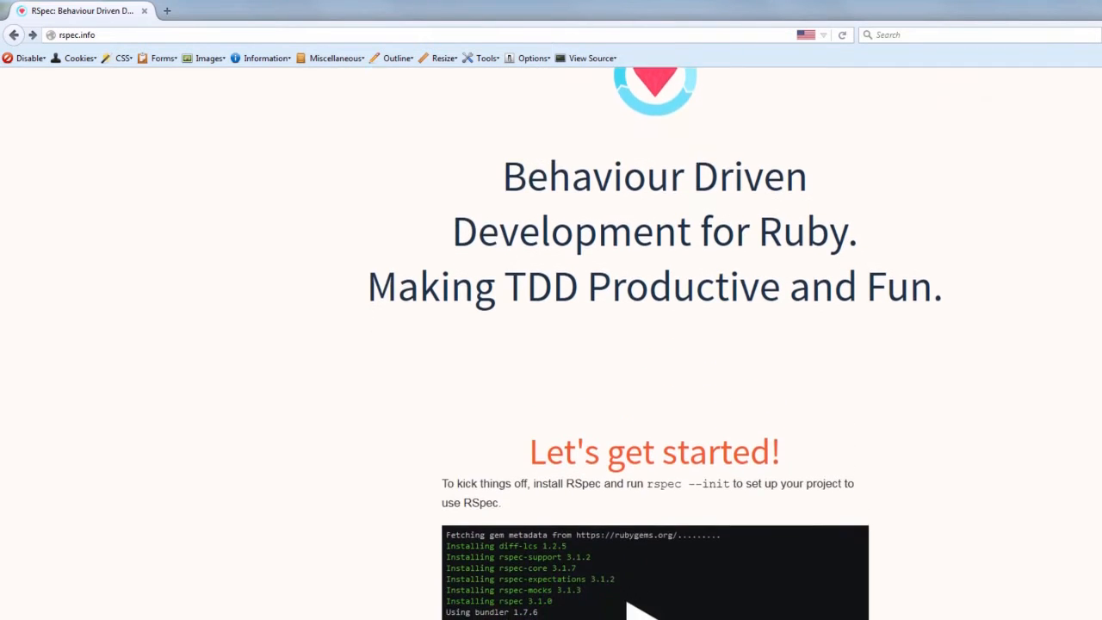
pyautogui.scroll(-3)
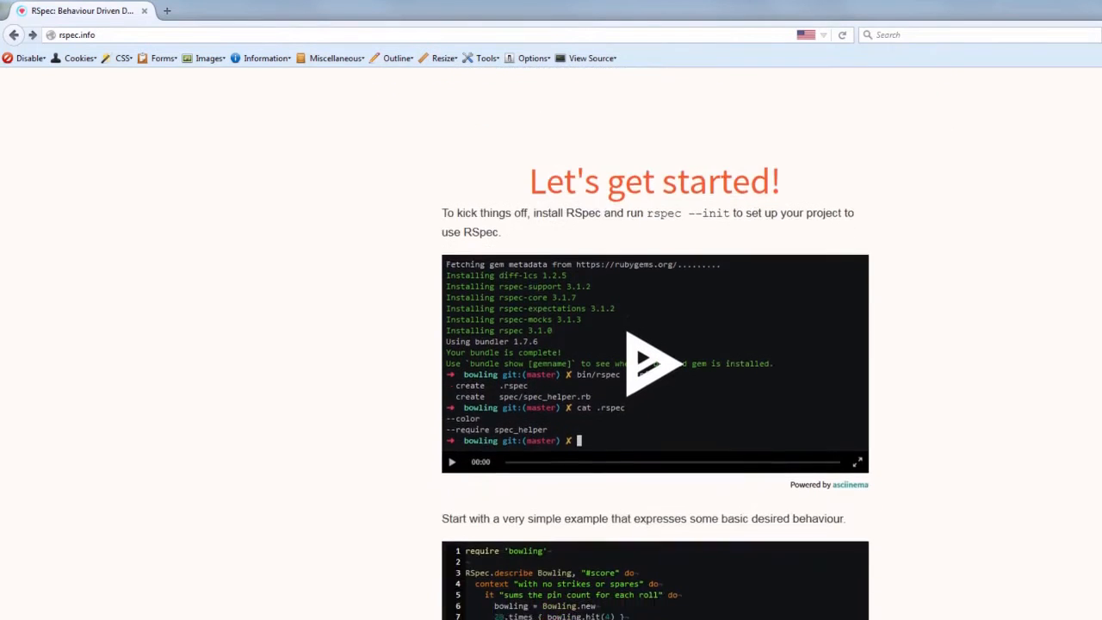
pyautogui.scroll(-3)
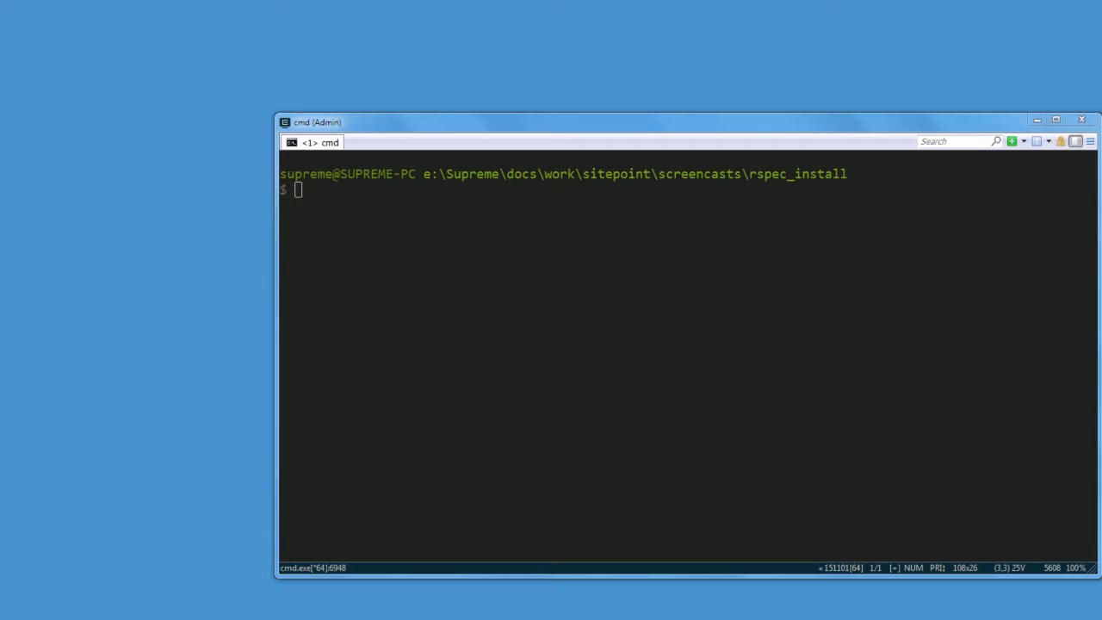
# - Generate the MusicShop Rails app without the default test framework (rails new MusicShop -T)
pyautogui.write('rai')
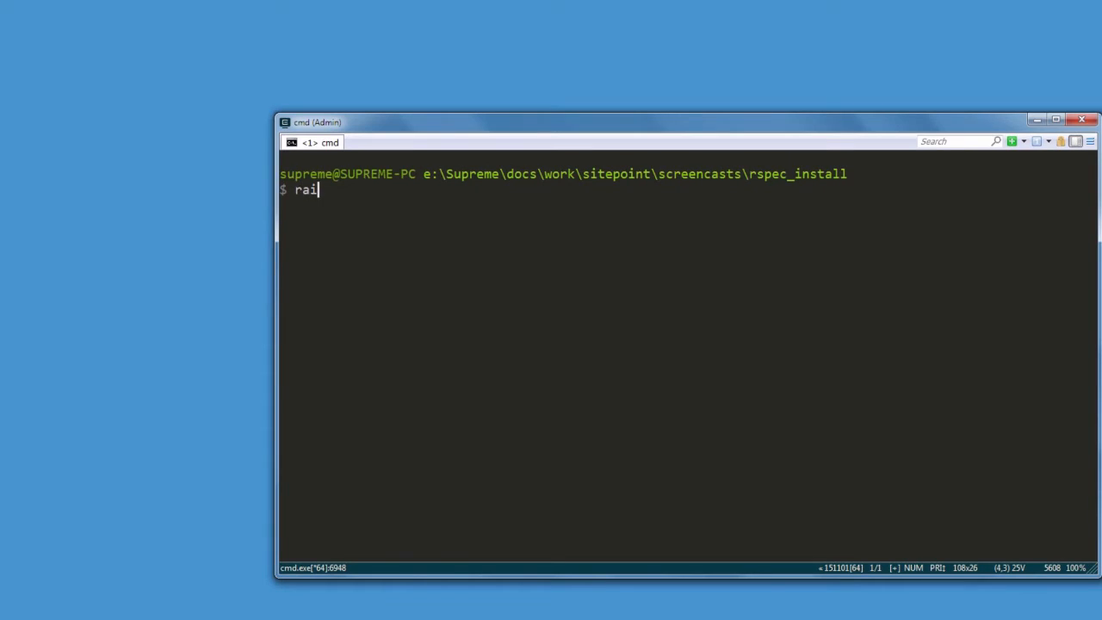
pyautogui.write('ls new MusicS')
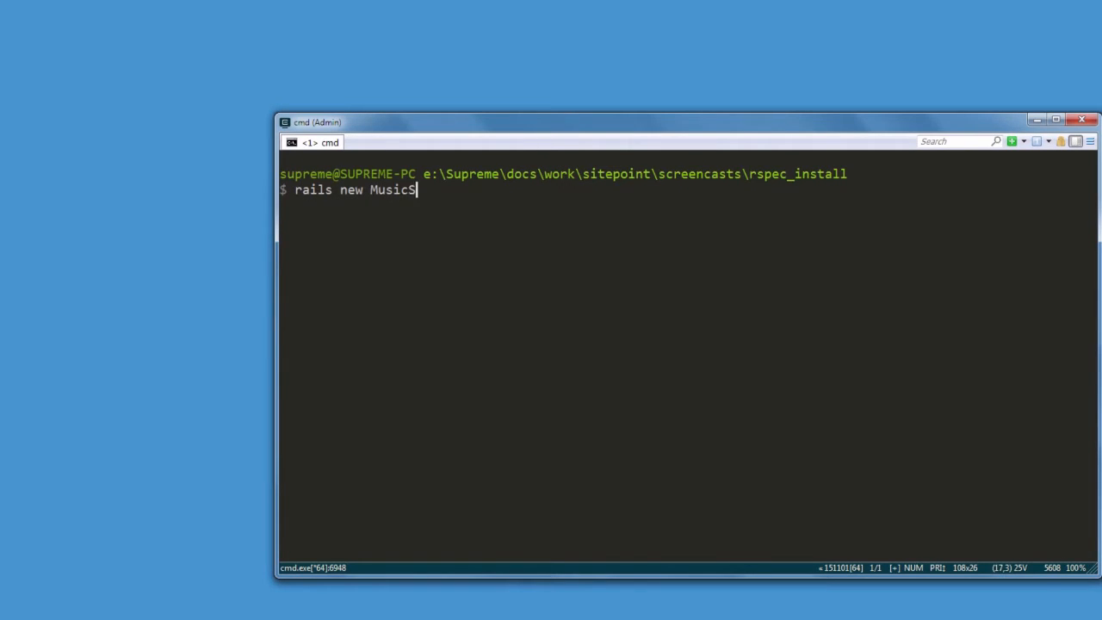
pyautogui.write('hop')
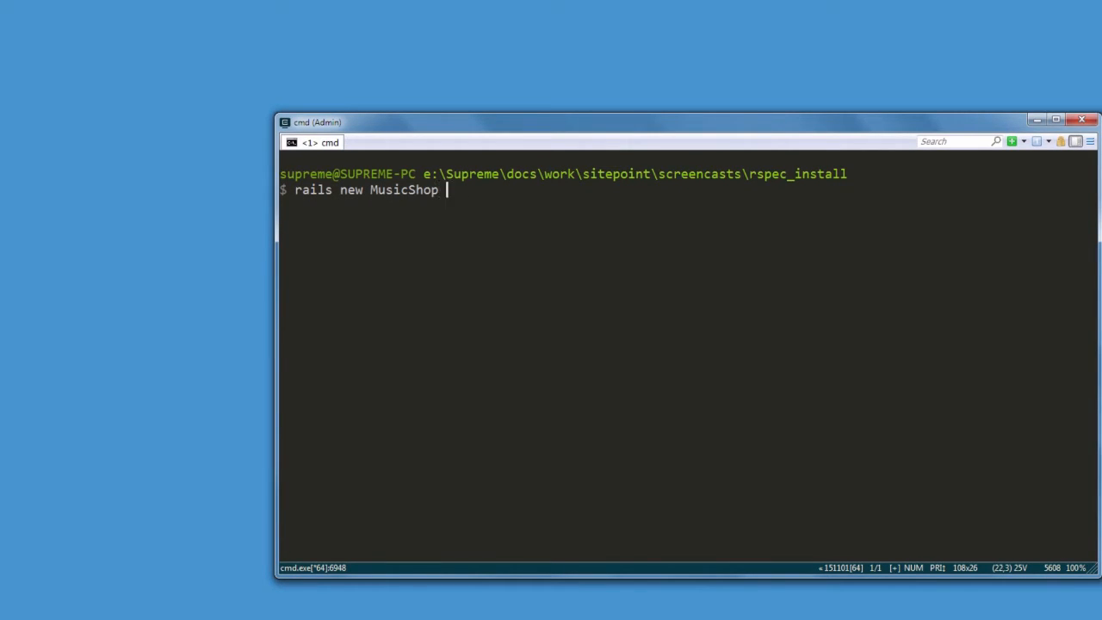
pyautogui.write('-T')
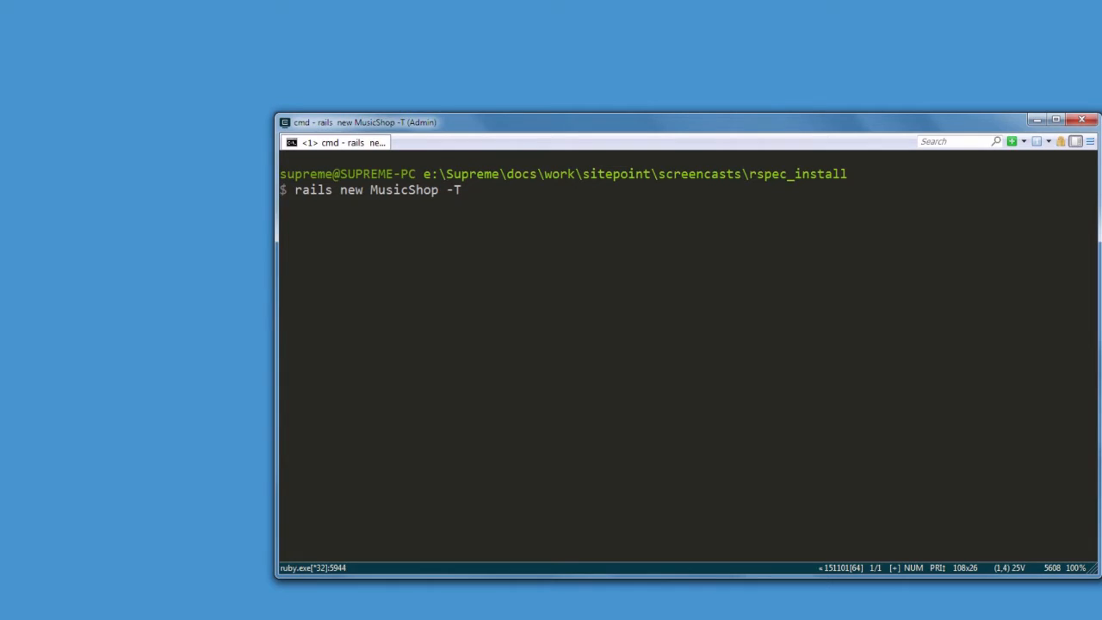
pyautogui.press('enter')
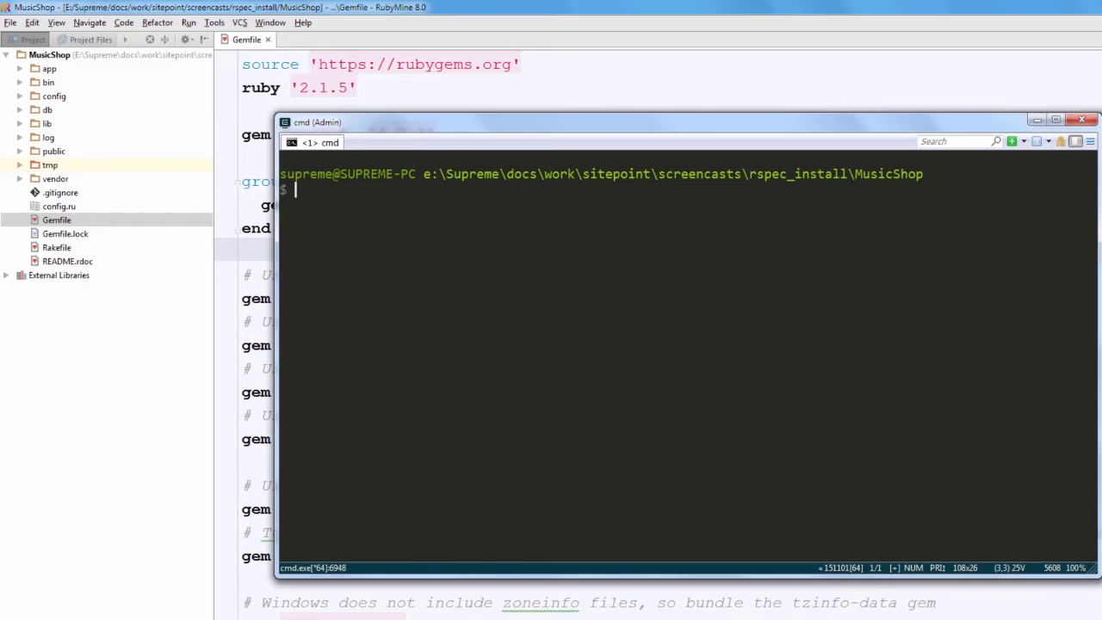
# - Run bundle install and rails g rspec:install to add the spec folder and .rspec file
pyautogui.write('bundle insta')
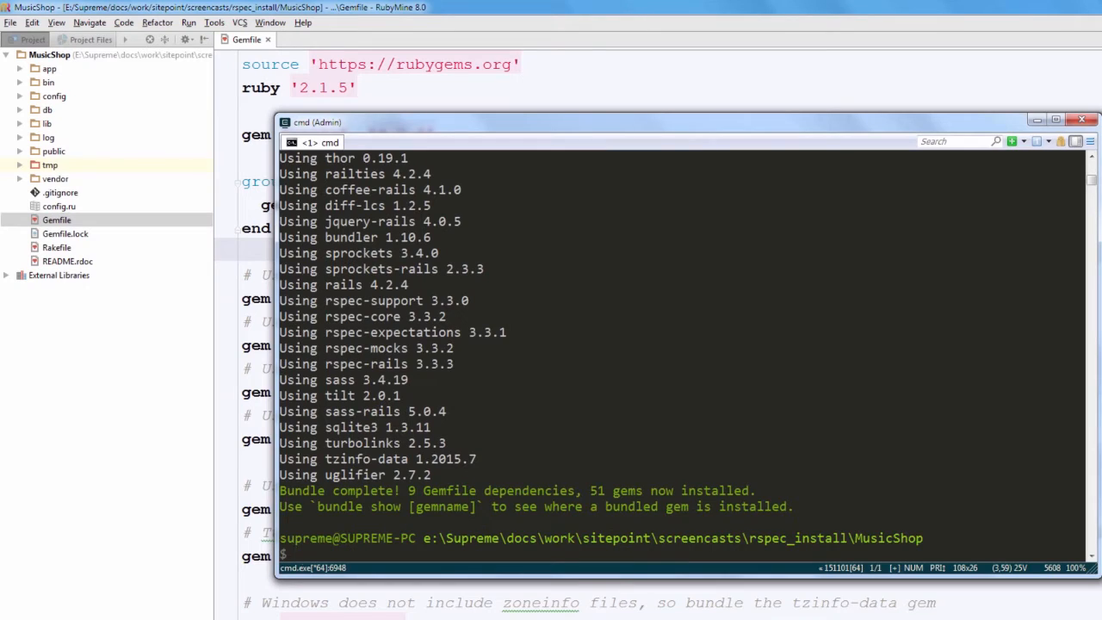
pyautogui.write('rails')
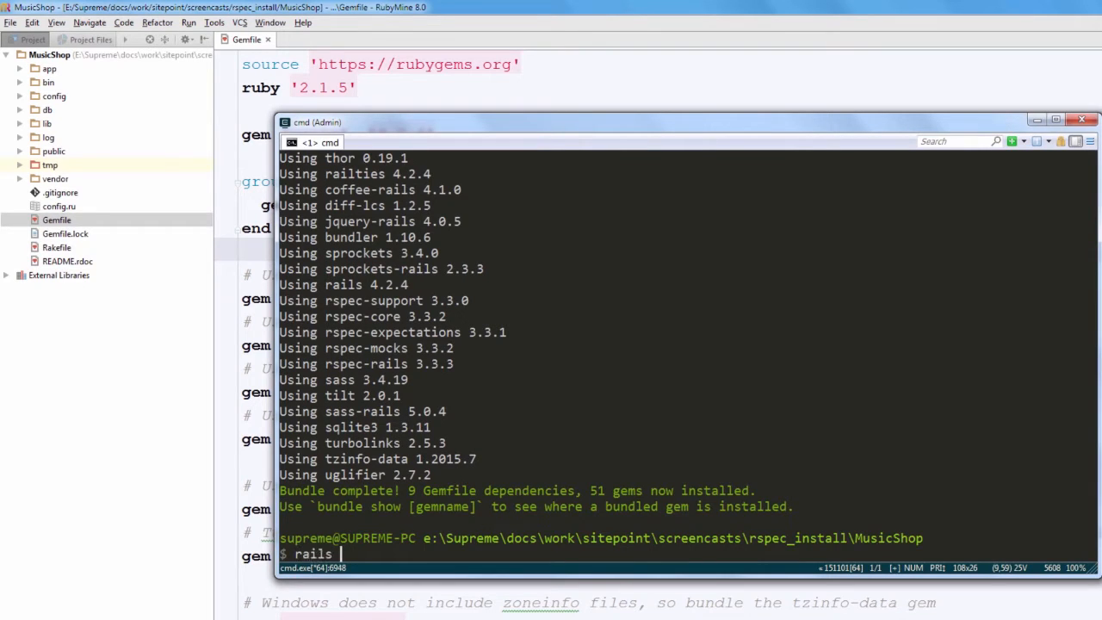
pyautogui.write('g rspec:in')
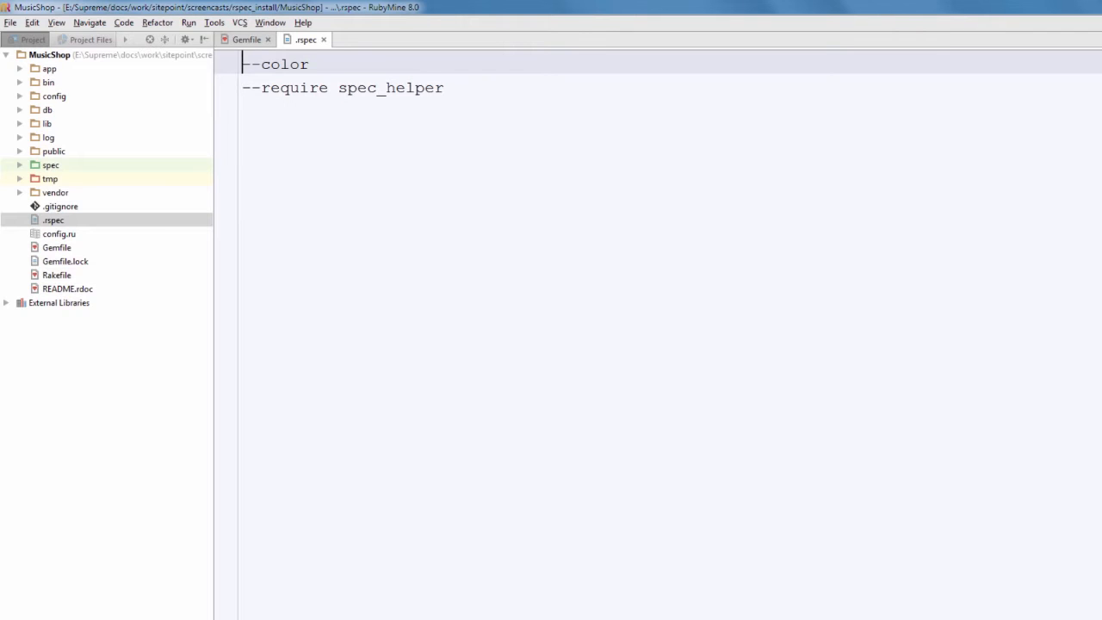
# - Expand the spec folder and bring up spec_helper.rb for review
pyautogui.click(21, 165)
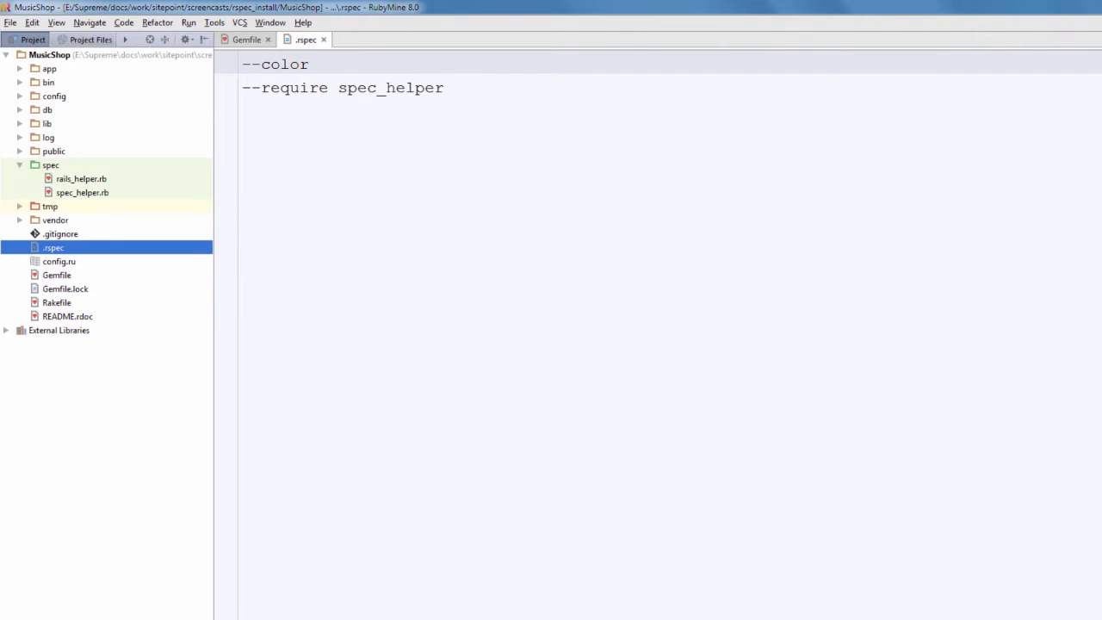
pyautogui.click(21, 165)
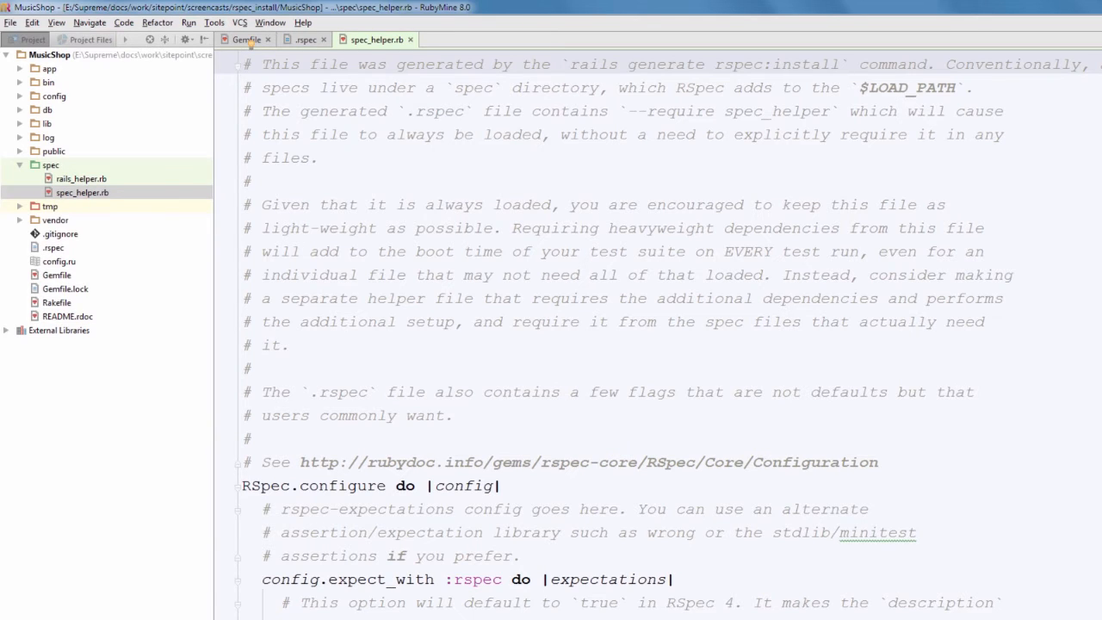
# - Enable config.order = :random and Kernel.srand config.seed in spec_helper.rb
pyautogui.moveTo(249, 189); pyautogui.dragTo(1016, 370)
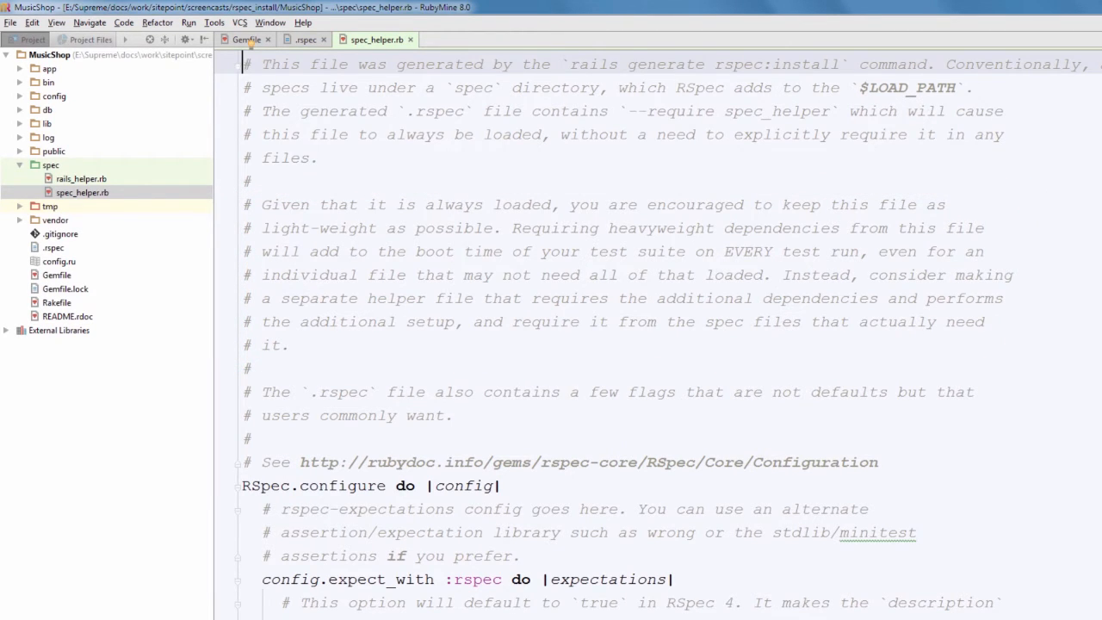
pyautogui.scroll(-3)
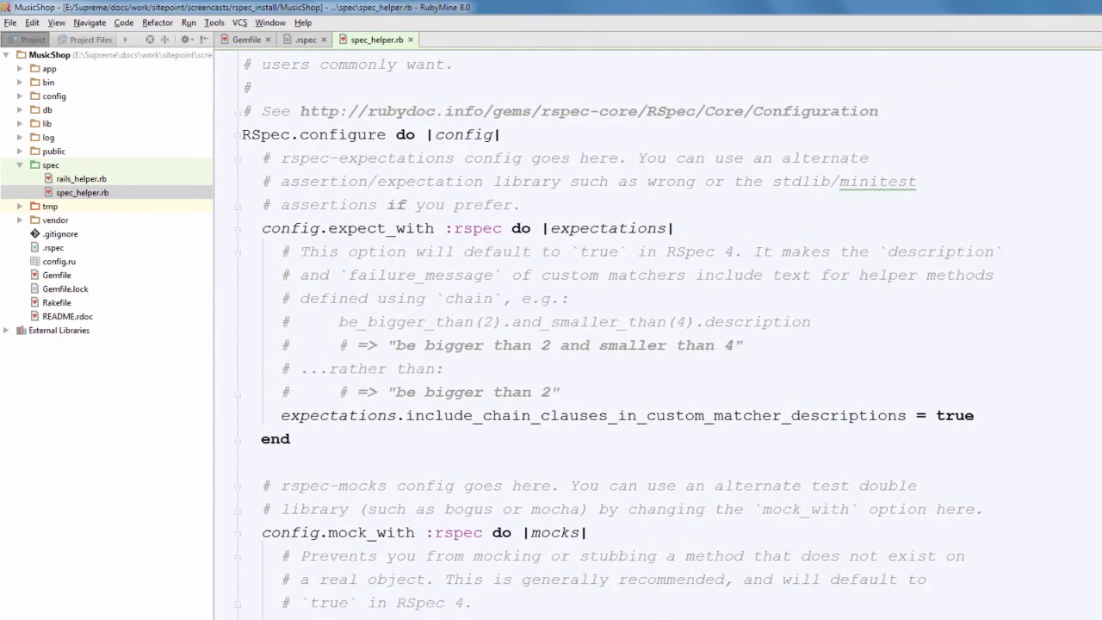
pyautogui.scroll(-3)
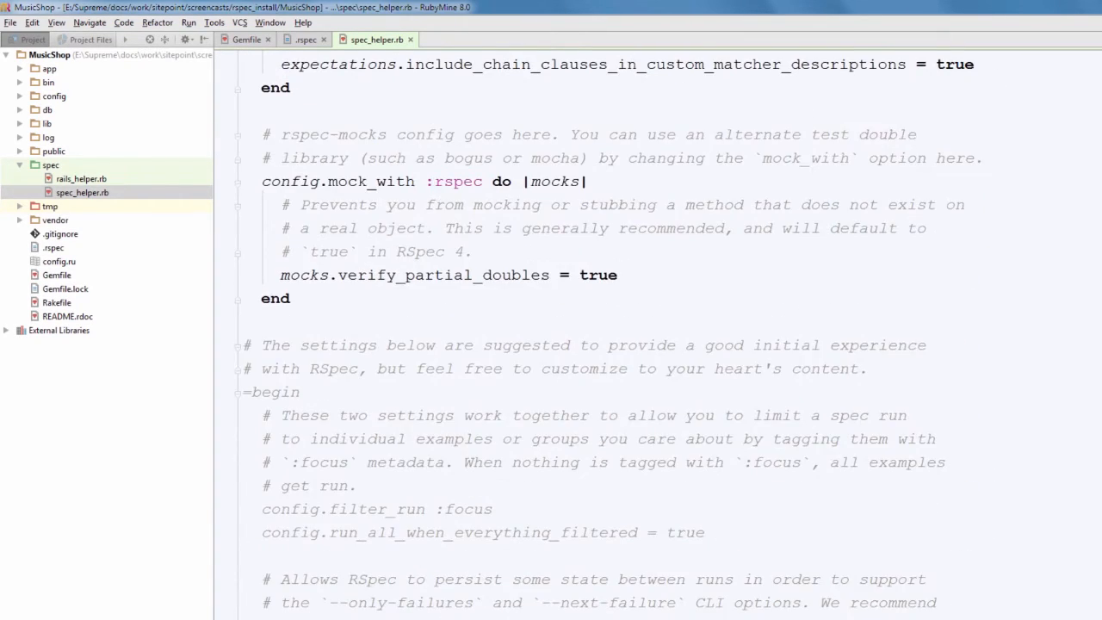
pyautogui.scroll(-3)
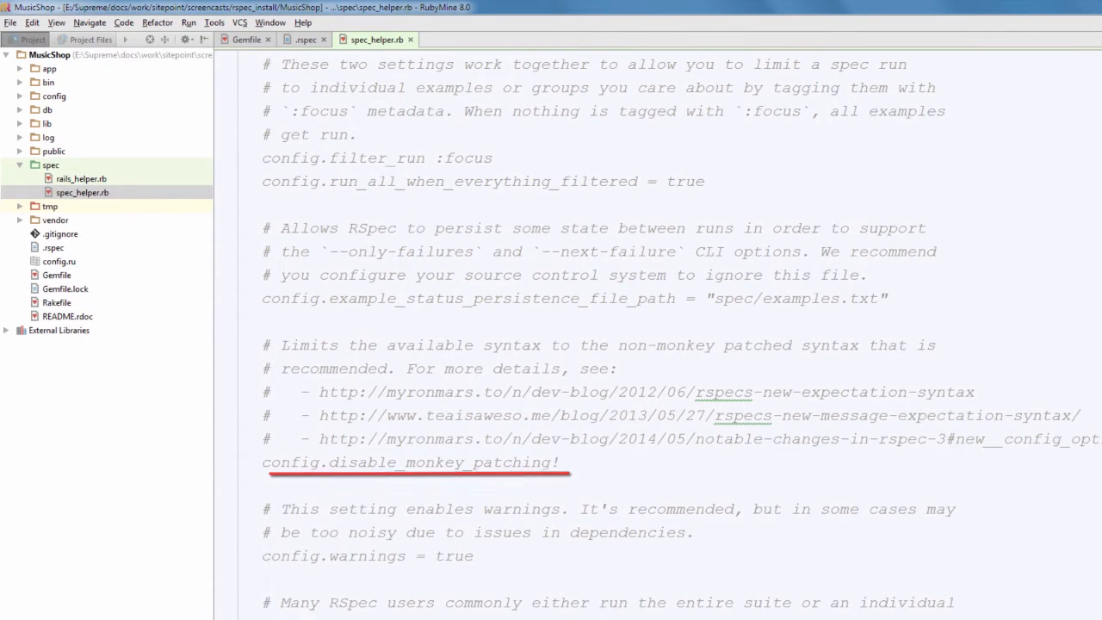
pyautogui.scroll(-3)
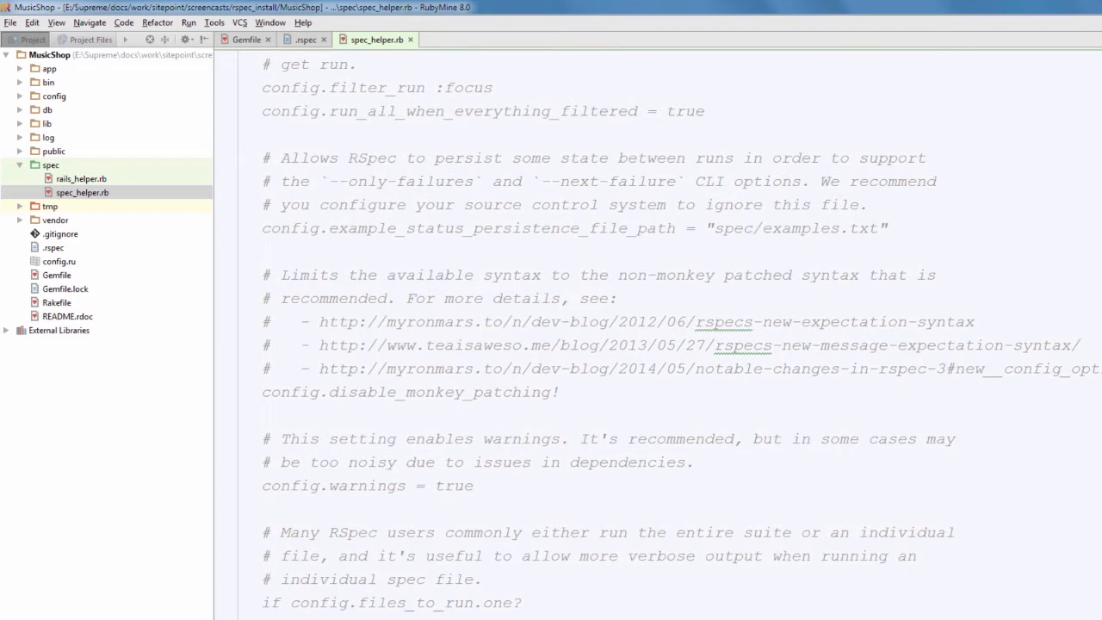
pyautogui.scroll(-3)
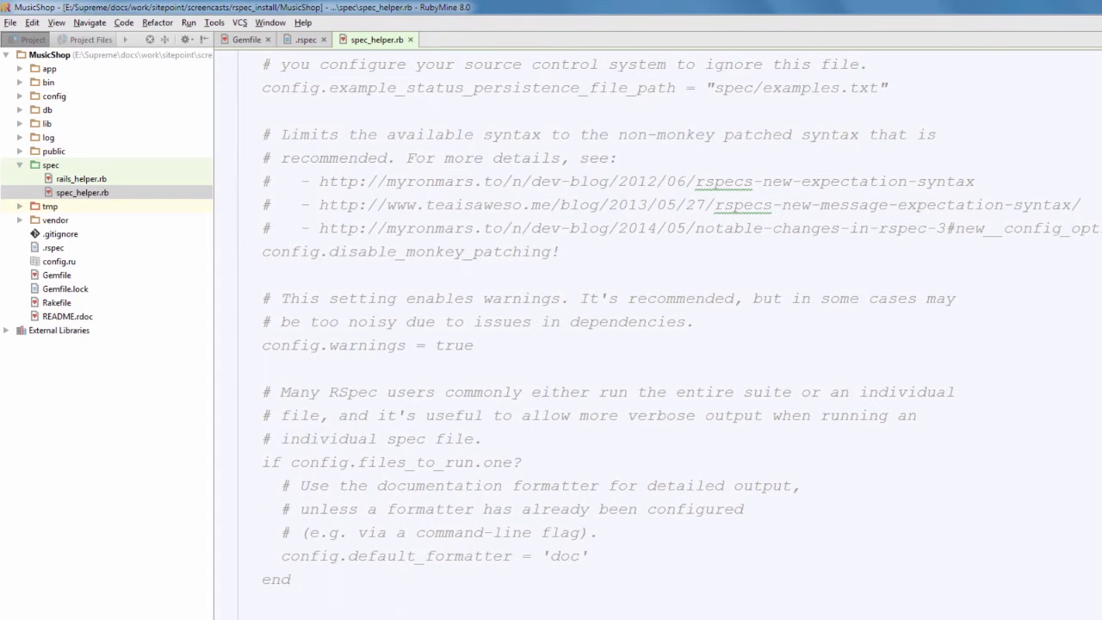
pyautogui.scroll(-3)
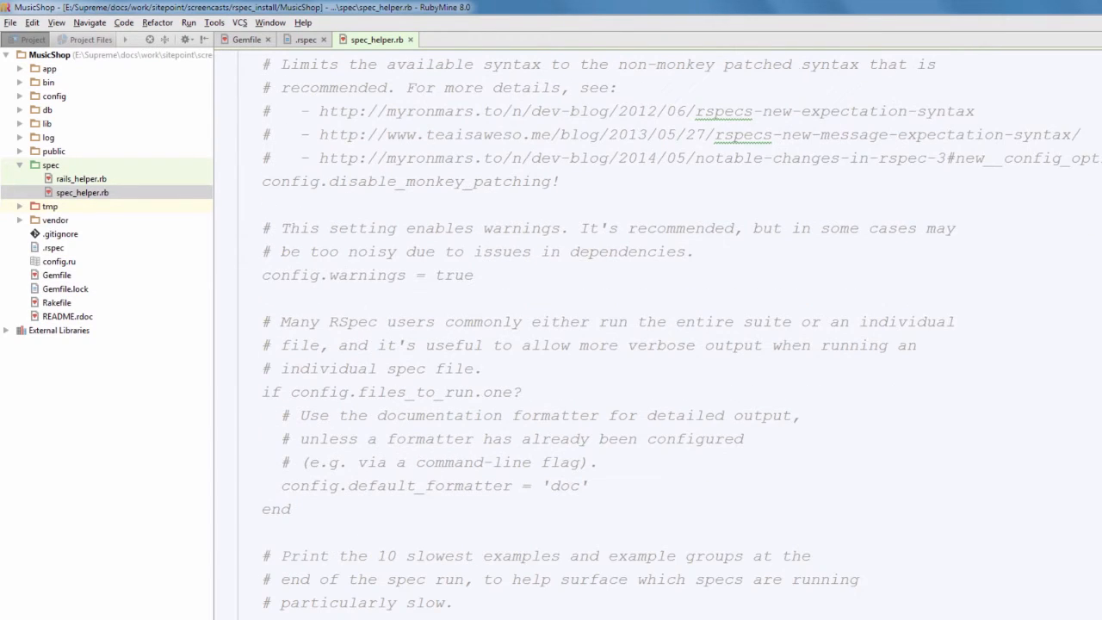
pyautogui.scroll(-3)
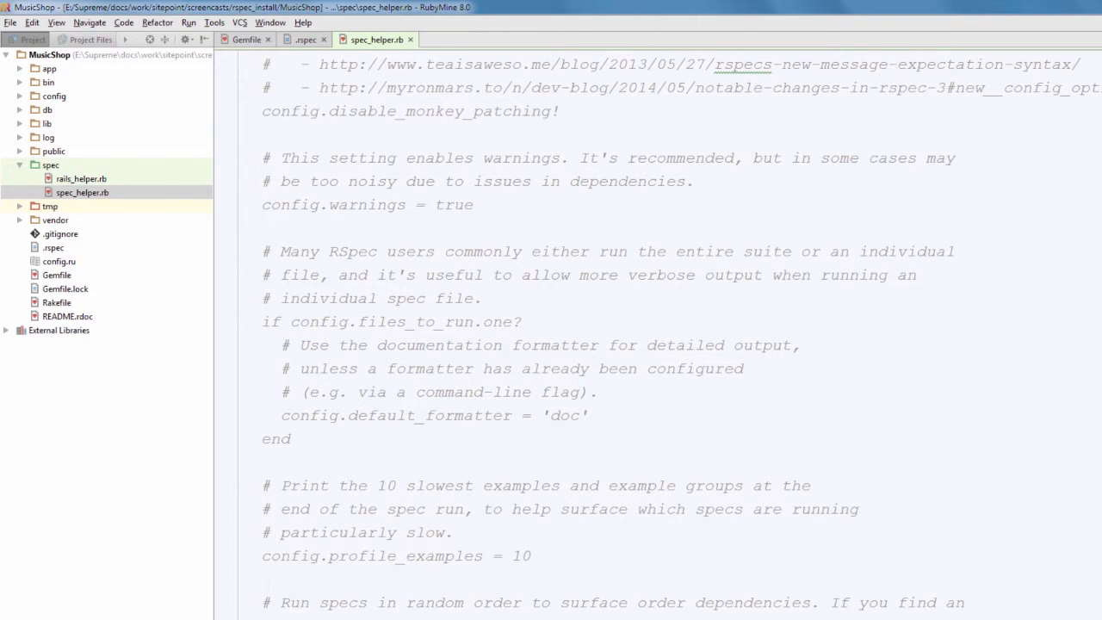
pyautogui.scroll(-3)
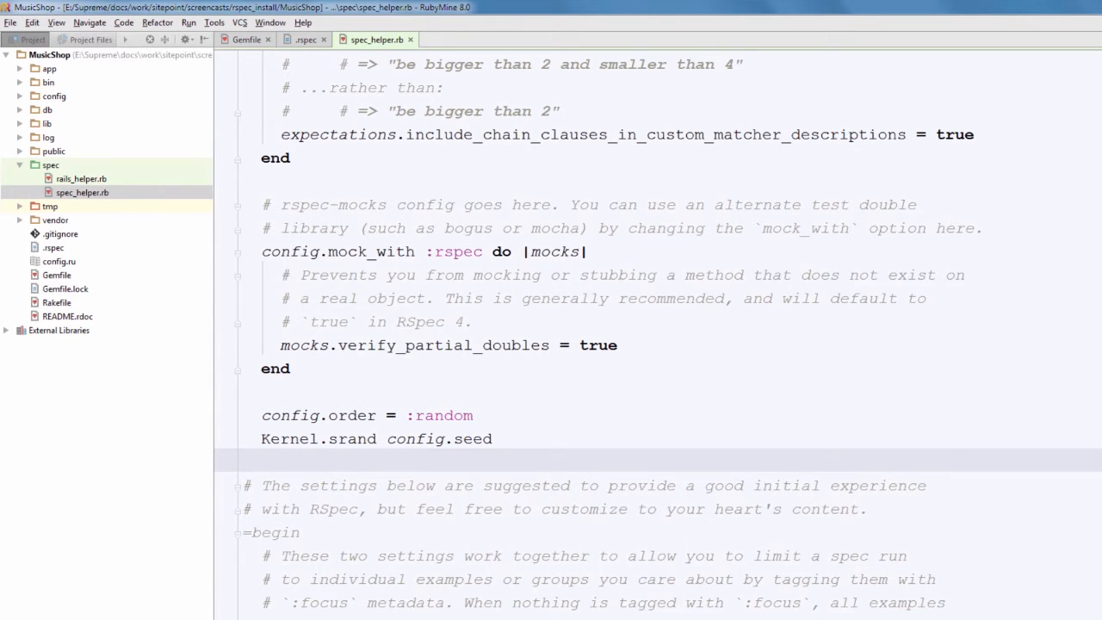
pyautogui.click(461, 39)
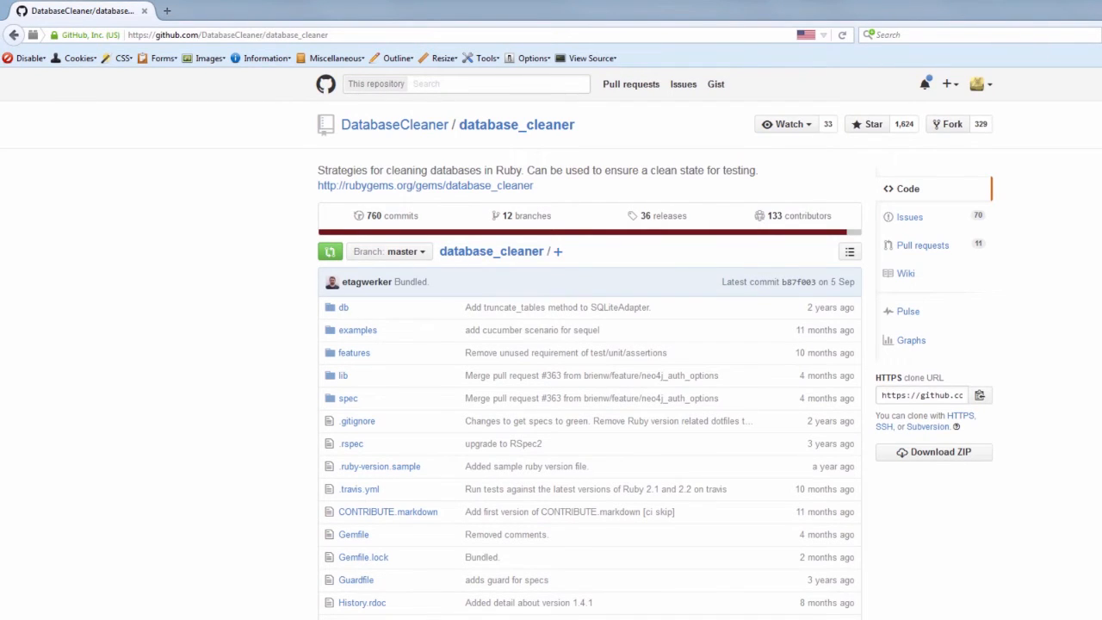
pyautogui.scroll(-3)
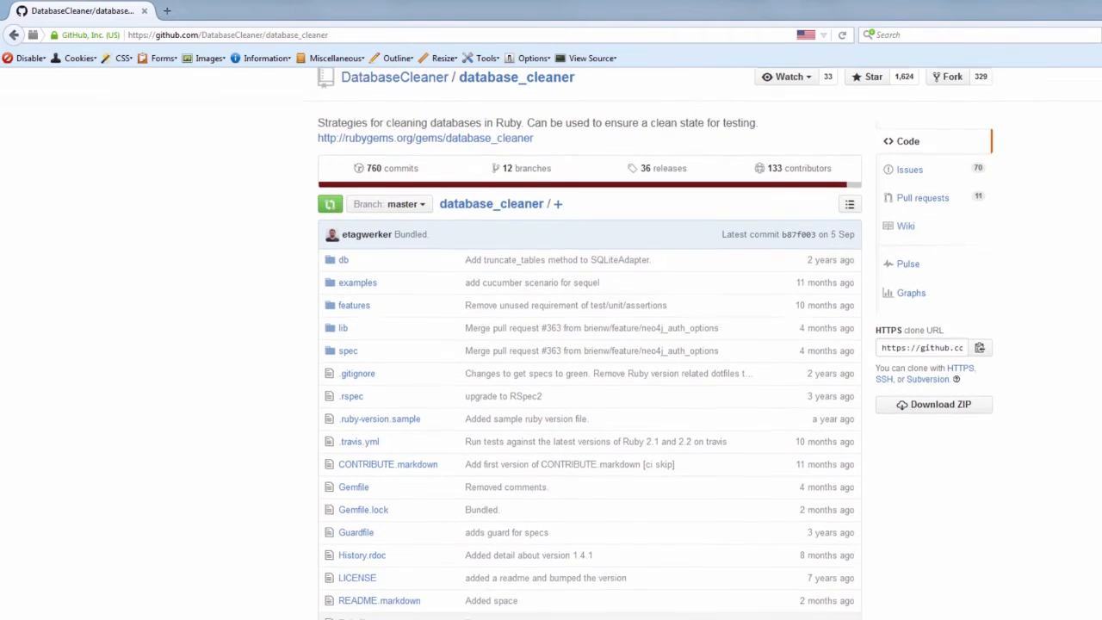
pyautogui.scroll(-3)
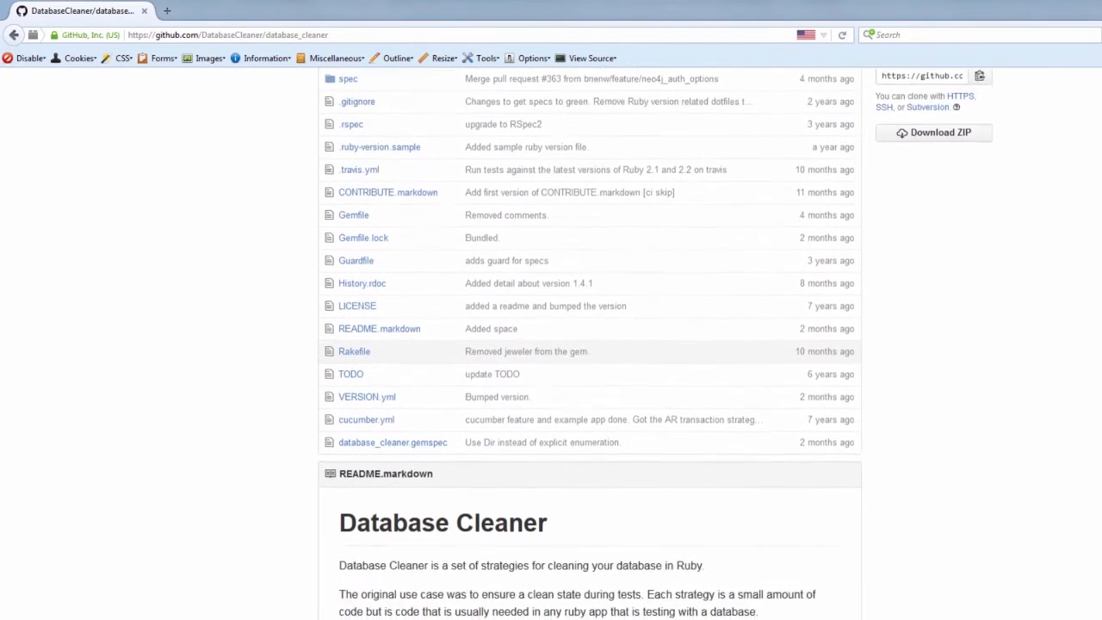
pyautogui.scroll(-3)
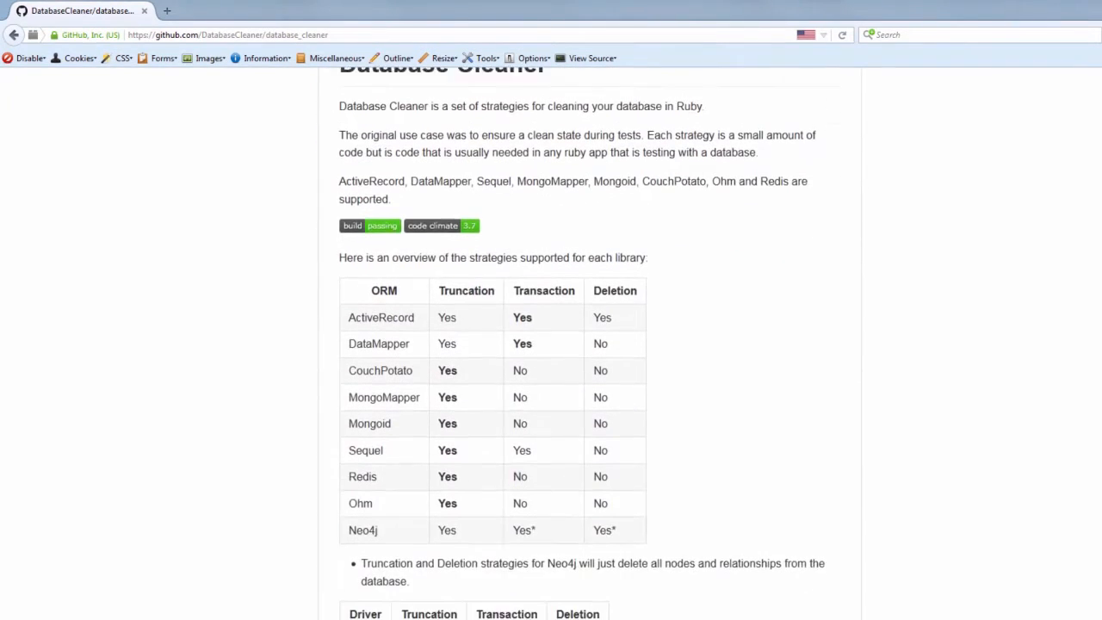
pyautogui.scroll(-3)
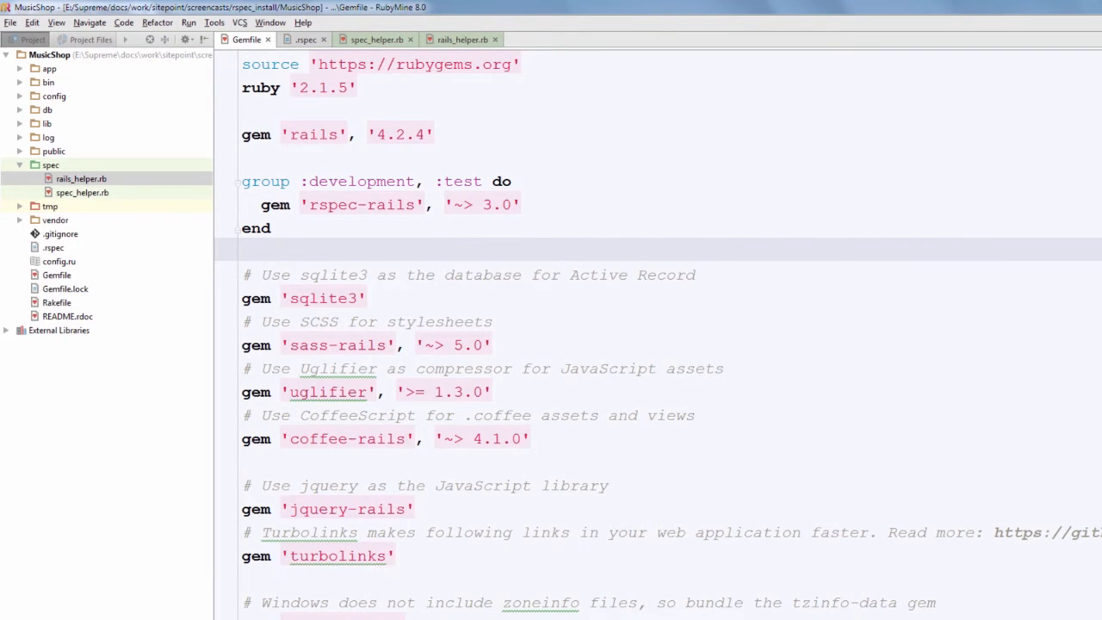
# - Add group :test with gem 'database_cleaner' to the Gemfile and run bundle install
pyautogui.write('group :te')
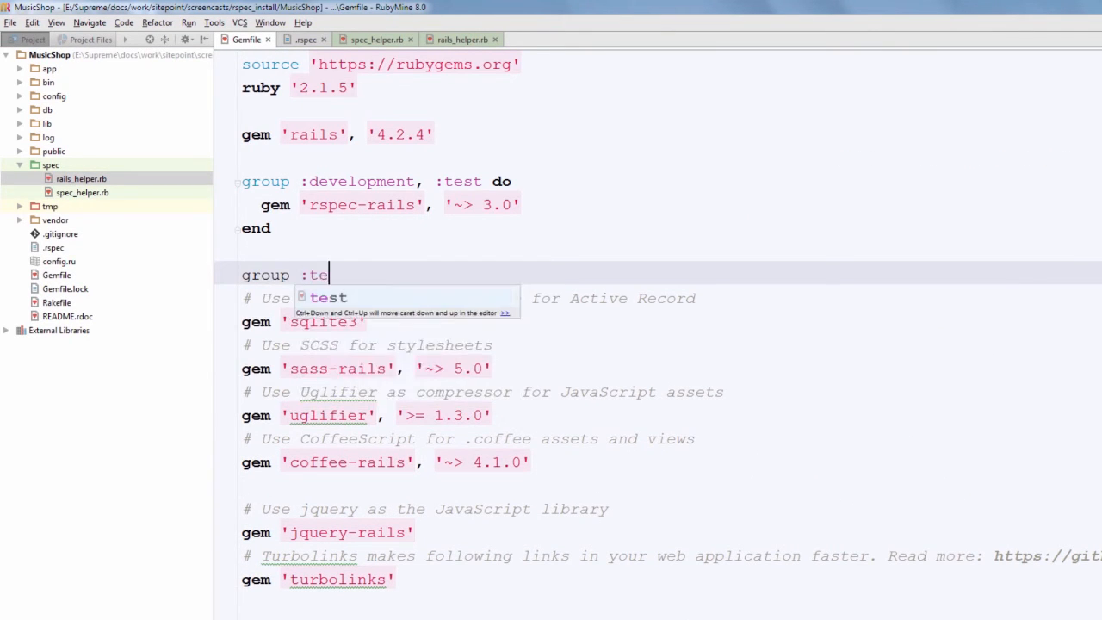
pyautogui.write('st do')
pyautogui.write("gem 'database_cleaner")
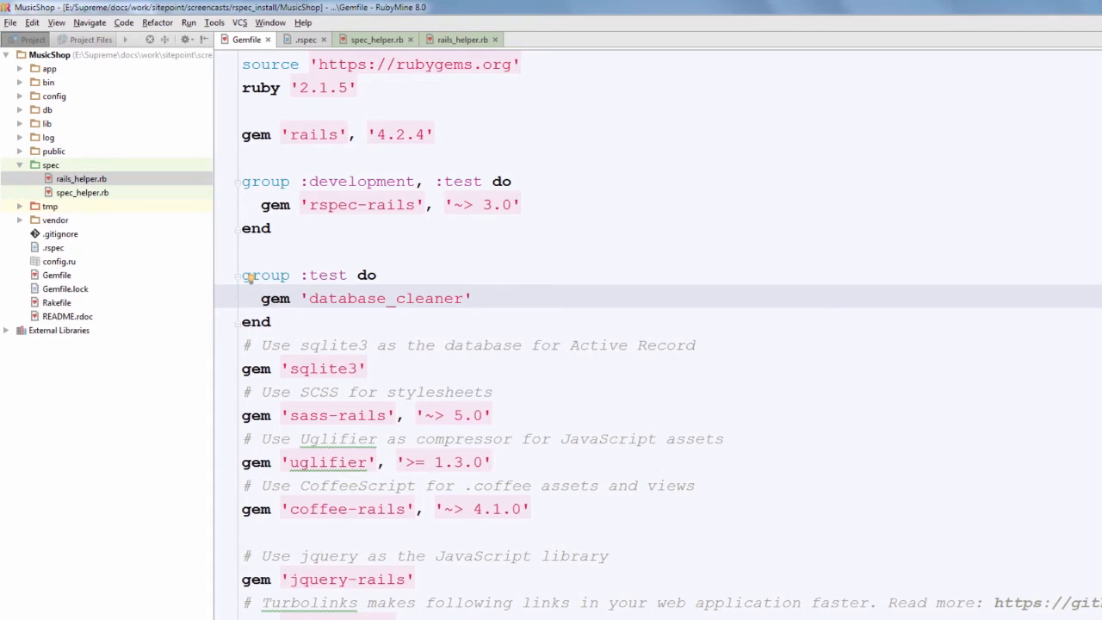
pyautogui.write('bn')
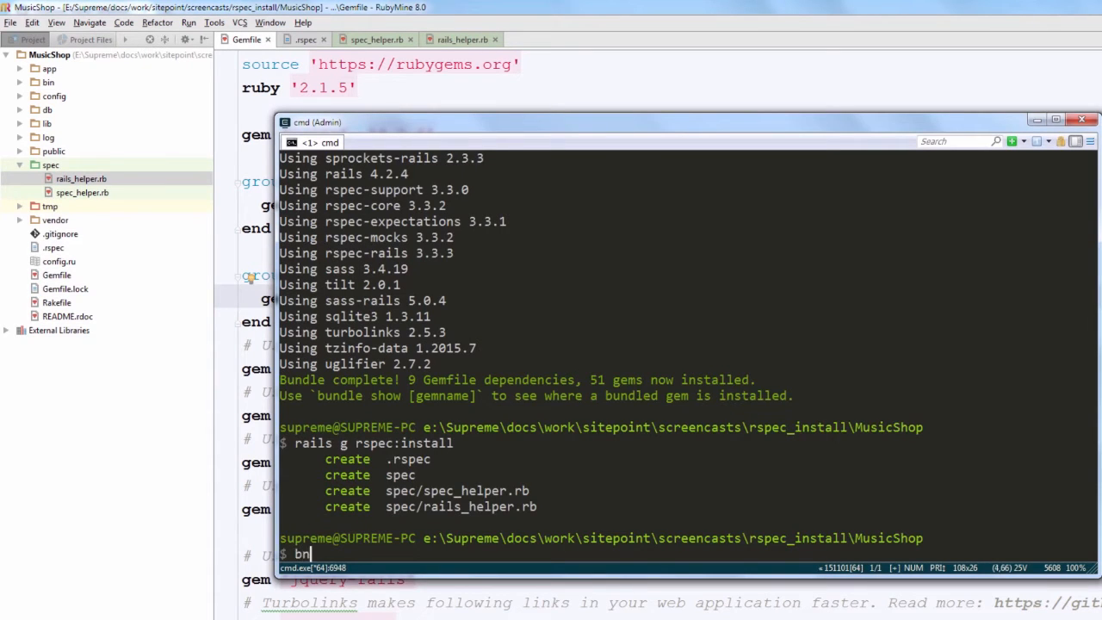
pyautogui.write('undle install')
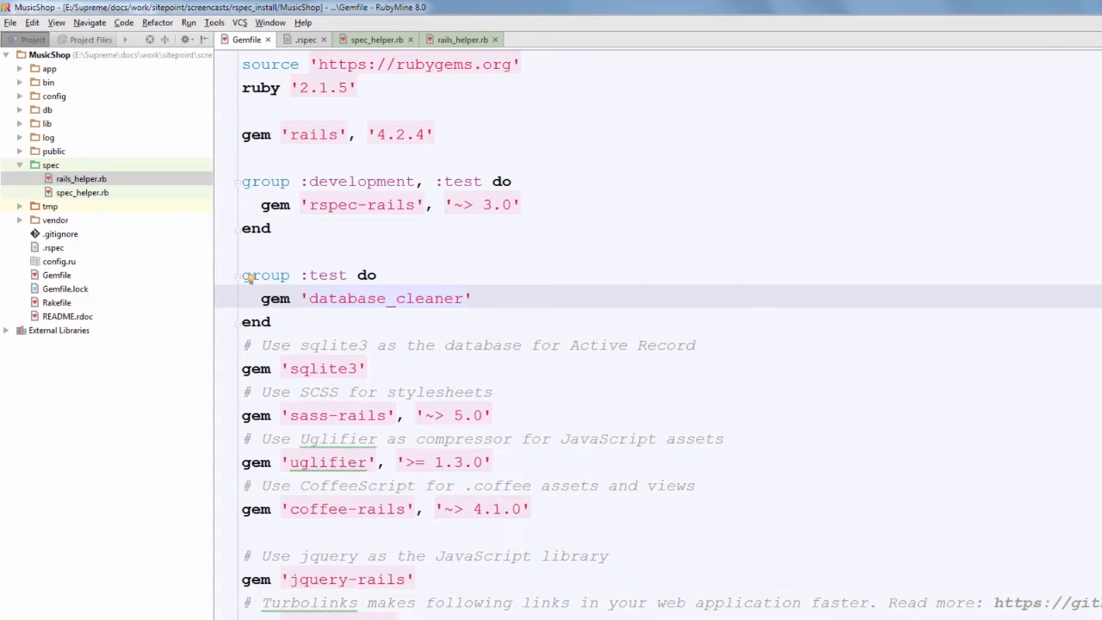
# - In rails_helper.rb require 'database_cleaner', set use_transactional_fixtures = false and add DatabaseCleaner hooks
pyautogui.click(461, 38)
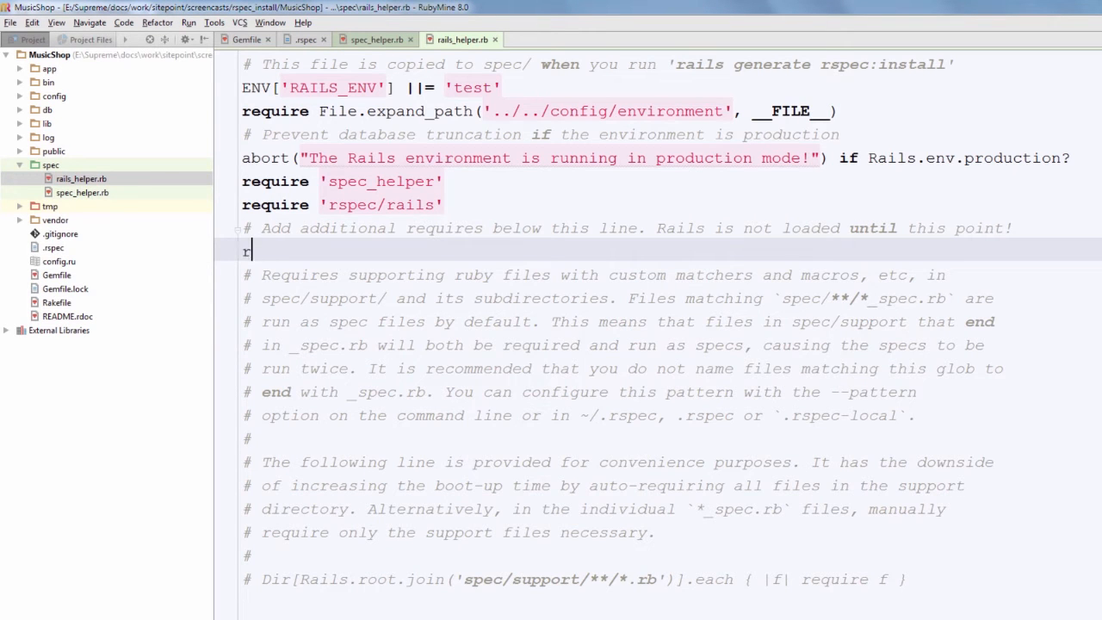
pyautogui.write("equire 'database_cleaner")
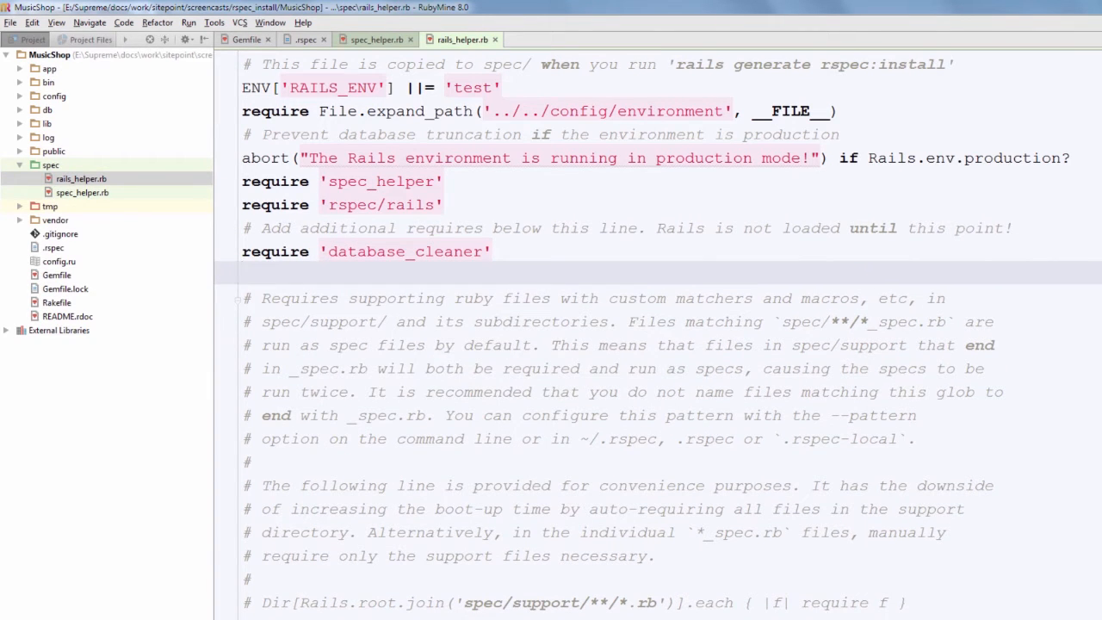
pyautogui.scroll(-3)
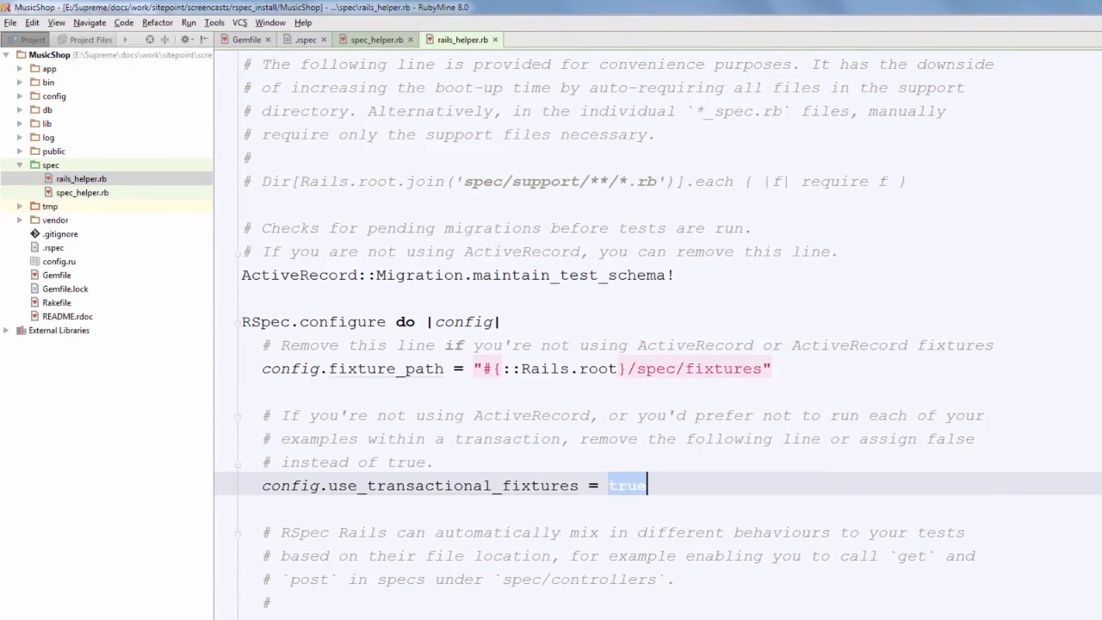
pyautogui.write('false')
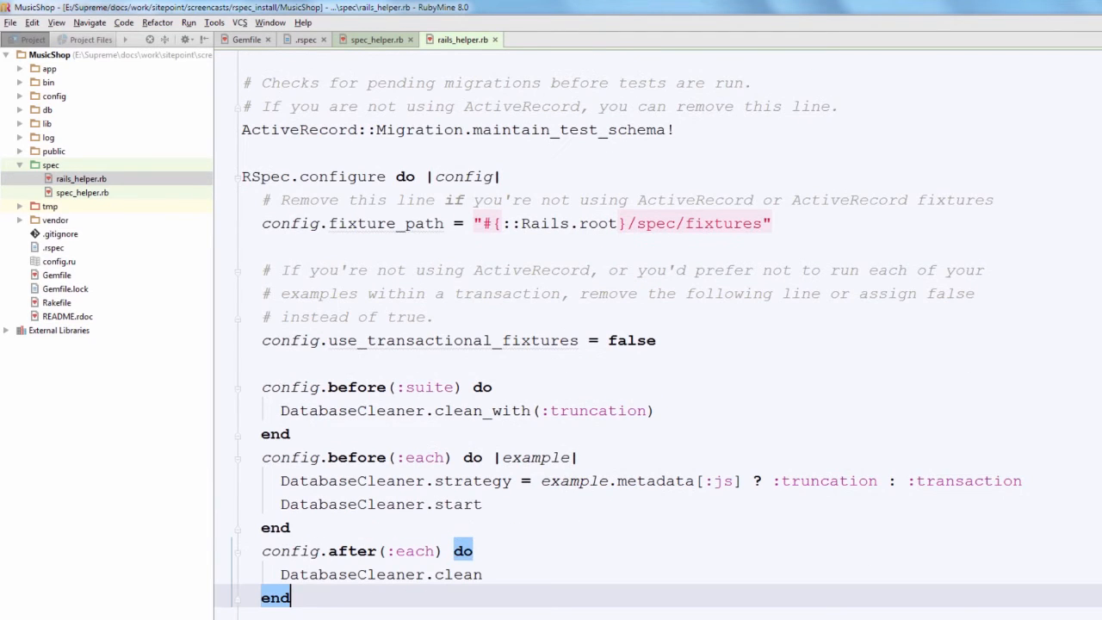
pyautogui.scroll(-3)
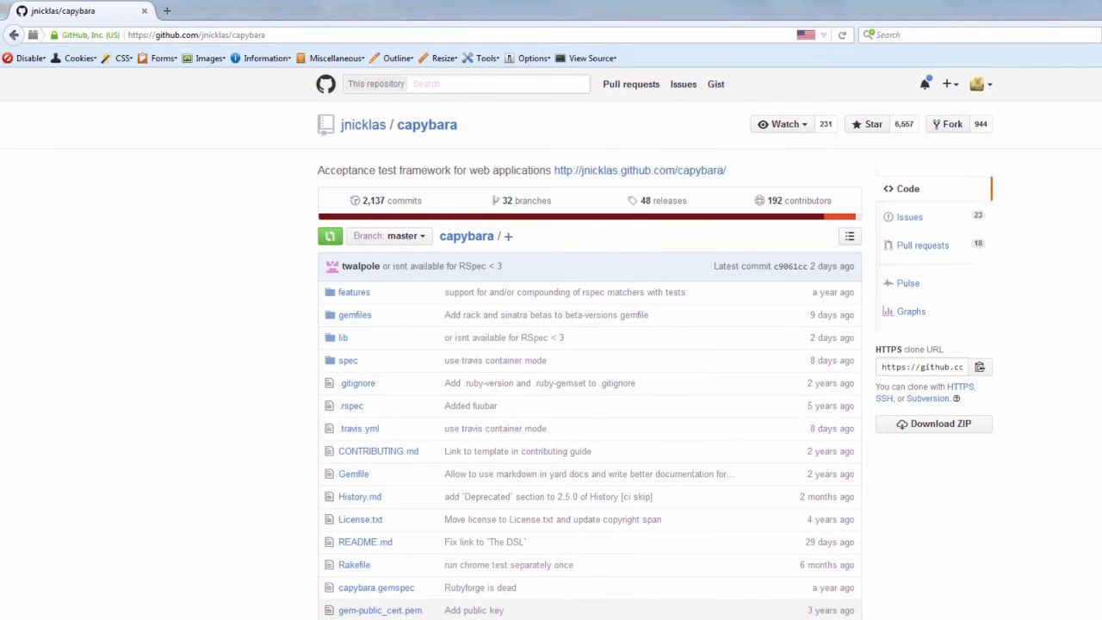
# - Skim the Capybara GitHub README before adding the gem
pyautogui.scroll(-3)
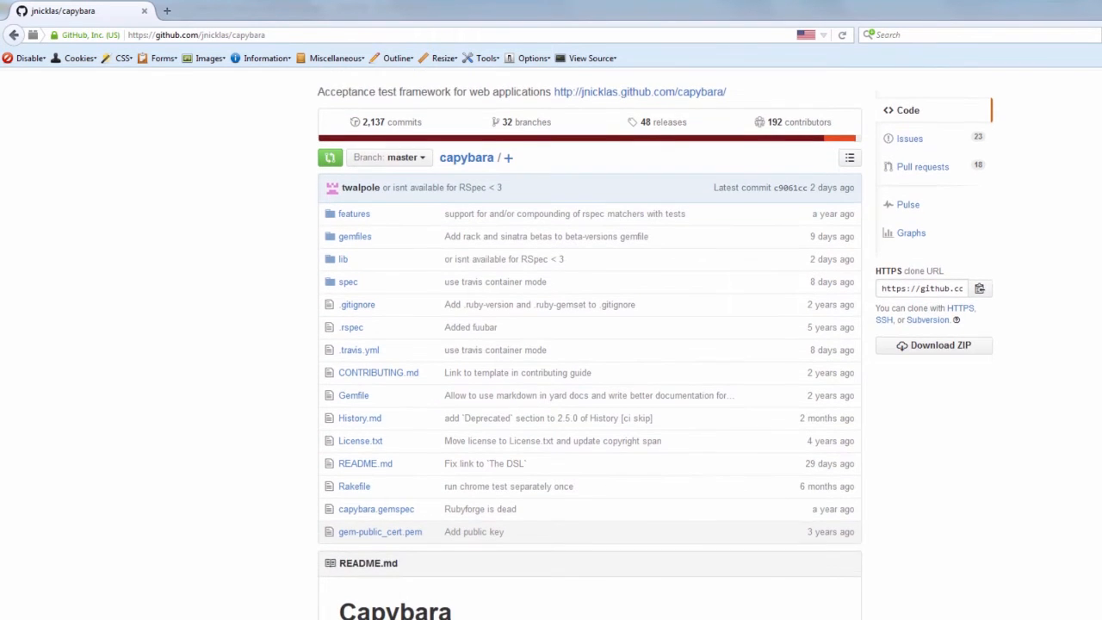
pyautogui.scroll(-3)
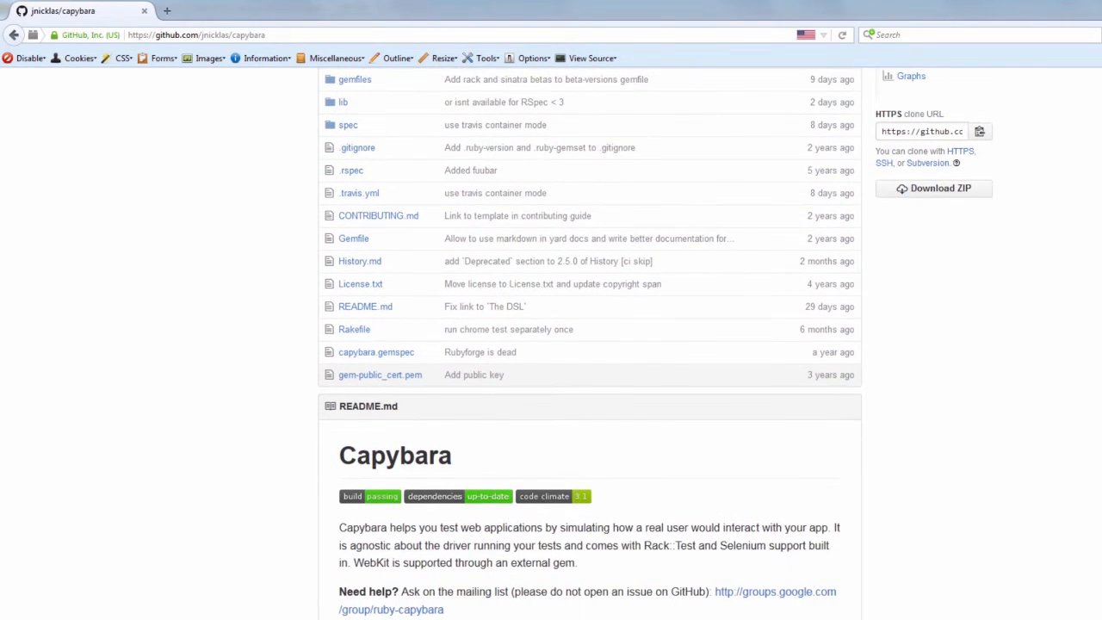
pyautogui.scroll(-3)
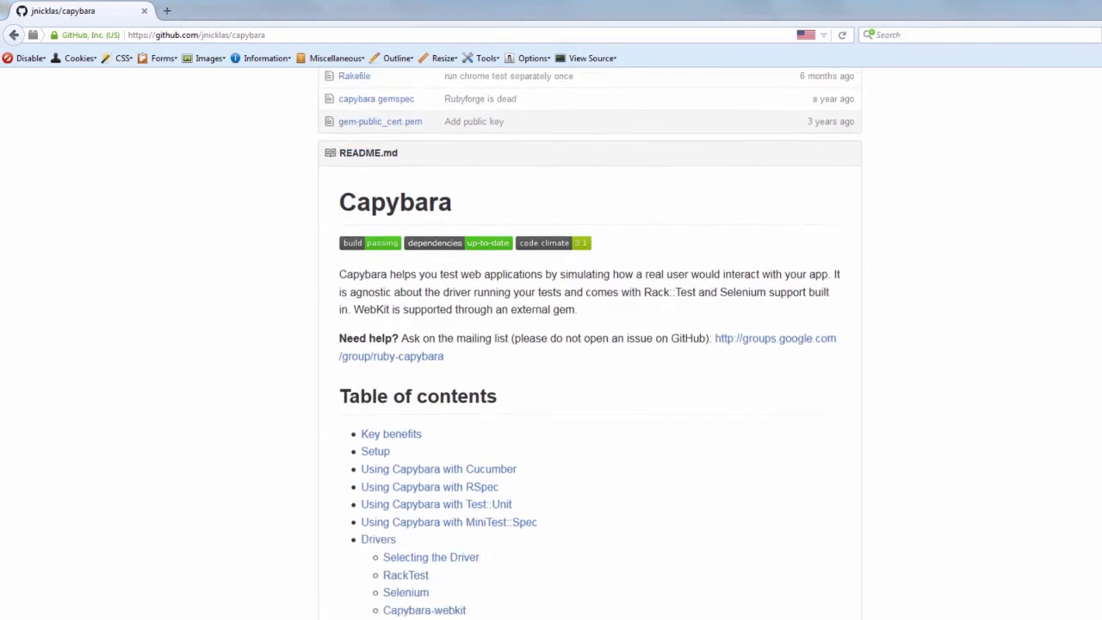
pyautogui.scroll(-3)
pyautogui.write("gem 'cap'")
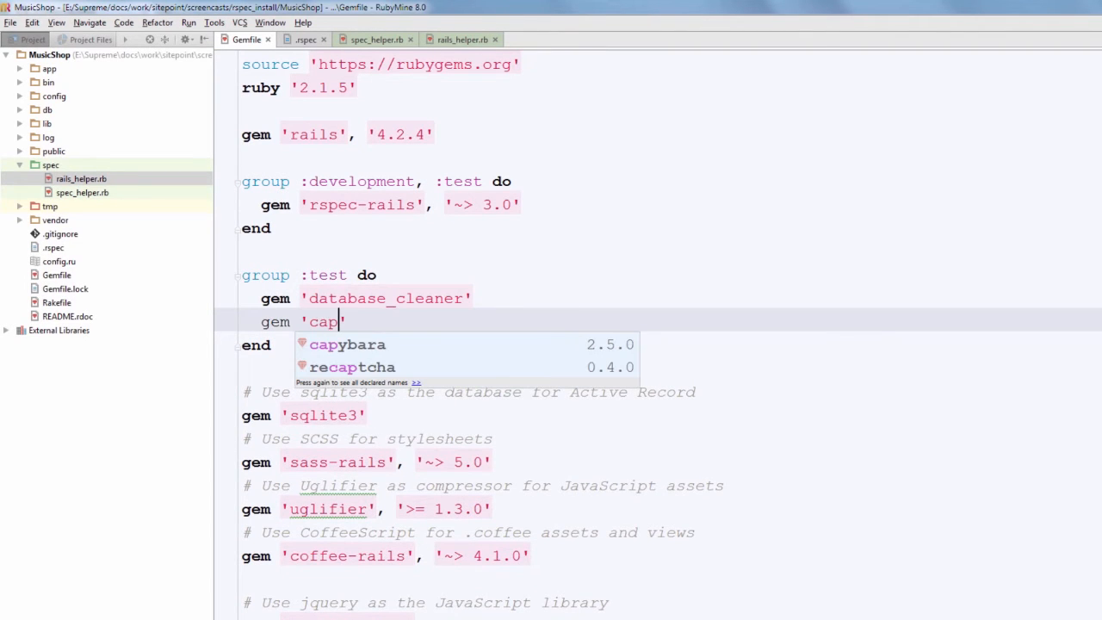
# - Complete gem 'capybara', require 'capybara/rspec' in rails_helper.rb and reinstall the bundle
pyautogui.click(348, 344)
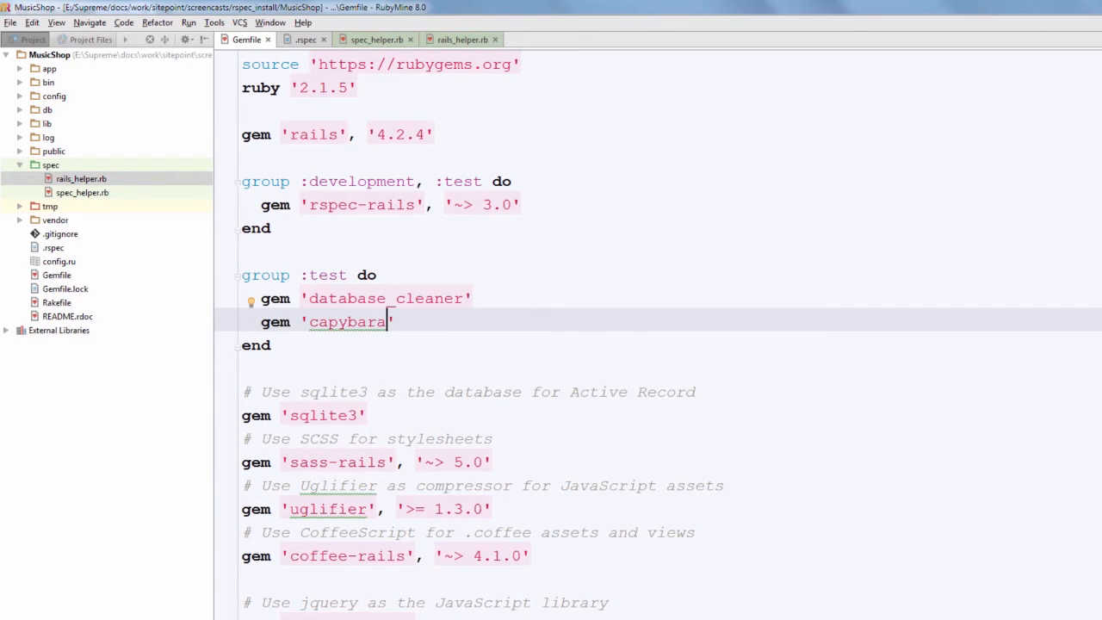
pyautogui.click(461, 38)
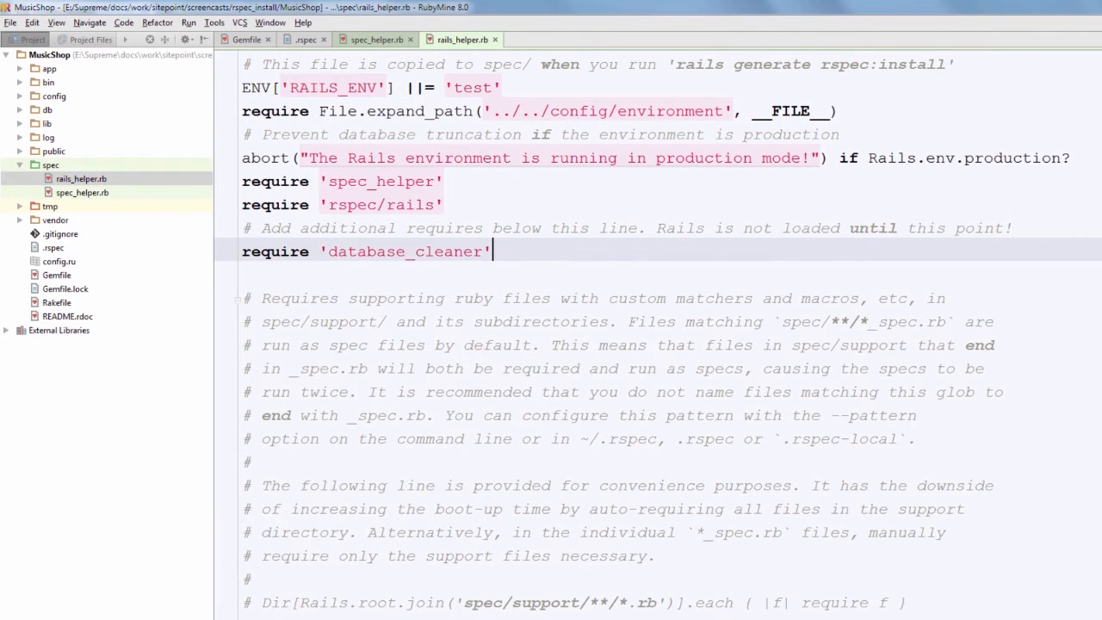
pyautogui.write("require 'b")
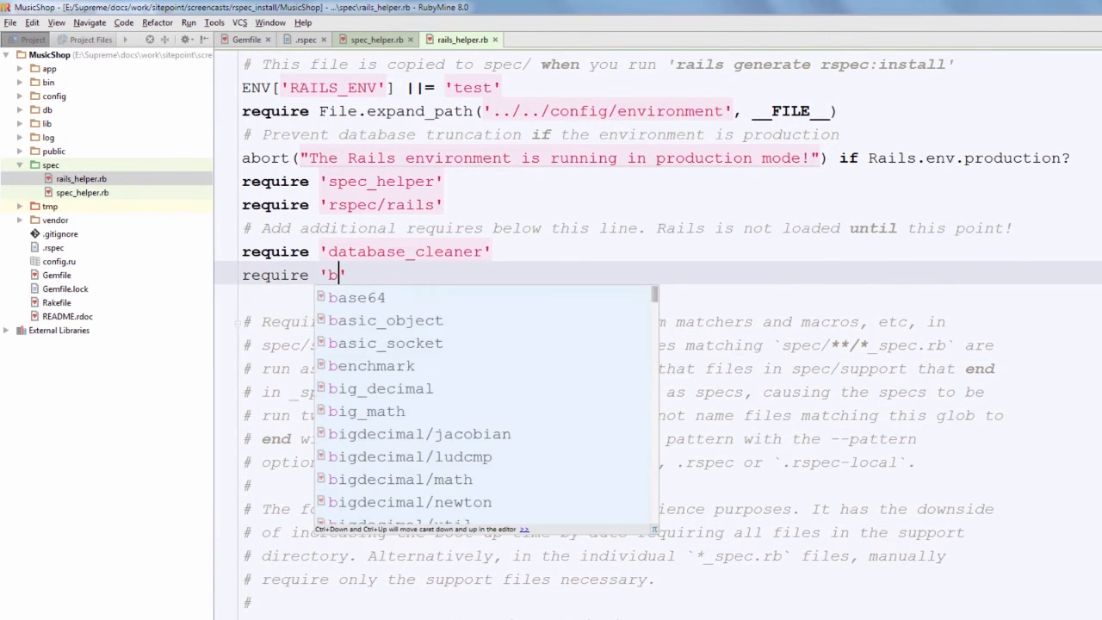
pyautogui.write('apybara')
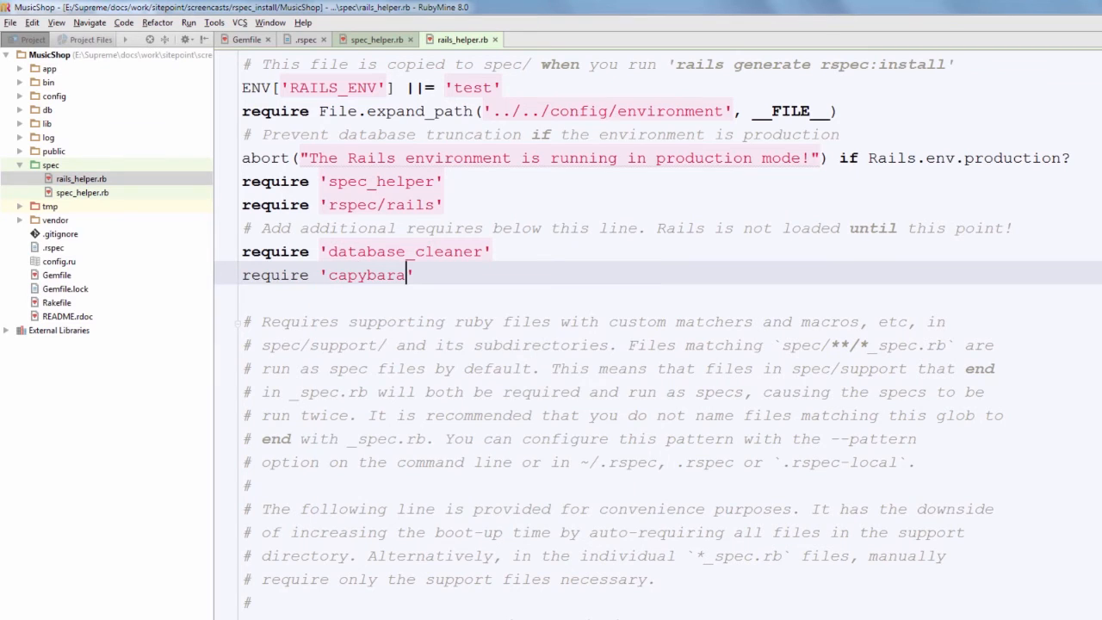
pyautogui.write('/rspec')
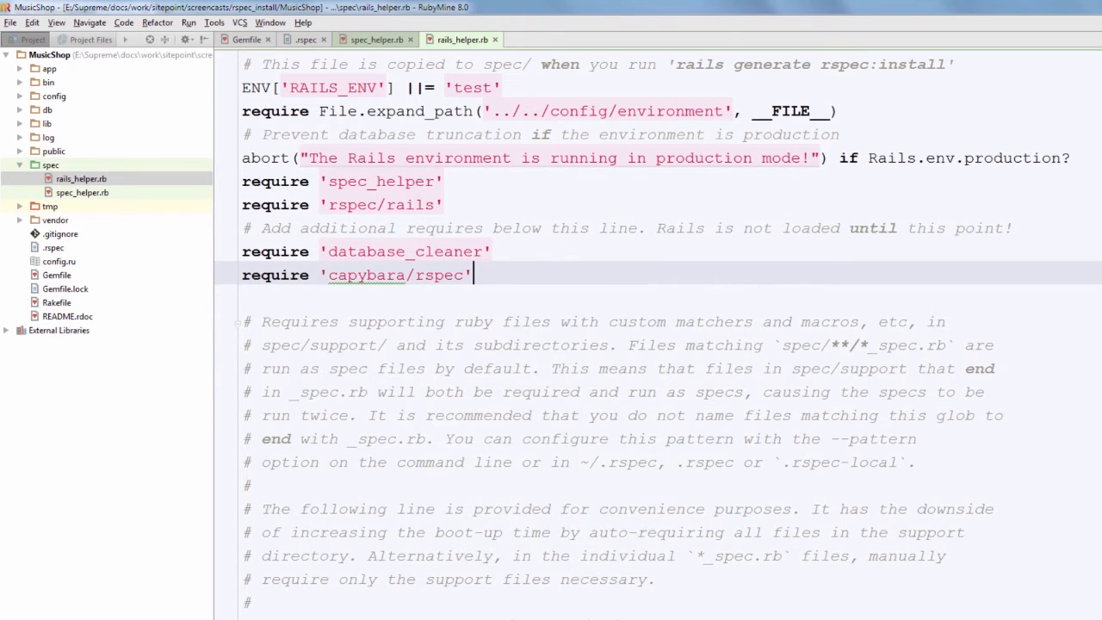
pyautogui.click(304, 40)
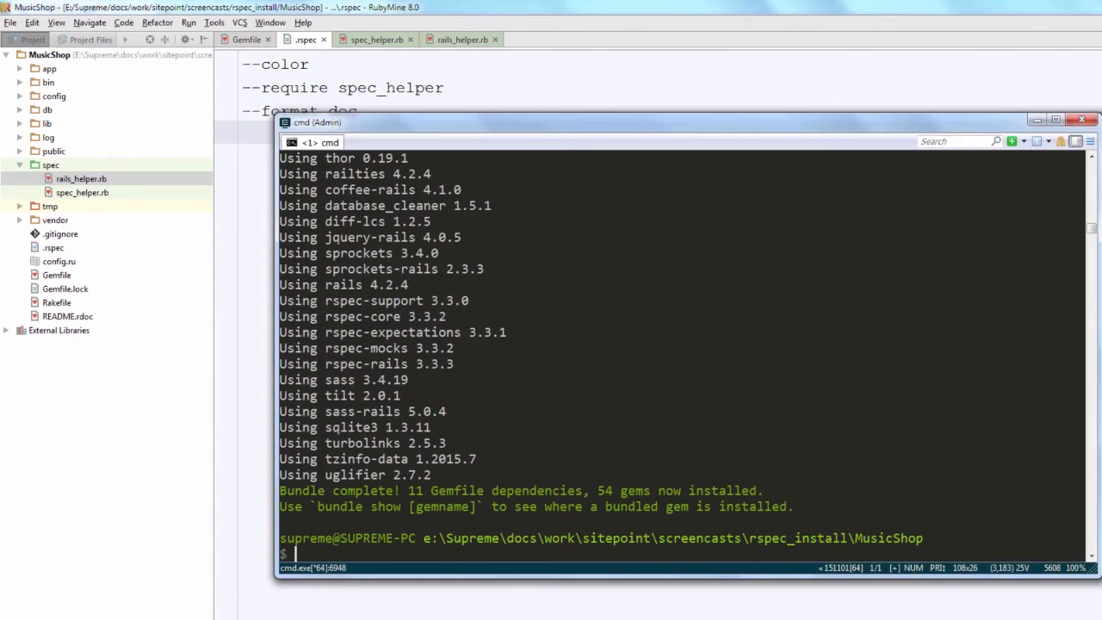
# - Generate an Album model with a title attribute and run rake db:migrate
pyautogui.write('rails g model Album')
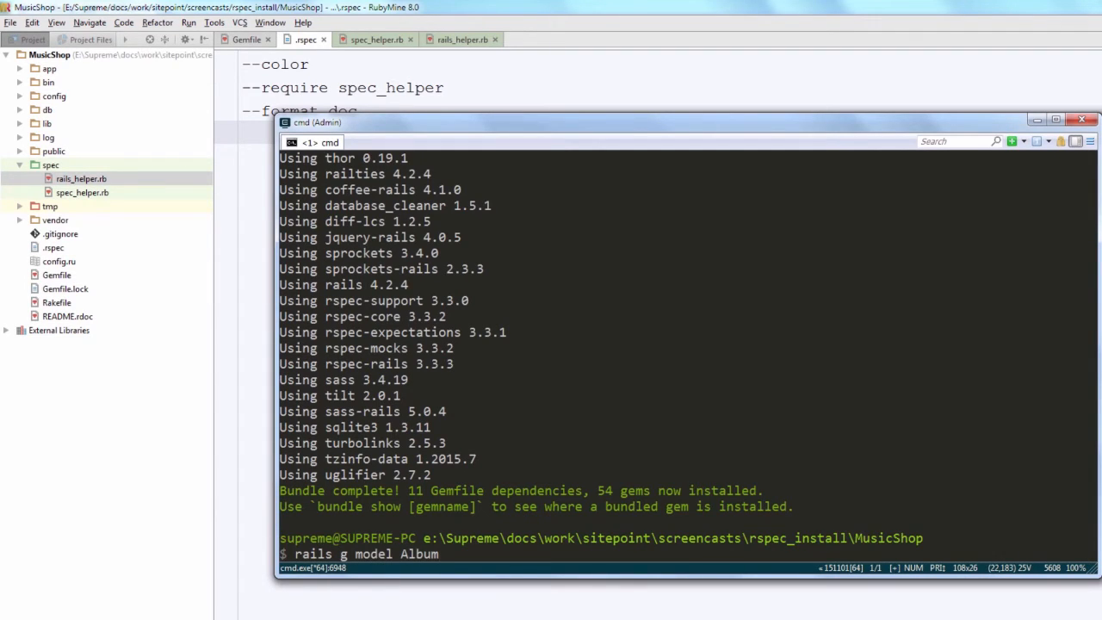
pyautogui.write('title:string')
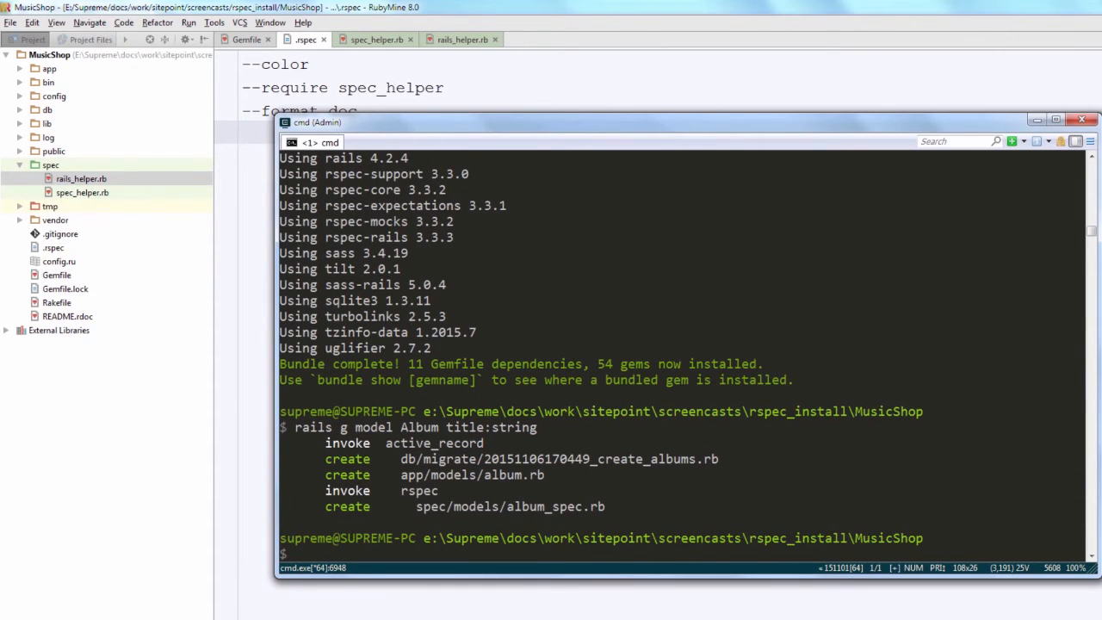
pyautogui.write('rake db')
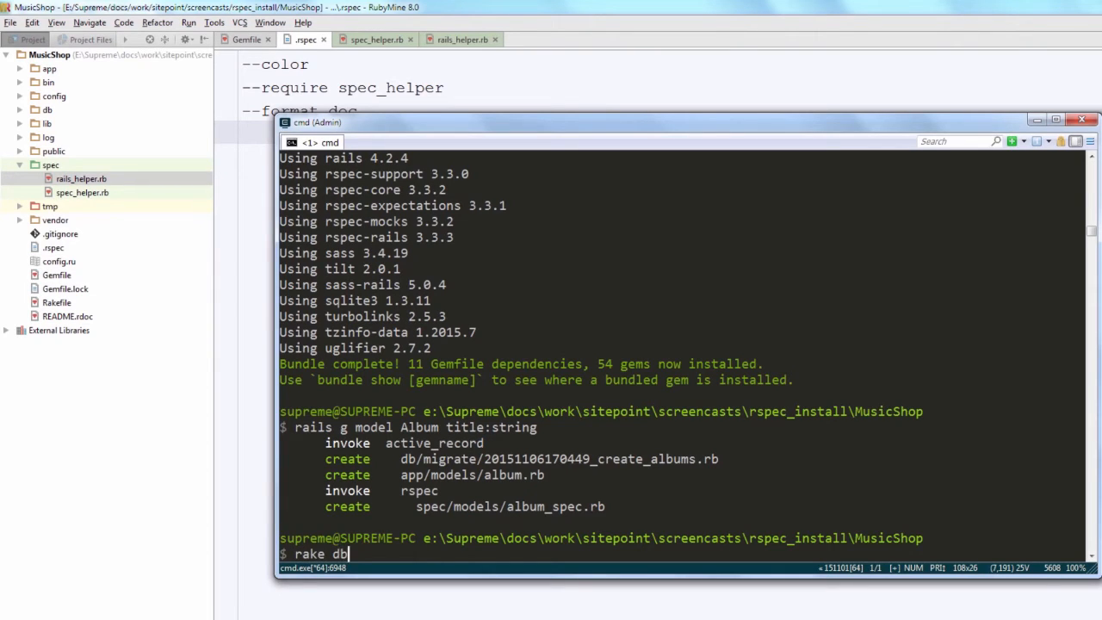
pyautogui.write(':migrate')
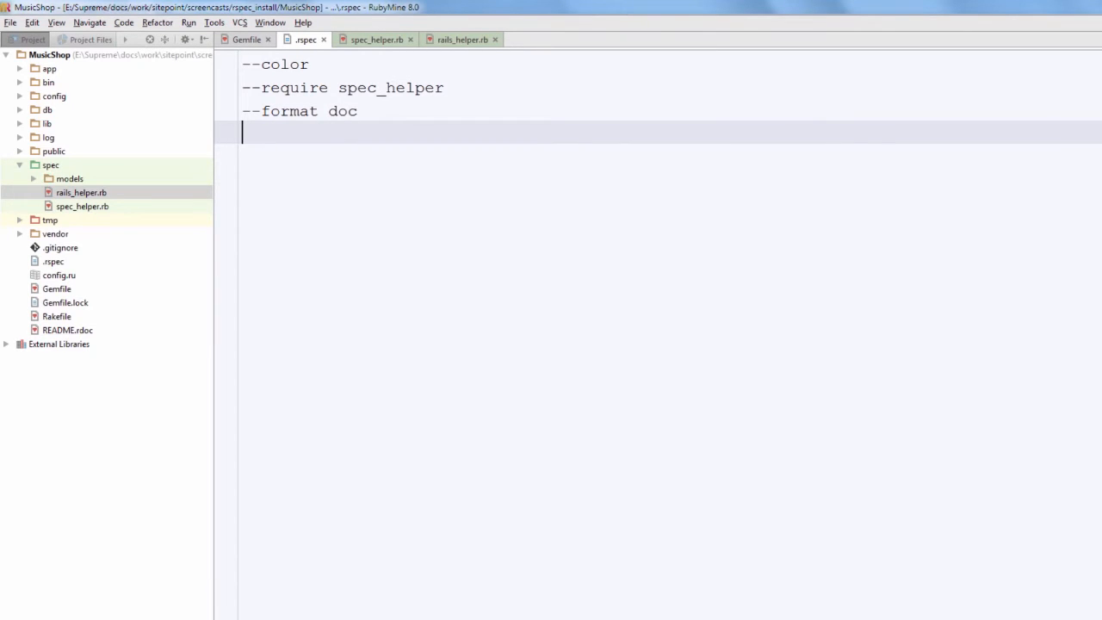
# - View the generated album_spec.rb with its pending example, then read through rails_helper.rb
pyautogui.click(69, 178)
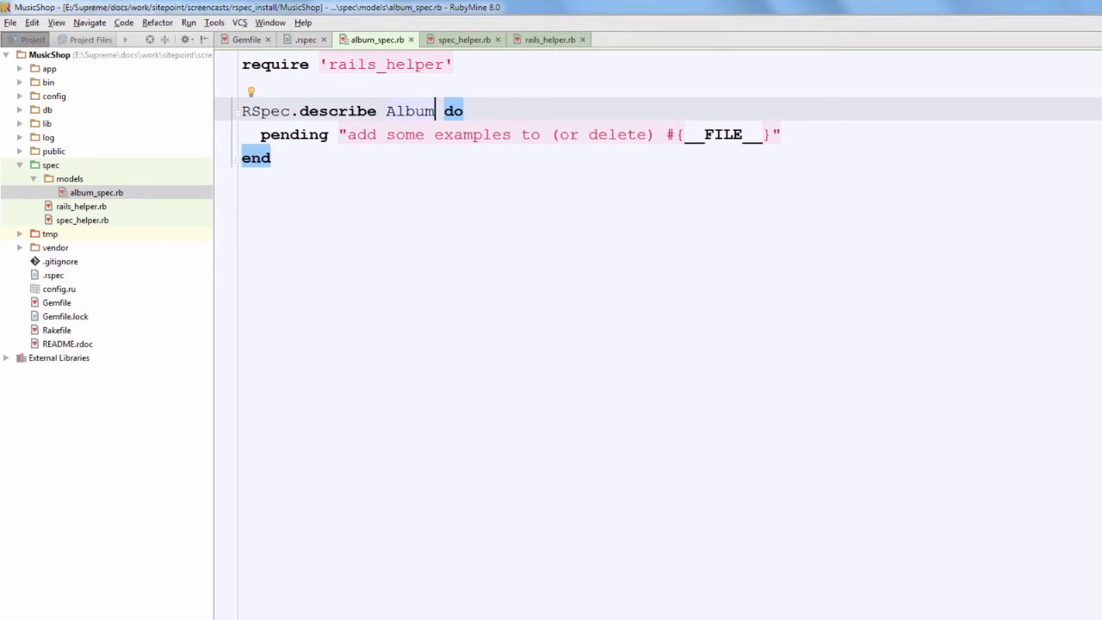
pyautogui.click(548, 39)
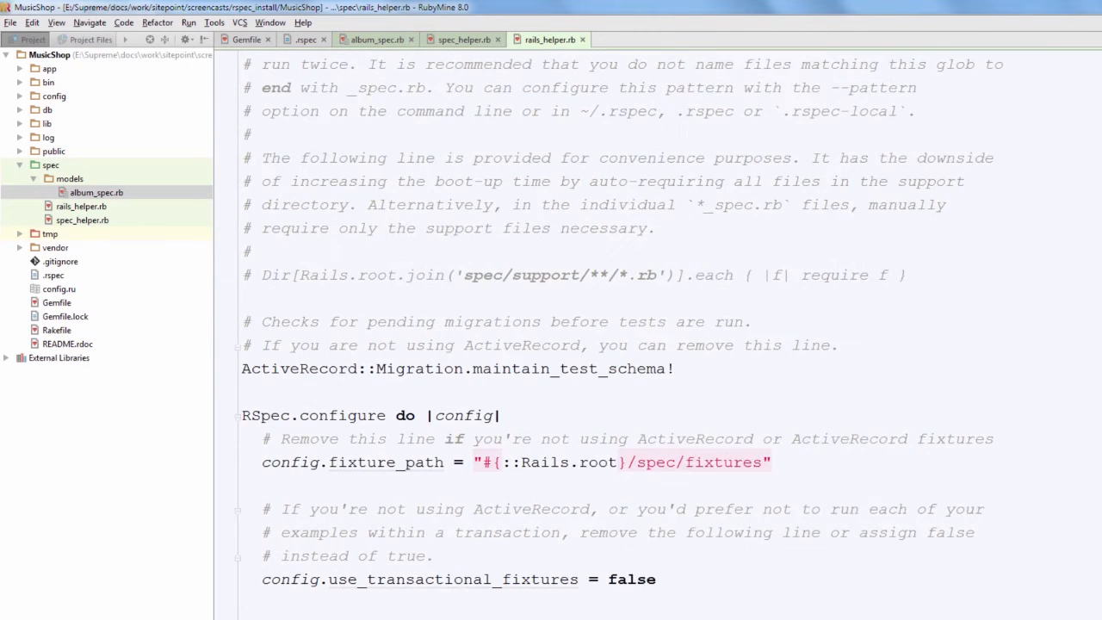
pyautogui.scroll(-3)
pyautogui.write('rspec .')
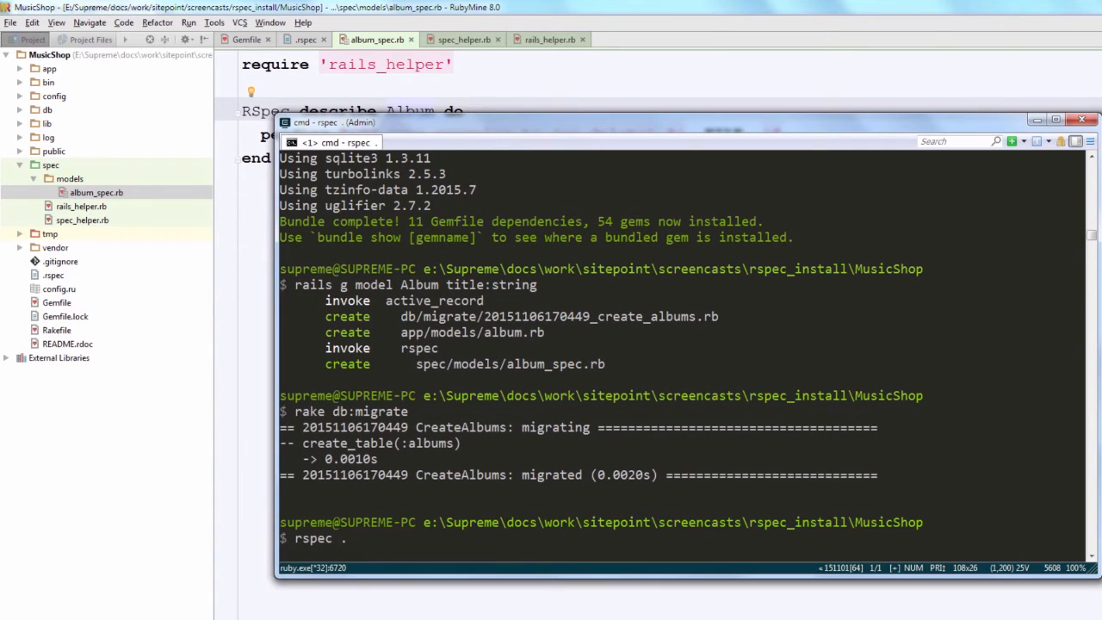
# - Run rspec ., then migrate the test database with rake db:migrate RAILS_ENV=test after the pending-migrations error
pyautogui.press('enter')
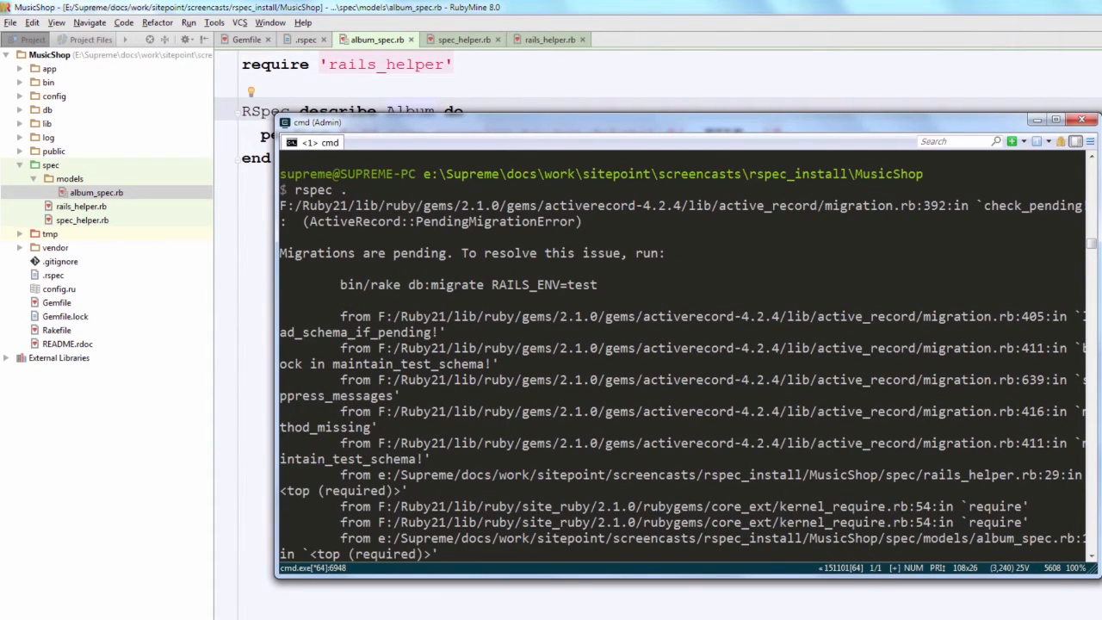
pyautogui.moveTo(371, 285); pyautogui.dragTo(567, 284)
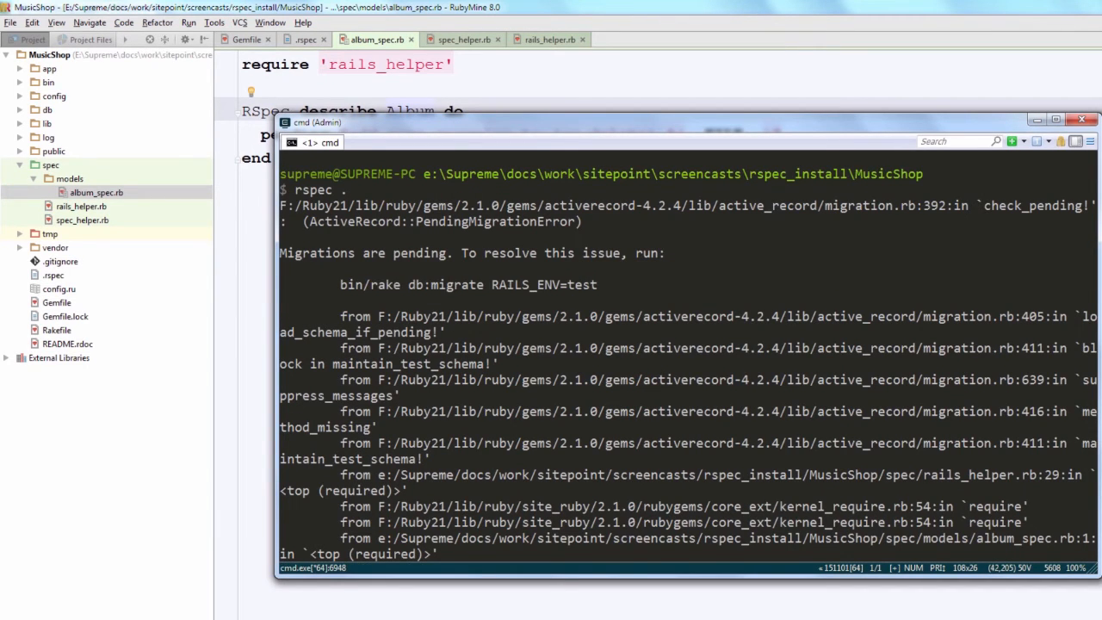
pyautogui.write('rake db:migrate RAILS_ENV=test')
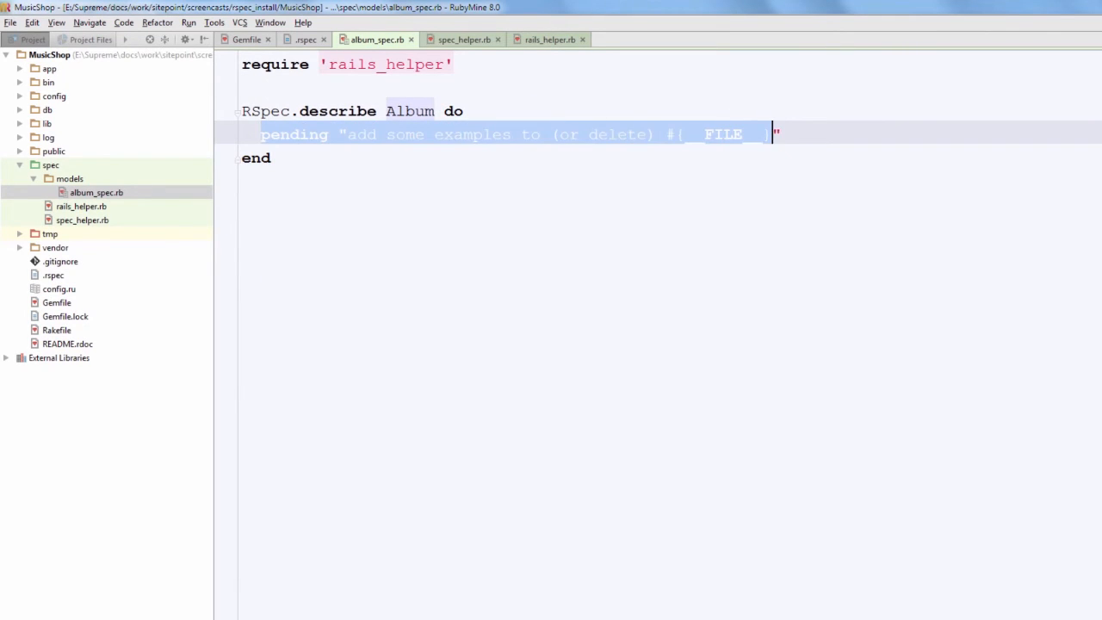
# - Start an example "is not valid without a title" that builds album = Album.new
pyautogui.write('it "')
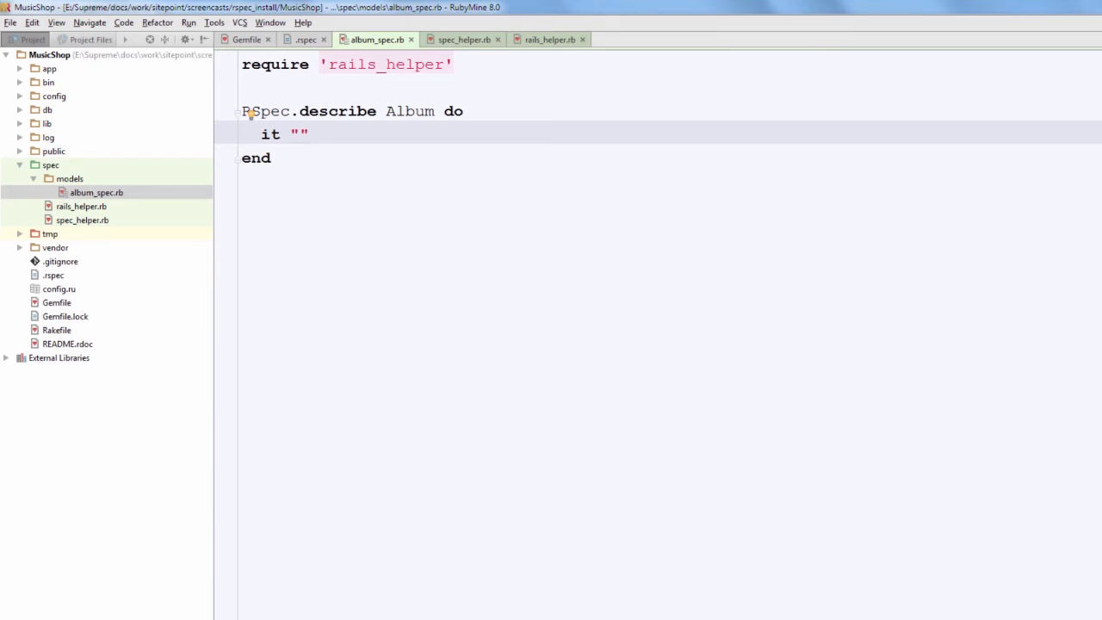
pyautogui.write('i')
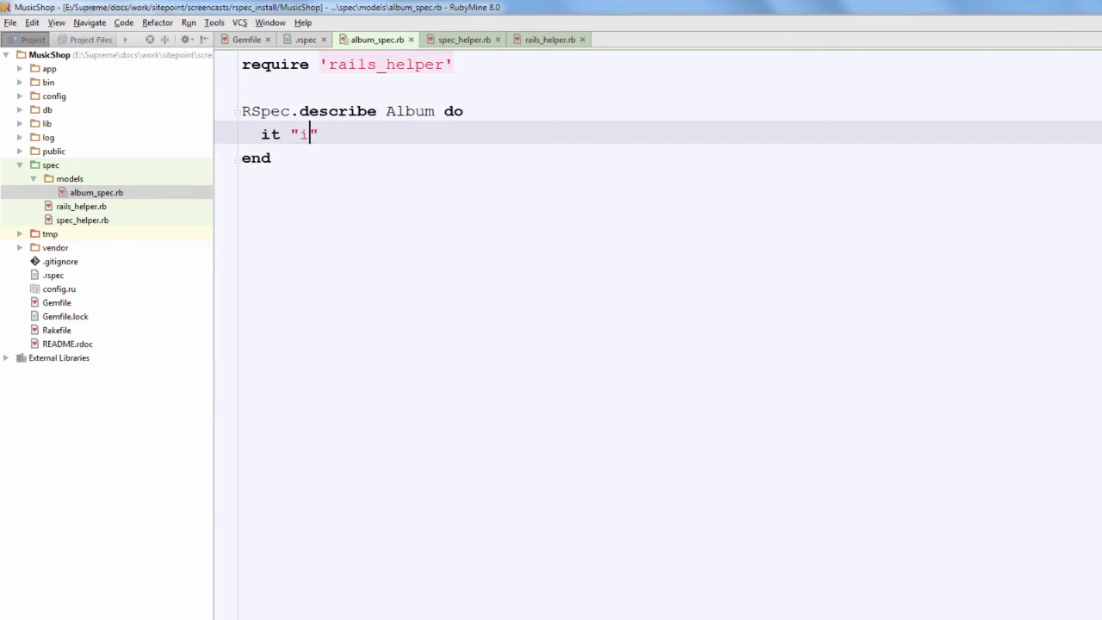
pyautogui.write('s not valid wi')
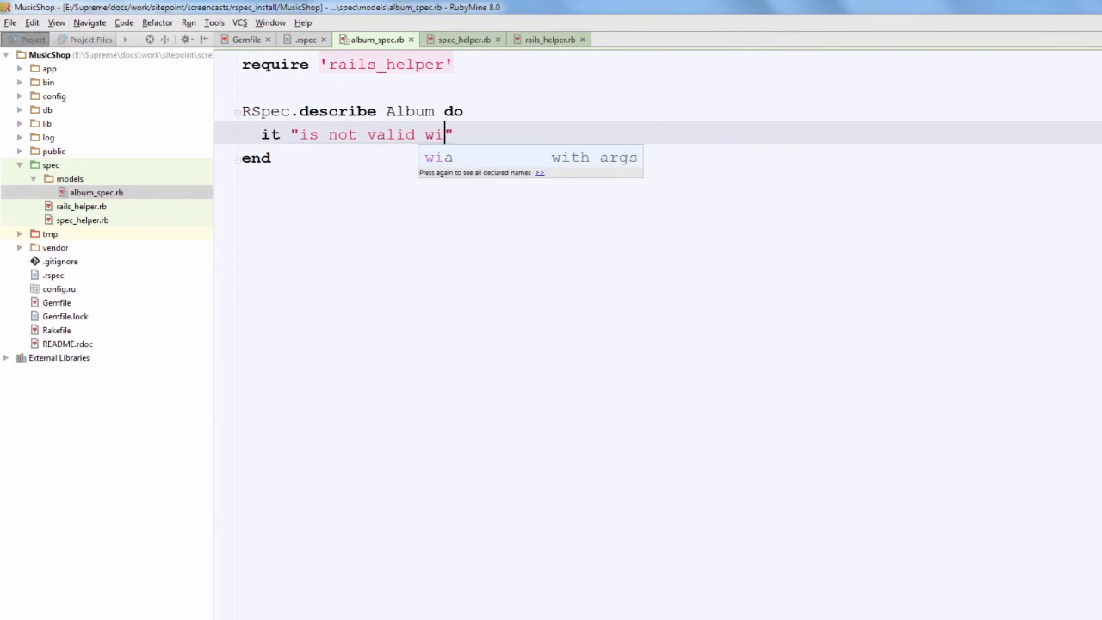
pyautogui.write('thout a title')
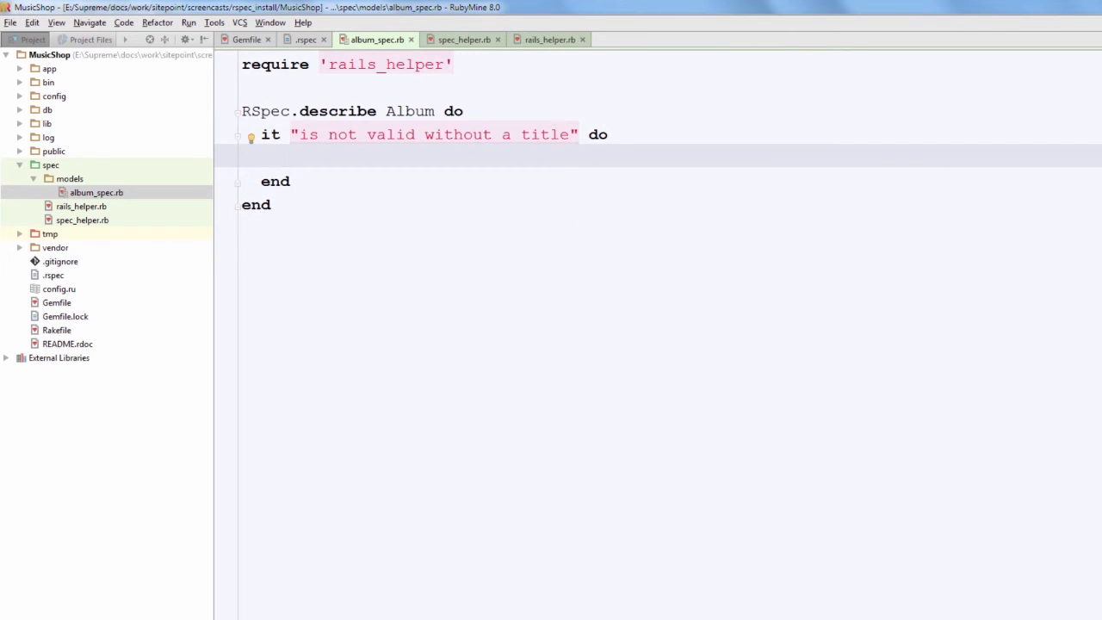
pyautogui.write('album =')
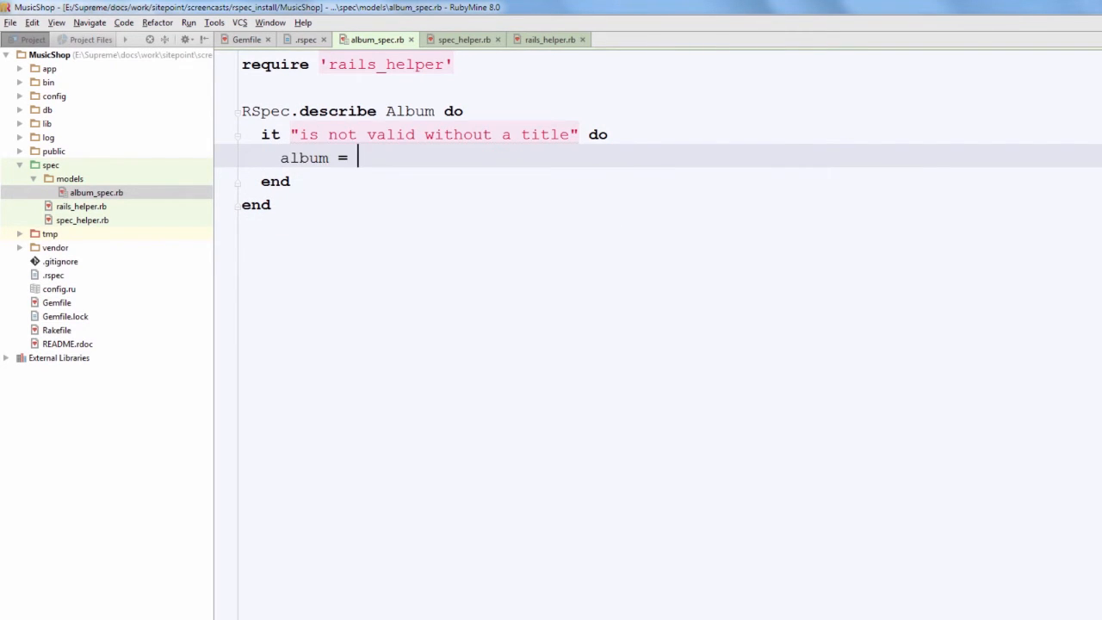
pyautogui.write('Album.new')
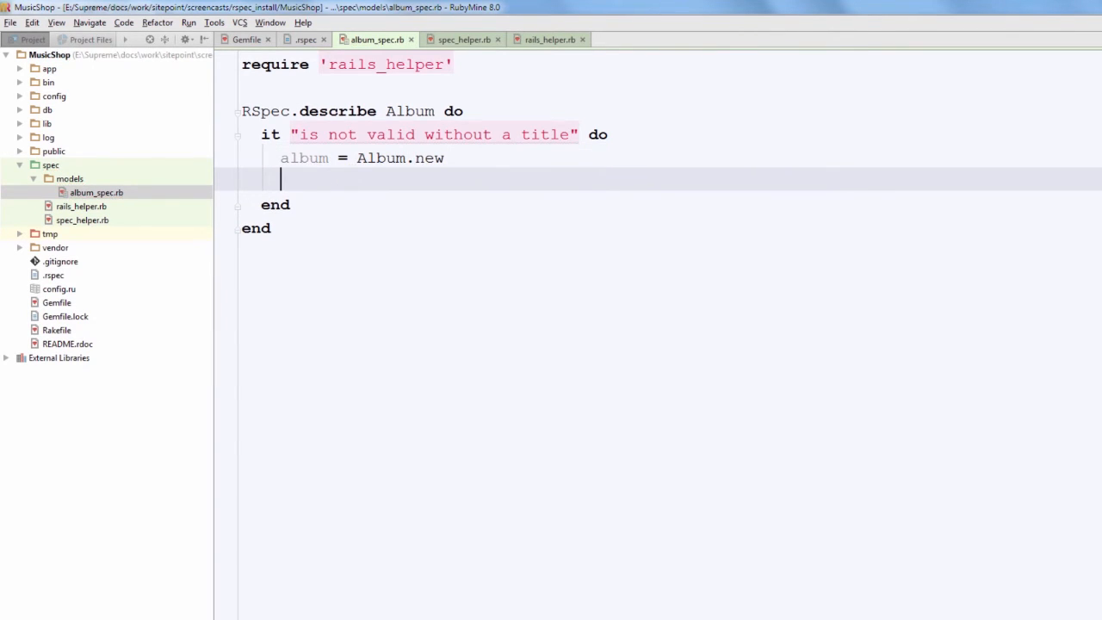
# - Assert expect(album).not_to be_valid in the missing-title example
pyautogui.write('expect(alb')
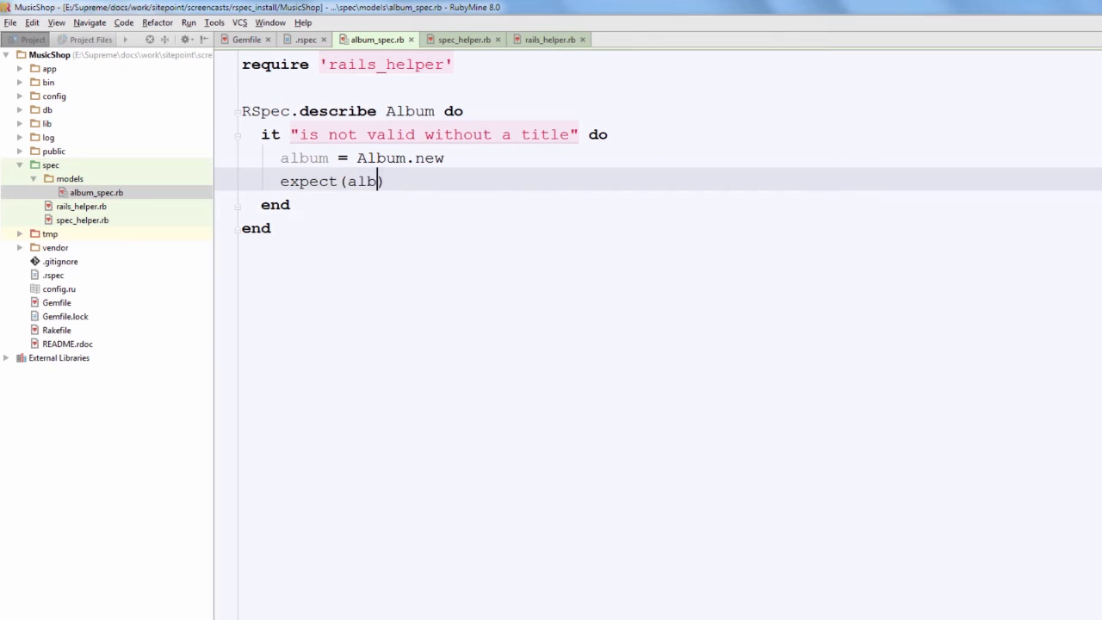
pyautogui.write('um).')
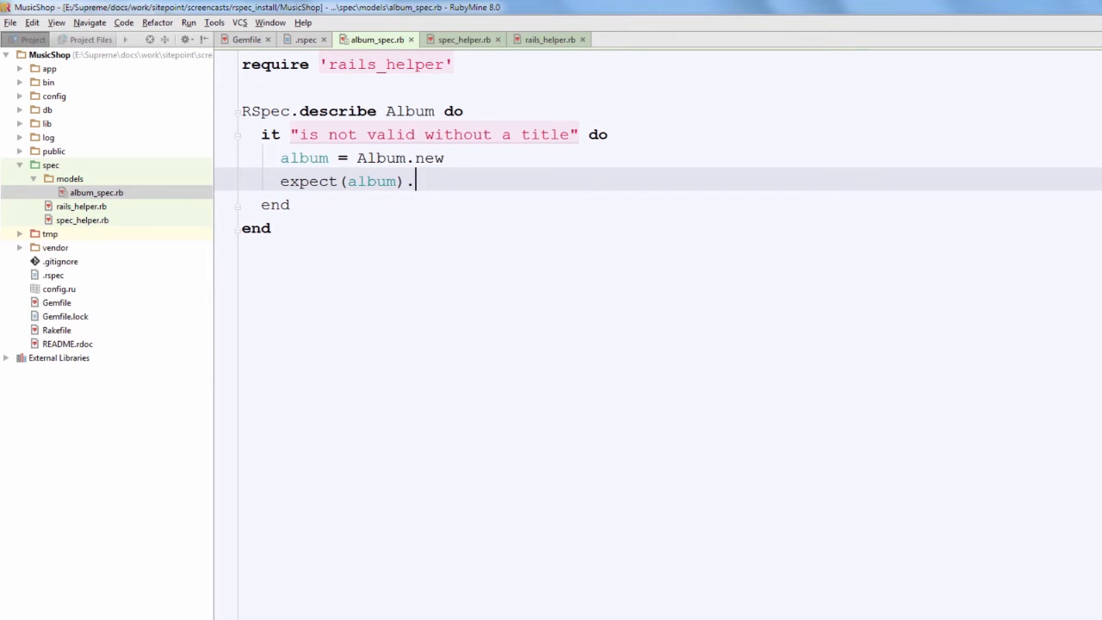
pyautogui.write('not_to be_val')
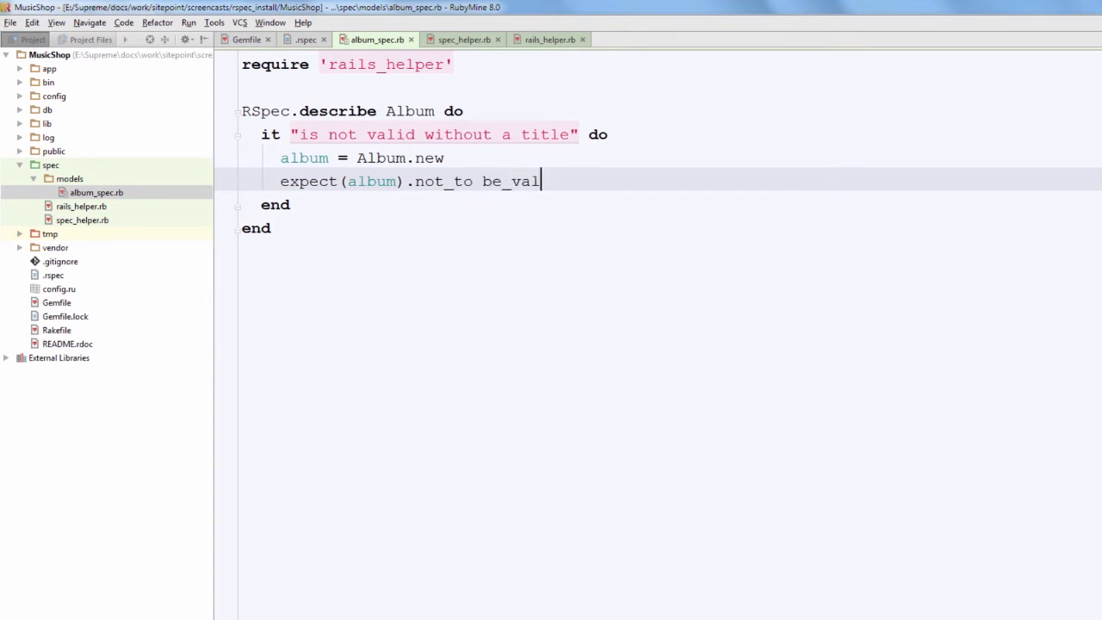
pyautogui.write('id')
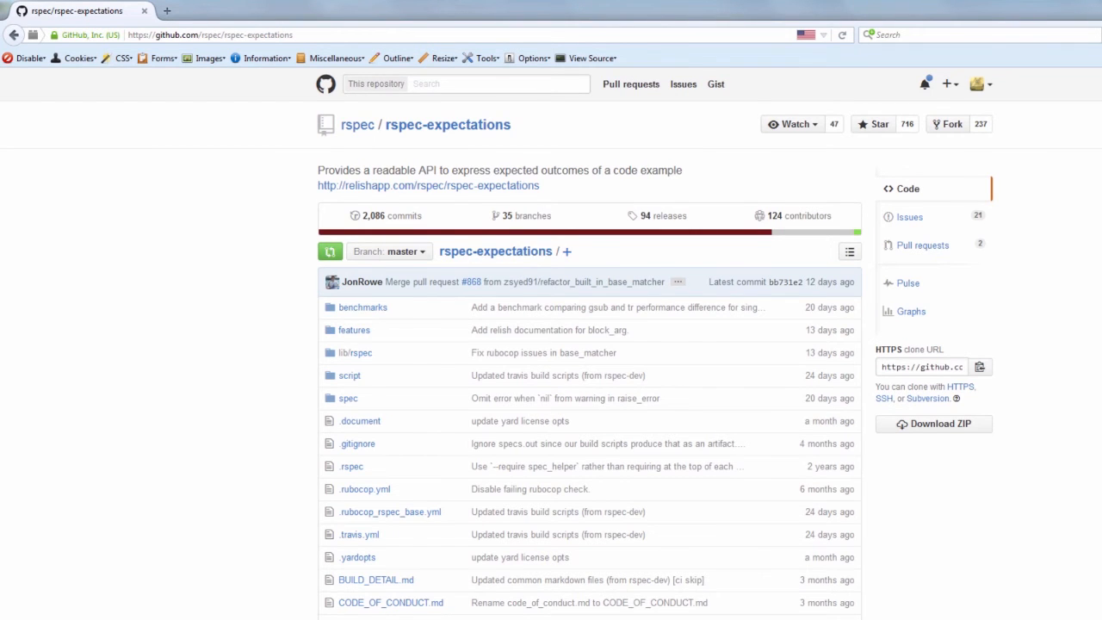
# - Scroll down the rspec-expectations GitHub page to its README
pyautogui.scroll(-3)
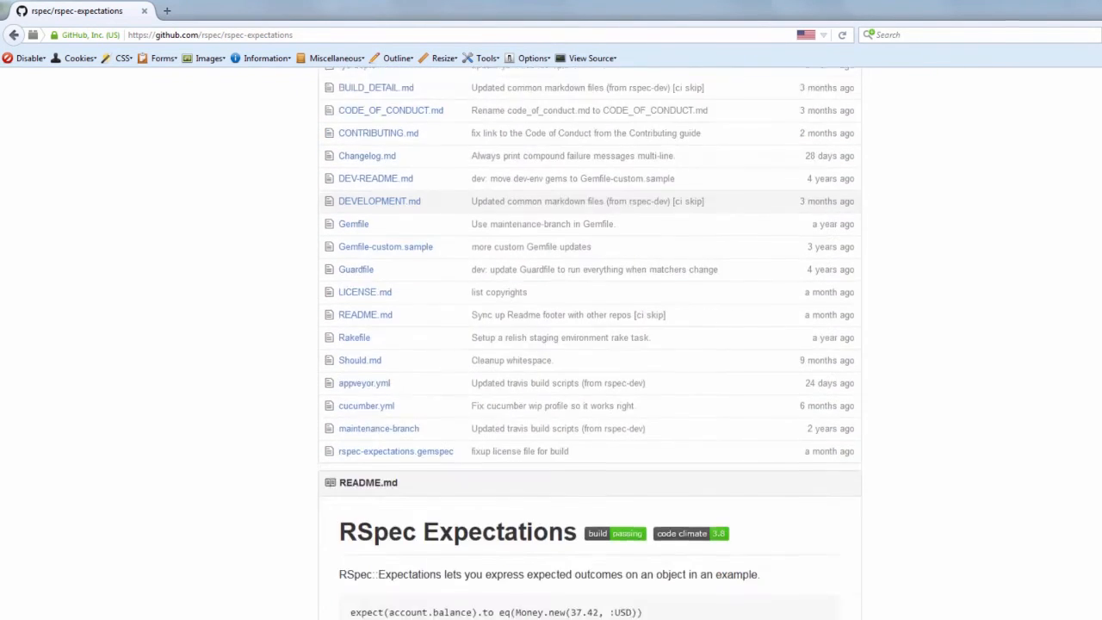
pyautogui.scroll(-3)
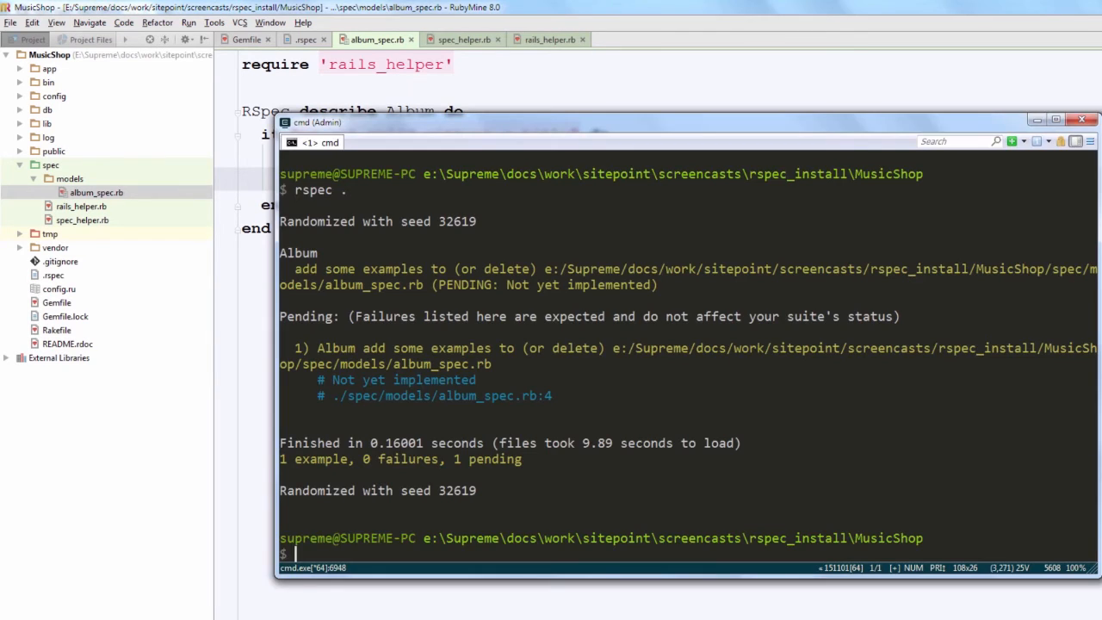
# - Run rspec . in cmd so the missing-title example fails
pyautogui.write('rspec .')
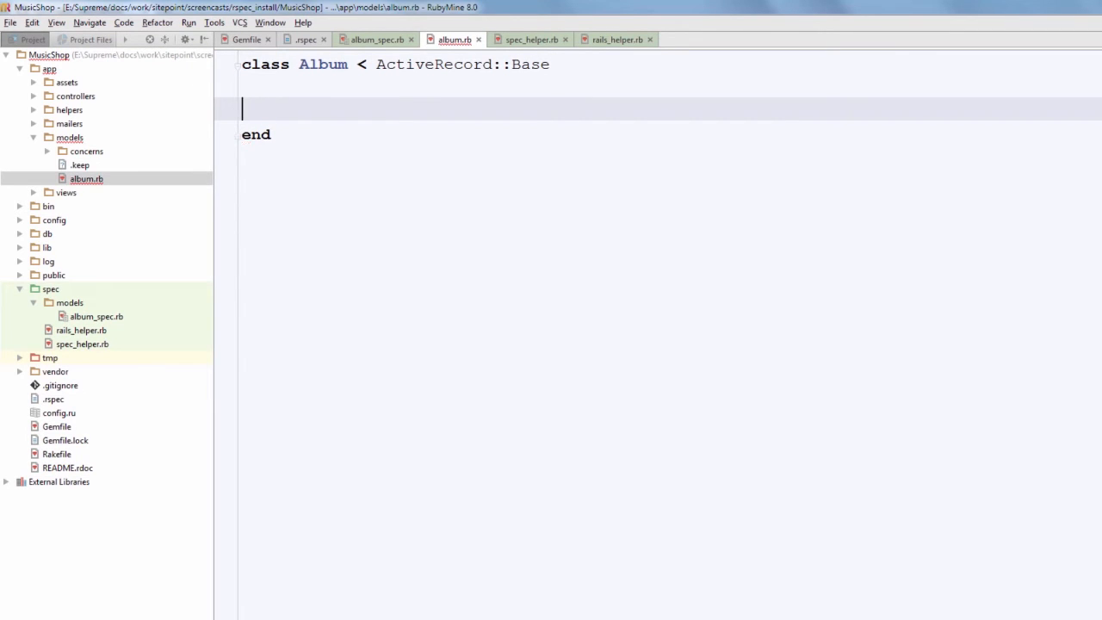
# - Add validates :title, presence: true to the Album model and rerun rspec
pyautogui.write('validates :t')
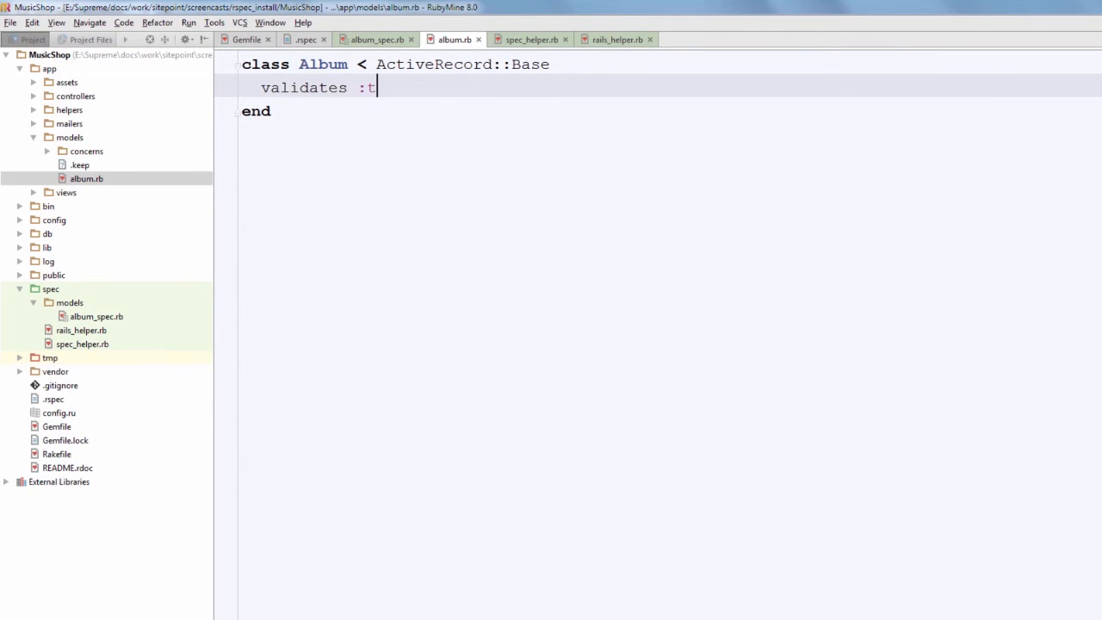
pyautogui.write('itle, presence: true')
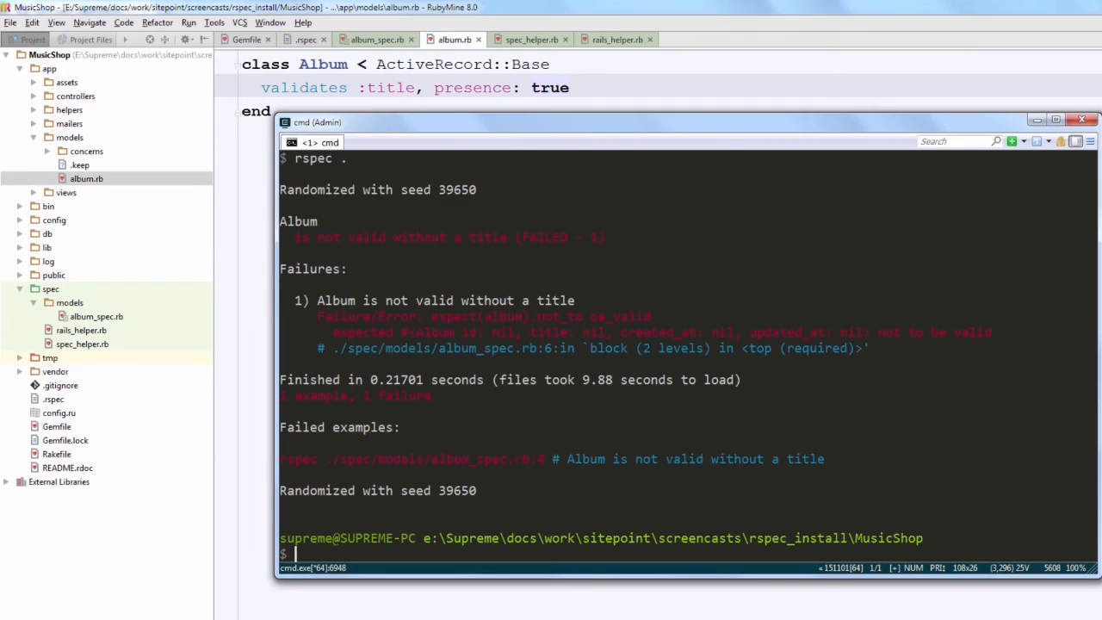
pyautogui.write('rspec .')
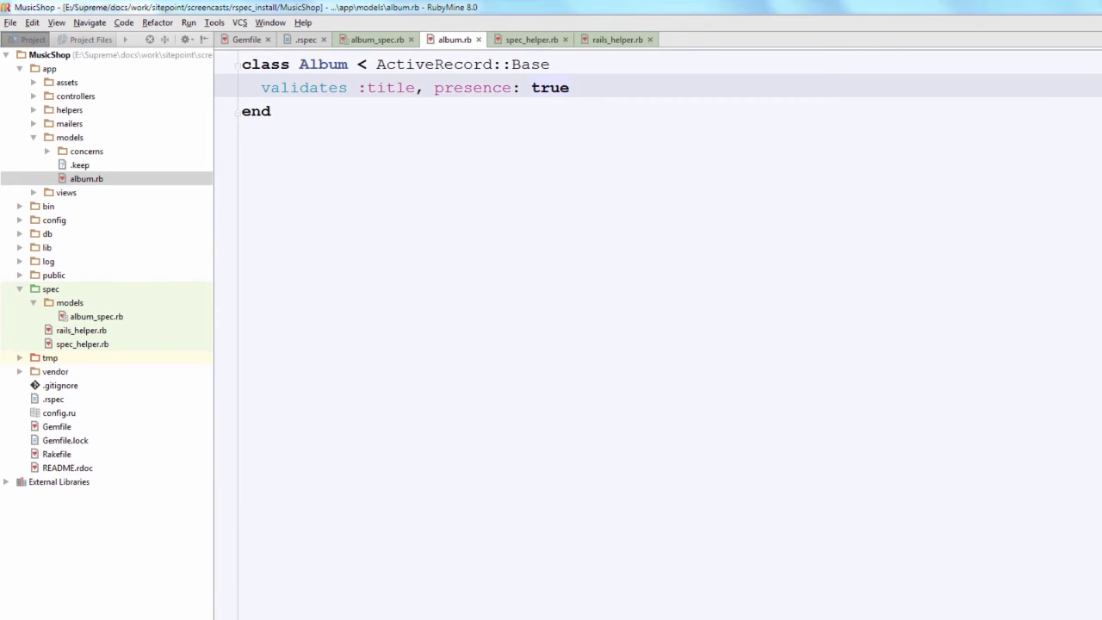
# - In the Album spec, build the album through a shared let(:album) { Album.new }, then rework it into a subject
pyautogui.click(372, 40)
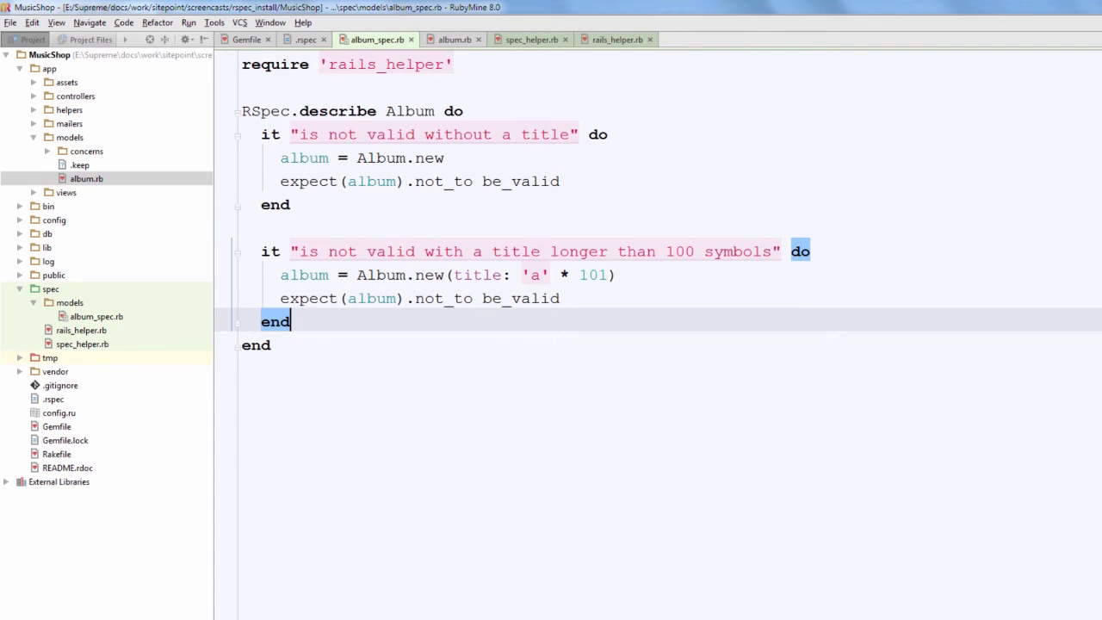
pyautogui.write('let')
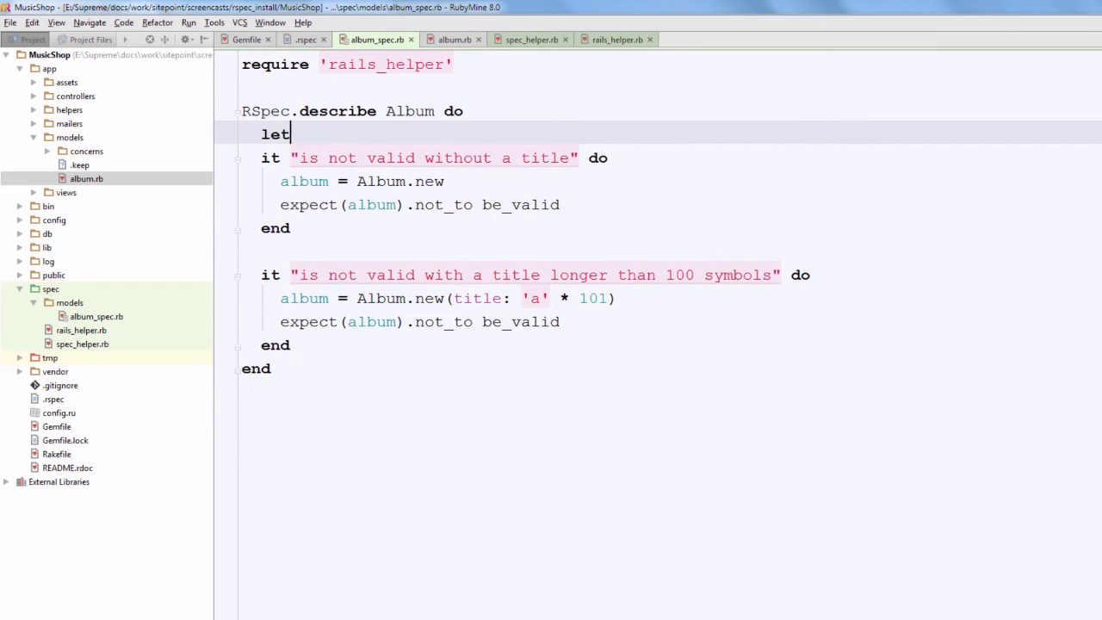
pyautogui.write('(:album)')
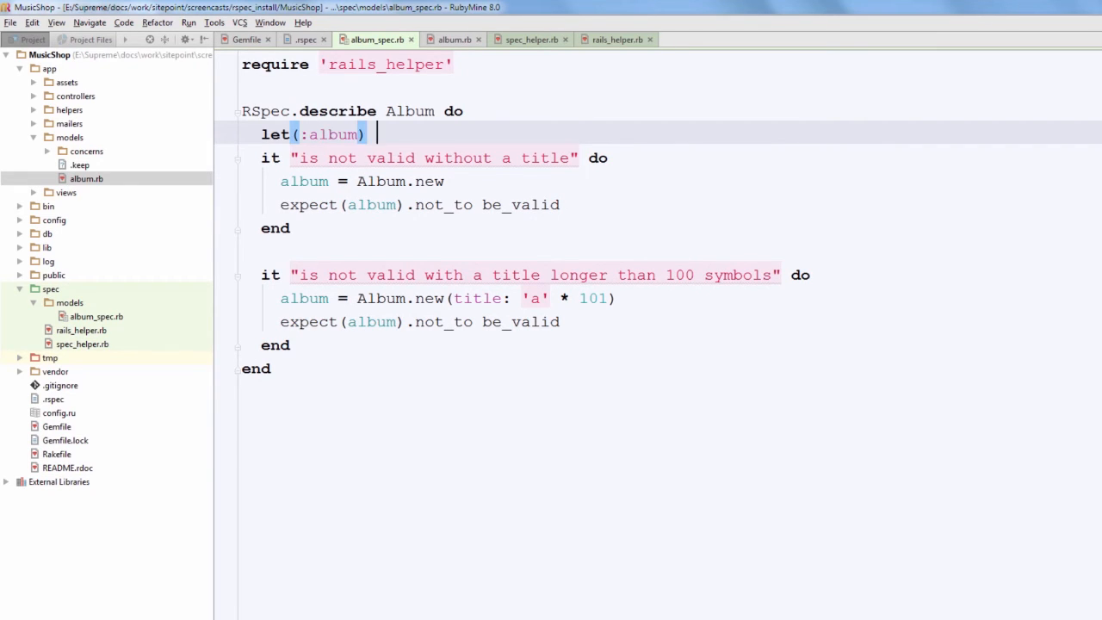
pyautogui.write('{Album.}')
pyautogui.click(448, 297)
pyautogui.write(' =')
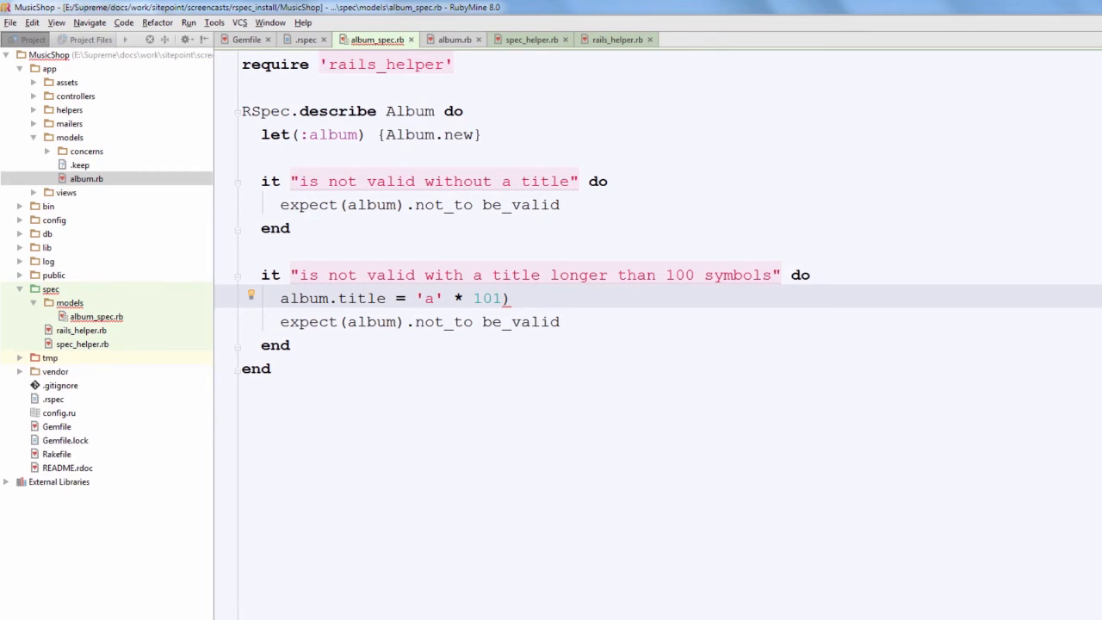
pyautogui.press('BackSpace')
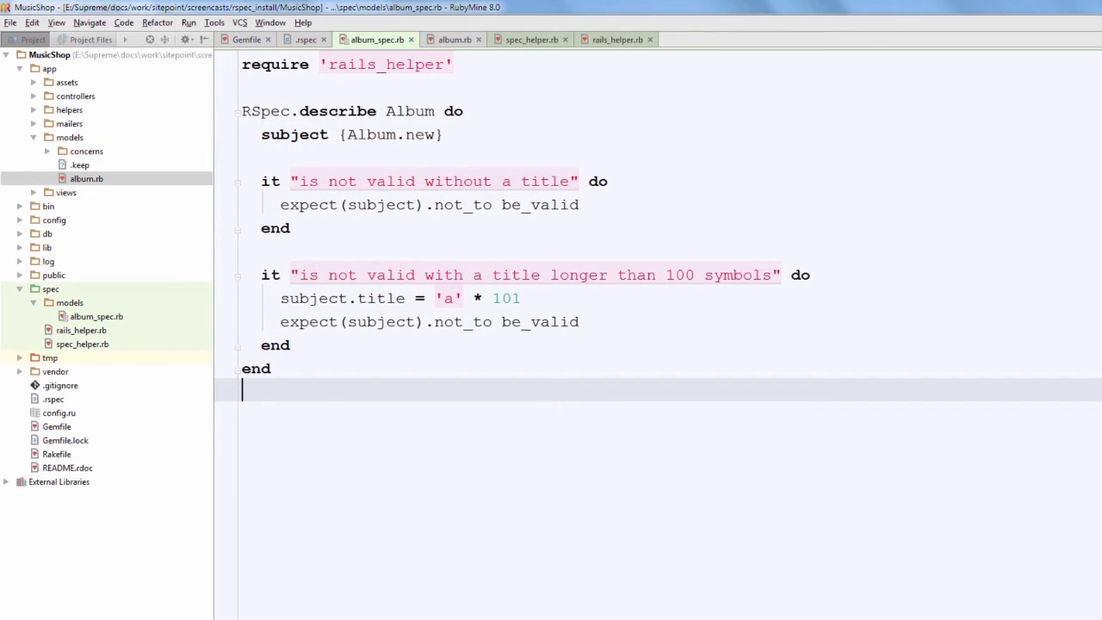
# - Add validates :title, length: {maximum: 100} to the Album model
pyautogui.click(451, 39)
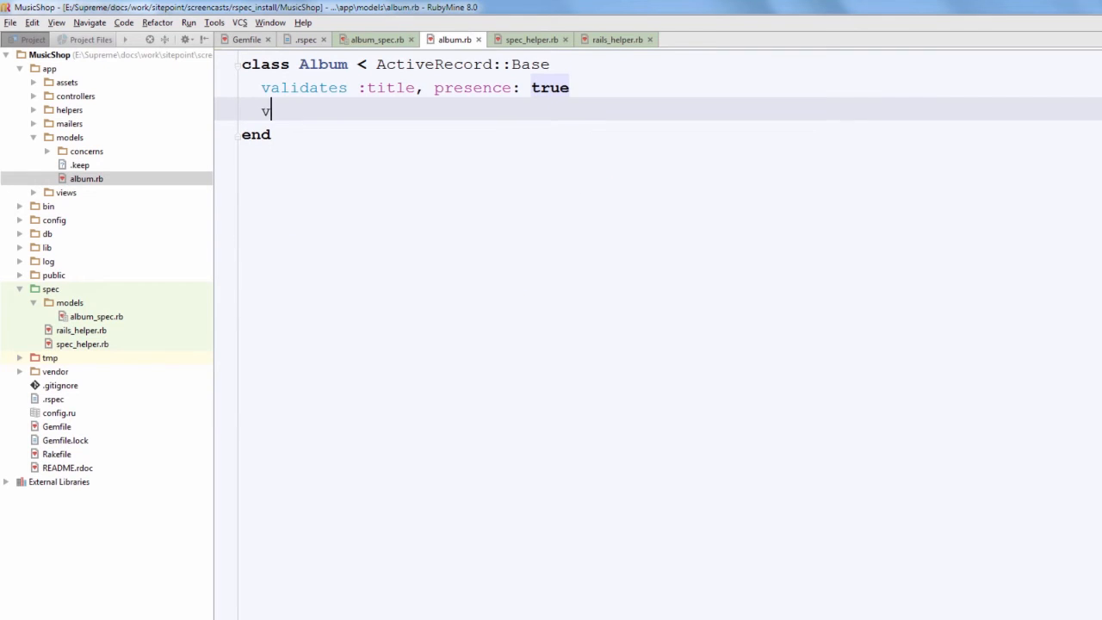
pyautogui.write('alidates :title,')
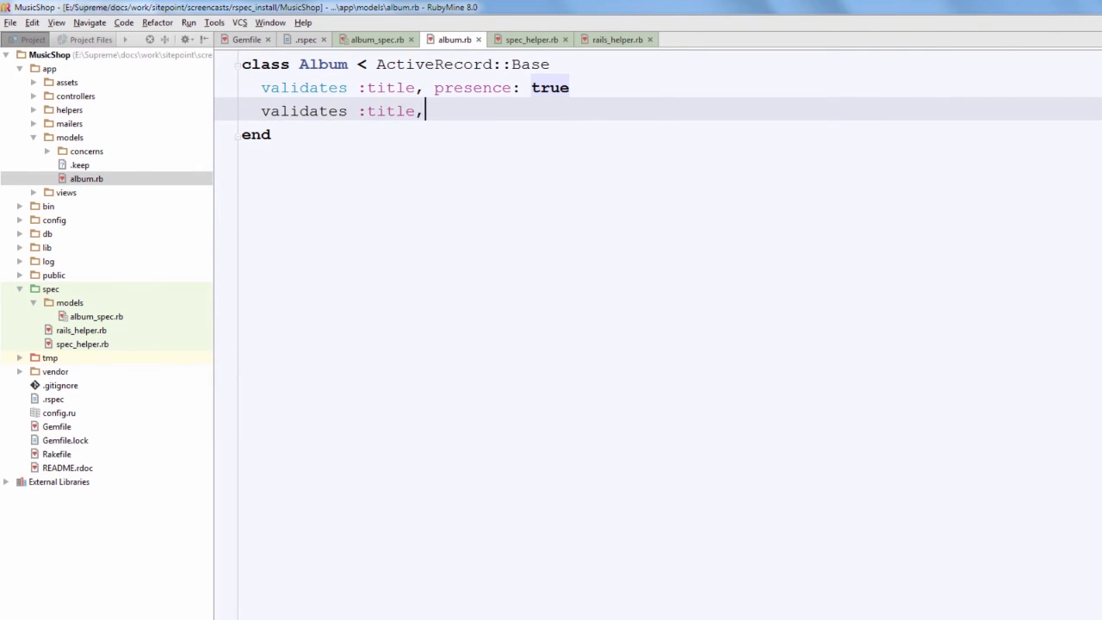
pyautogui.write('length: {}')
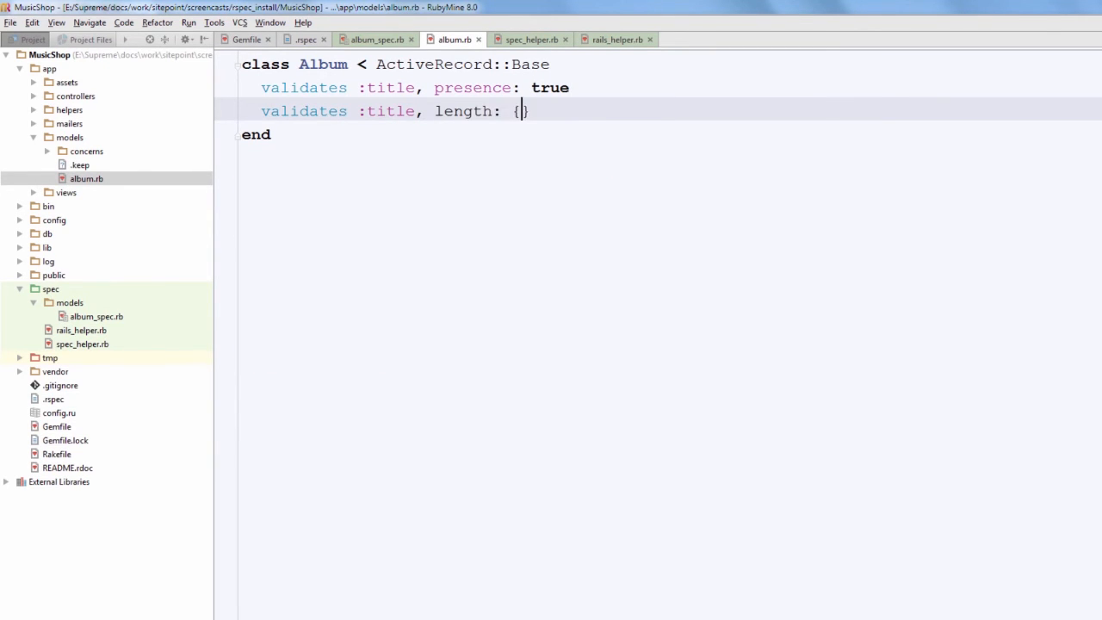
pyautogui.write('maxium')
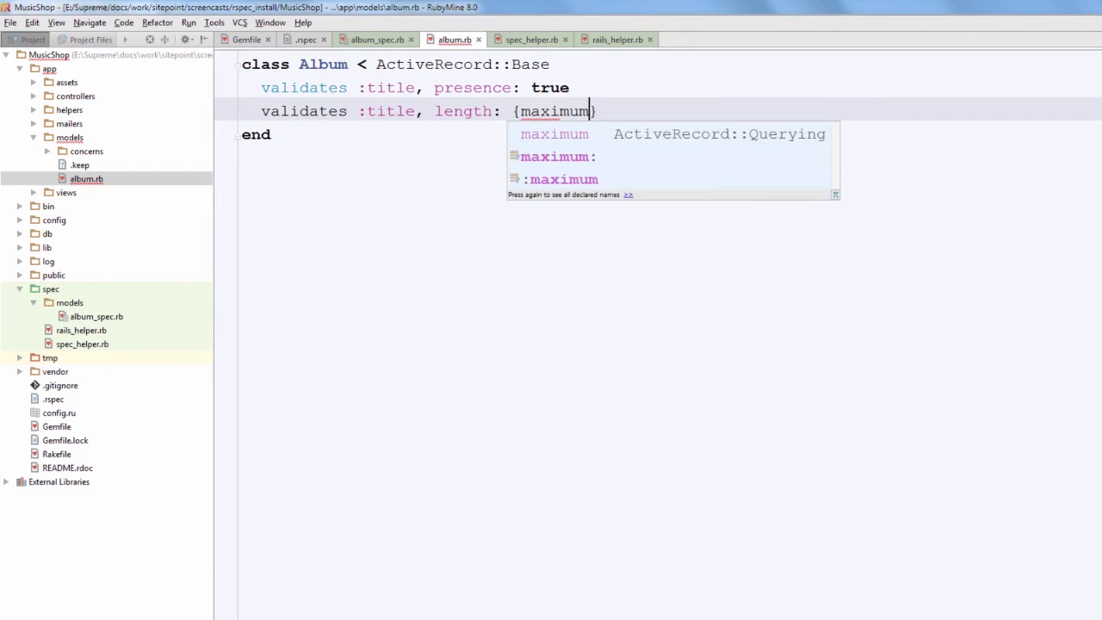
pyautogui.write(': 100')
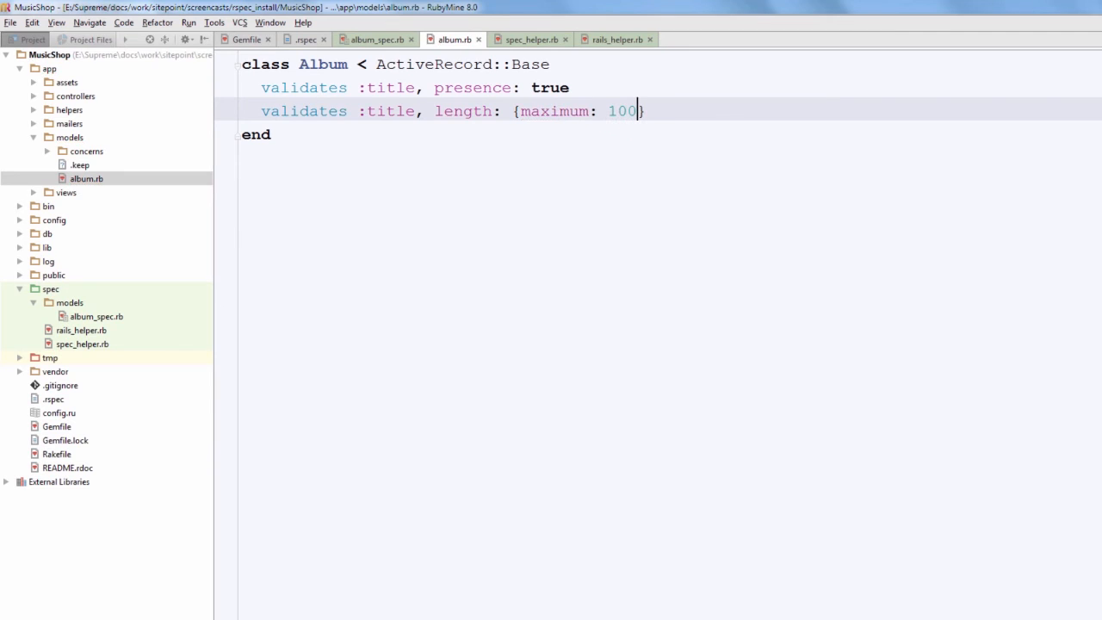
# - Add an "is valid with proper data" example to the Album spec
pyautogui.click(370, 39)
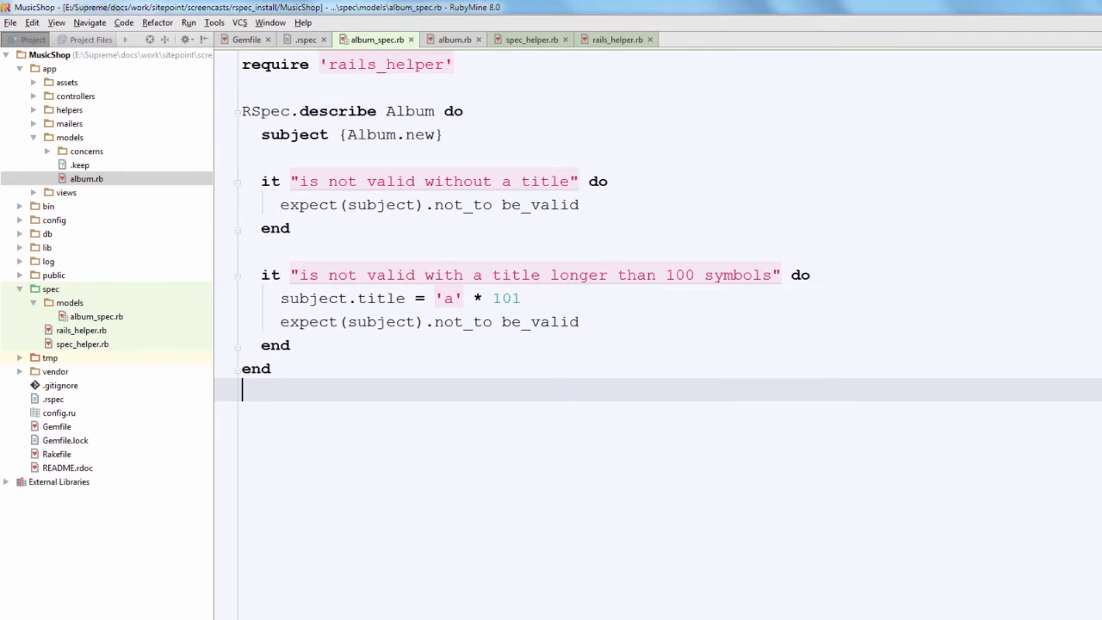
pyautogui.write('it "is valid with proper data" do')
pyautogui.write('expect(subject).to be_valid')
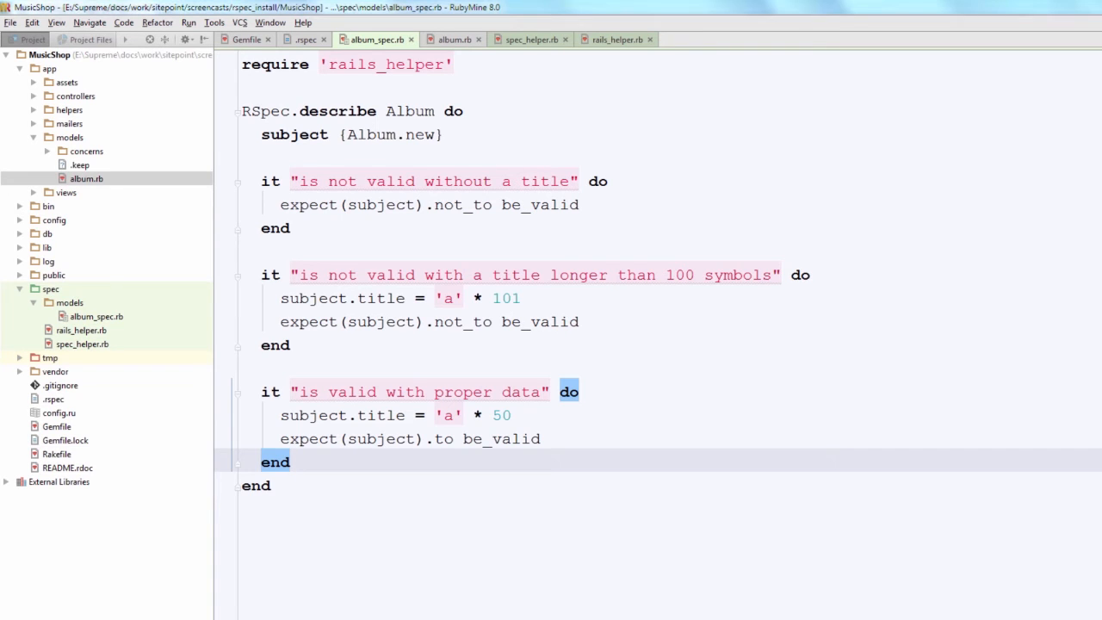
# - Create spec/features/albums/index_spec.rb via the project tree's New menus
pyautogui.rightClick(51, 289)
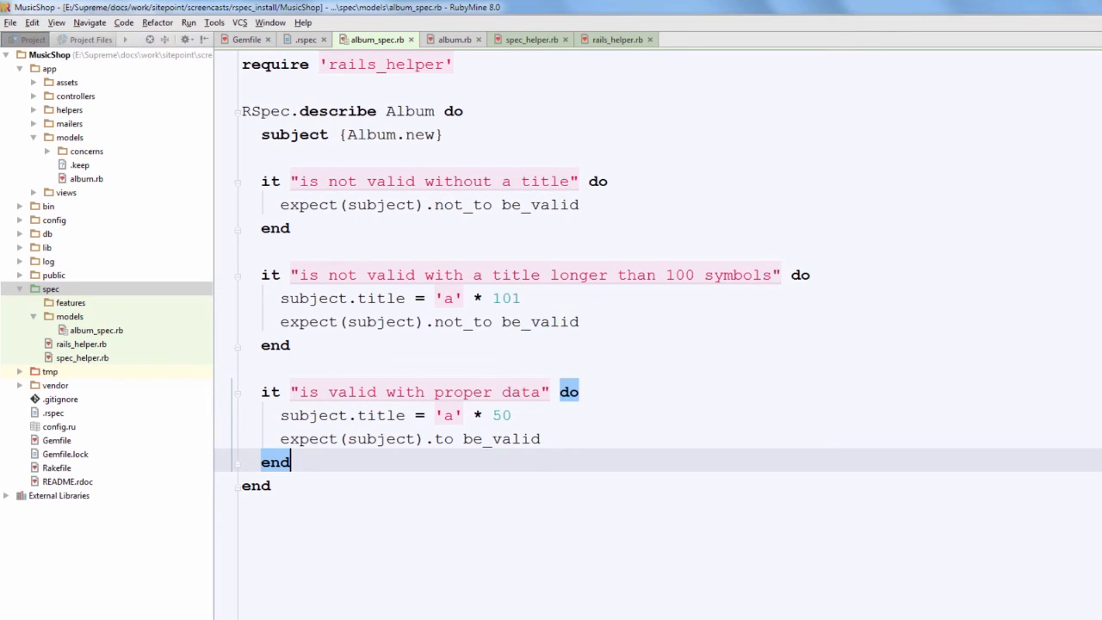
pyautogui.rightClick(71, 303)
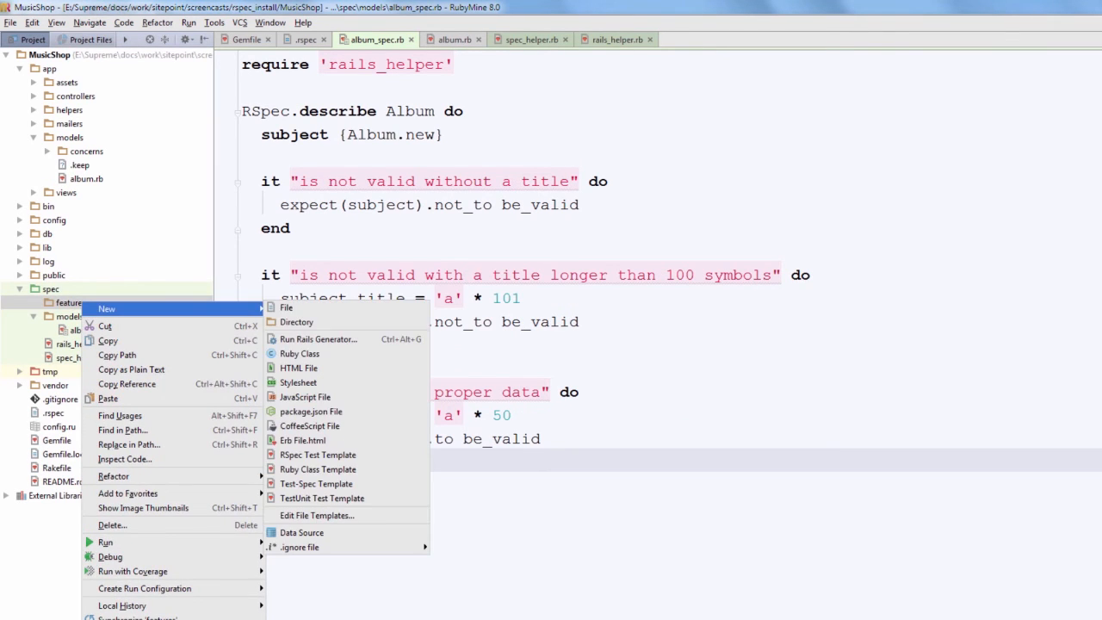
pyautogui.click(296, 322)
pyautogui.write('inde')
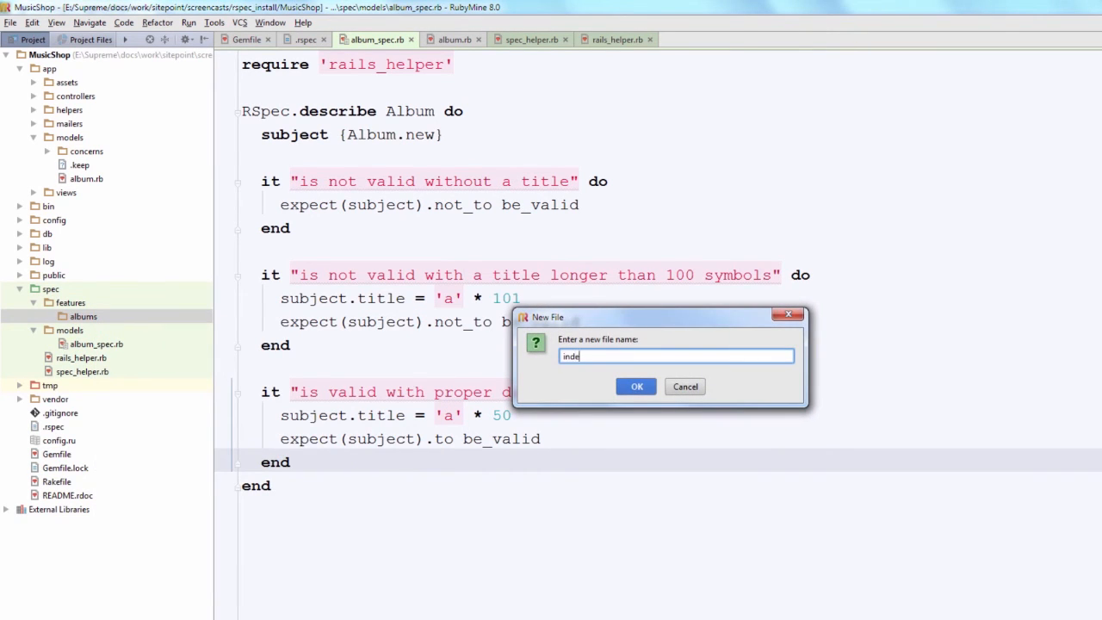
pyautogui.write('x_spe')
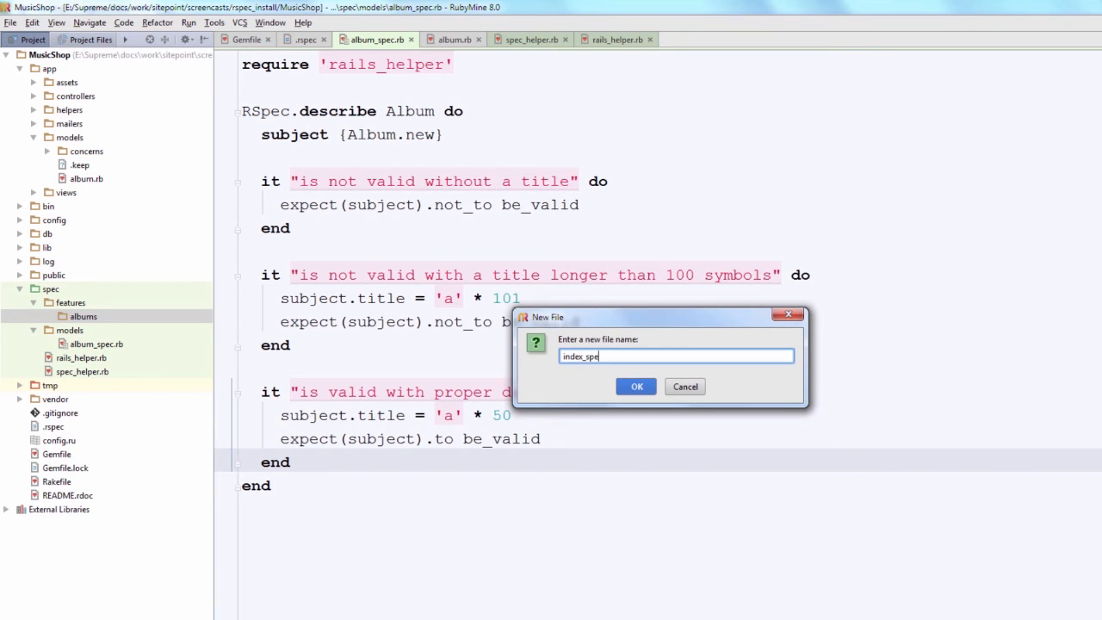
pyautogui.click(636, 386)
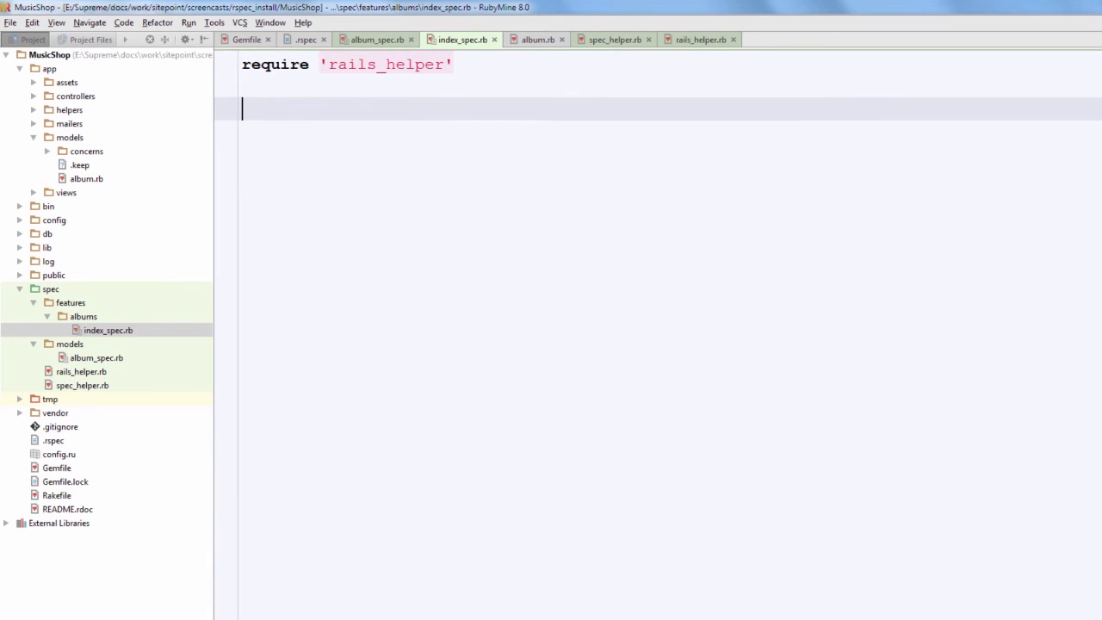
# - Declare RSpec.feature 'Albums list', type: :feature in index_spec
pyautogui.write('R')
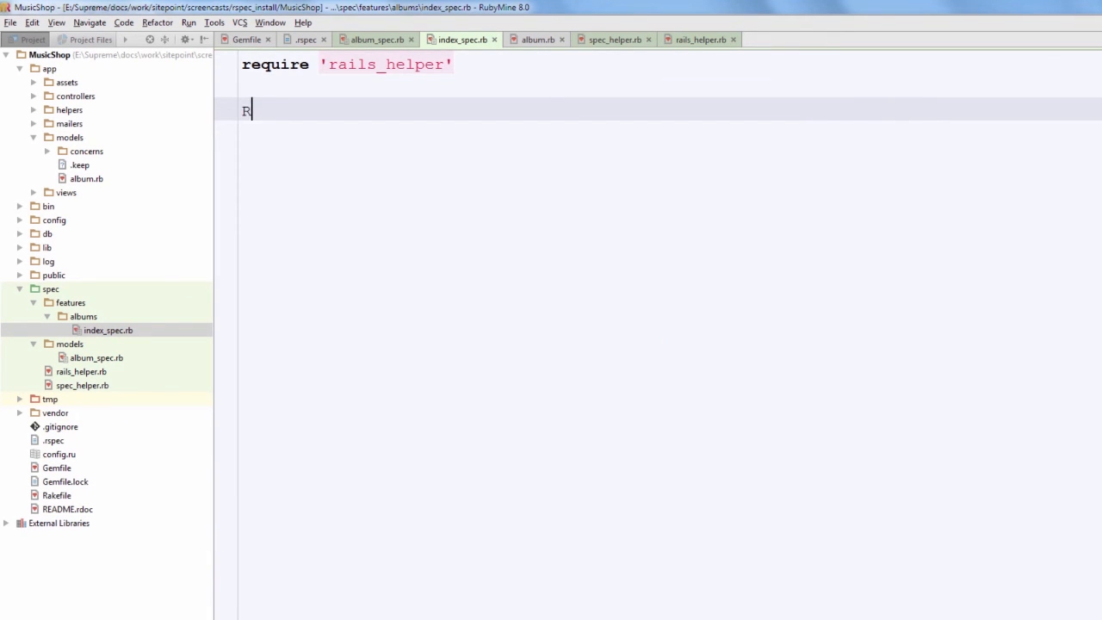
pyautogui.write('Spec.')
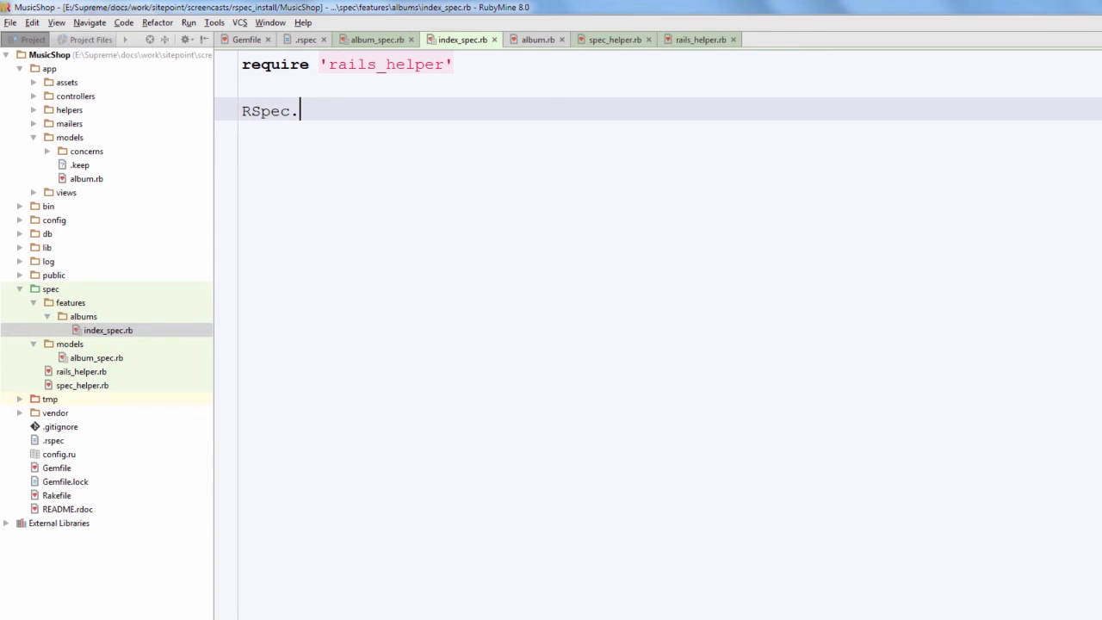
pyautogui.write('feature')
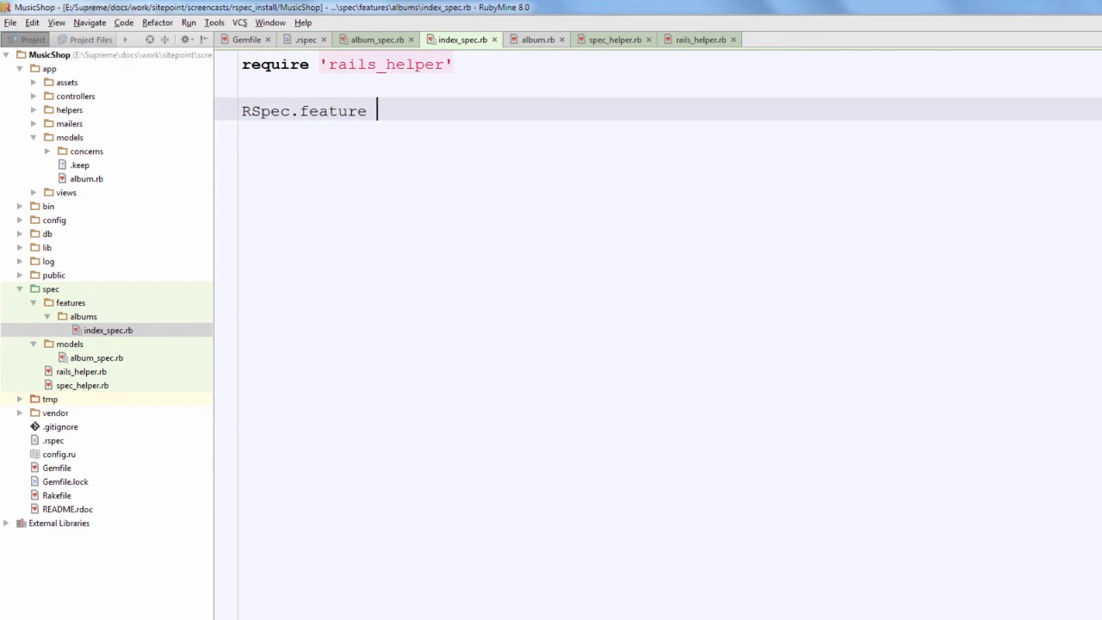
pyautogui.write("'Albums list' do # RSpec.describe '', type")
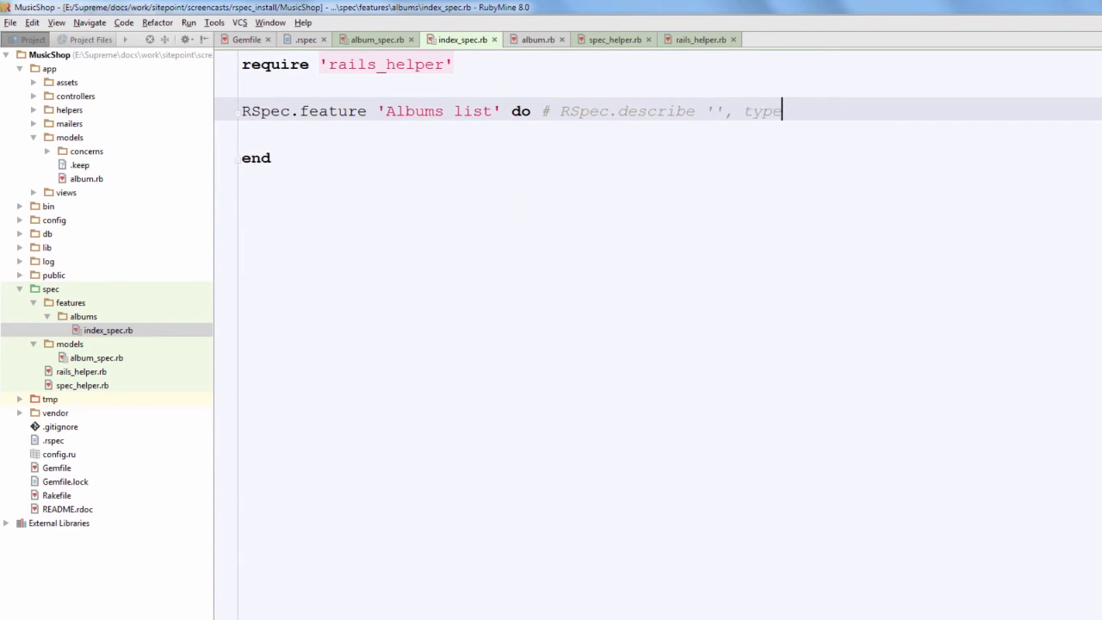
pyautogui.write(': :feature')
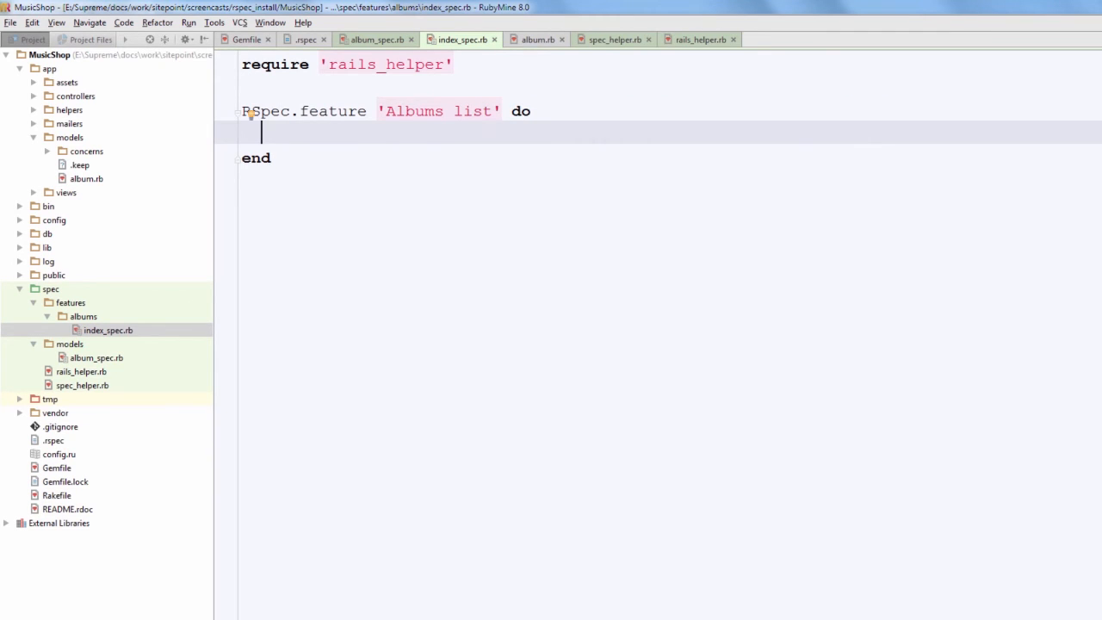
# - Add an empty scenario 'unauthenticated user' inside the feature
pyautogui.write('scen')
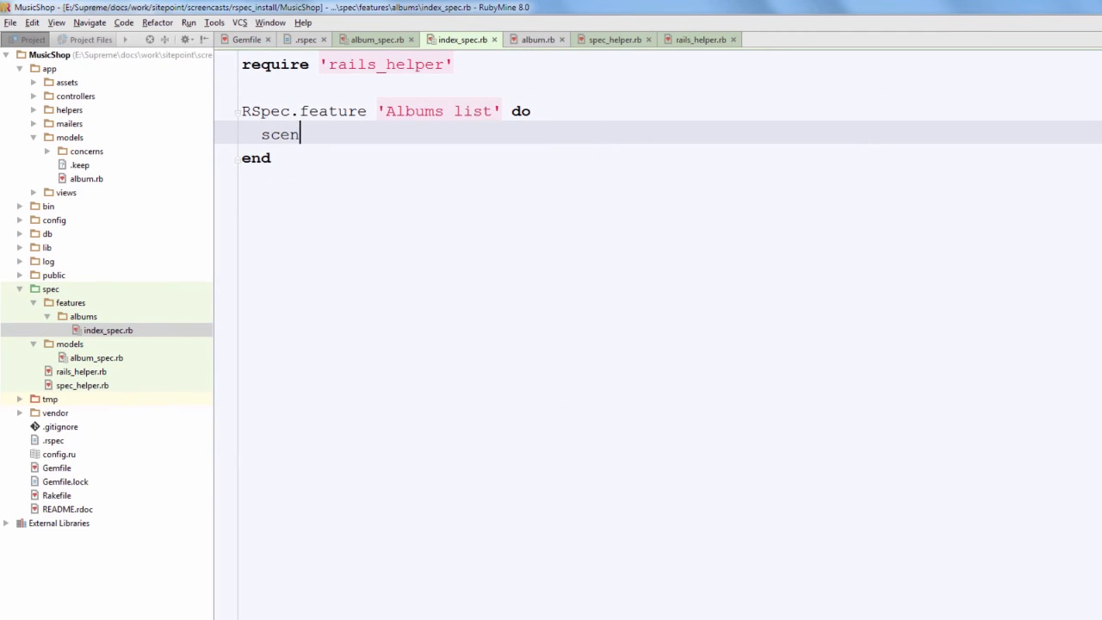
pyautogui.write("ario 'unauthenticated user' do")
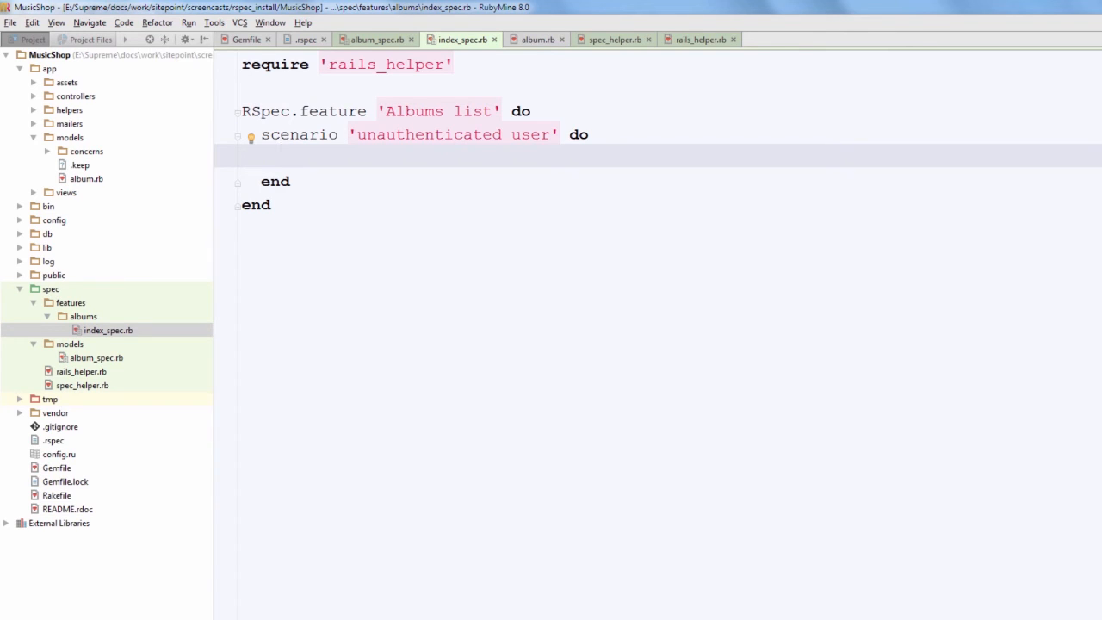
pyautogui.click(279, 157)
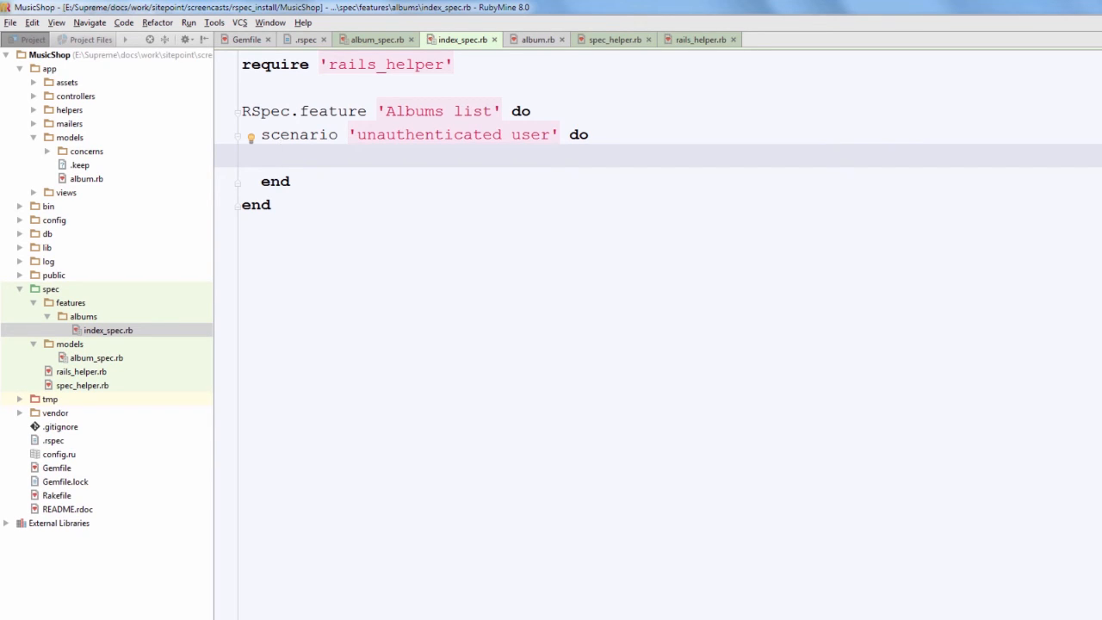
# - Visit albums_path and start an expectation on find('#content h1')
pyautogui.write('visit albums_p')
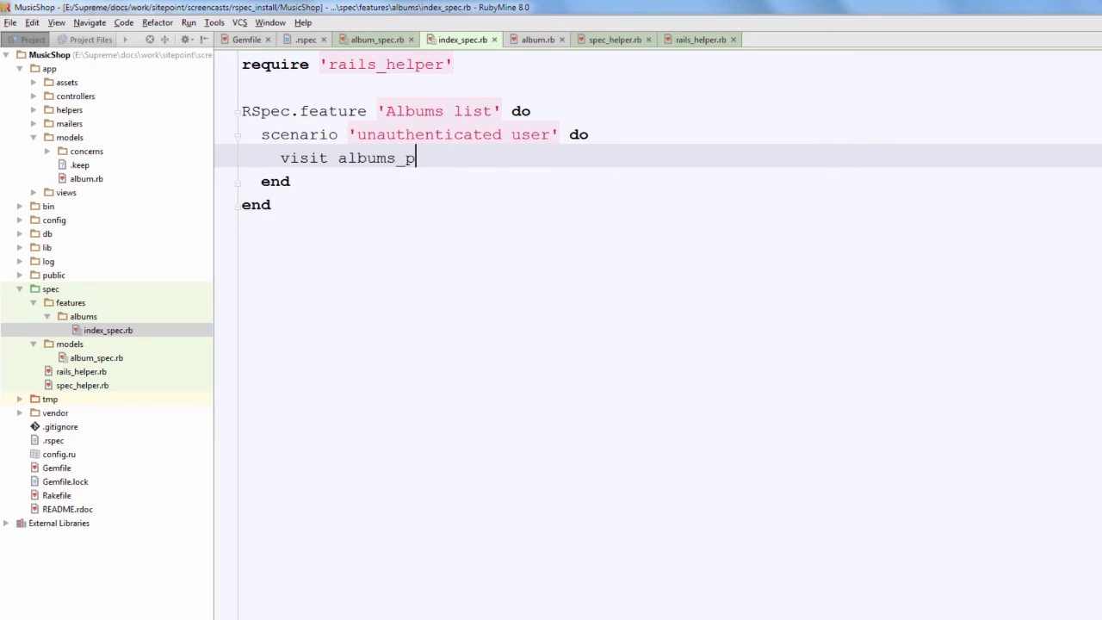
pyautogui.write('ath')
pyautogui.write('e')
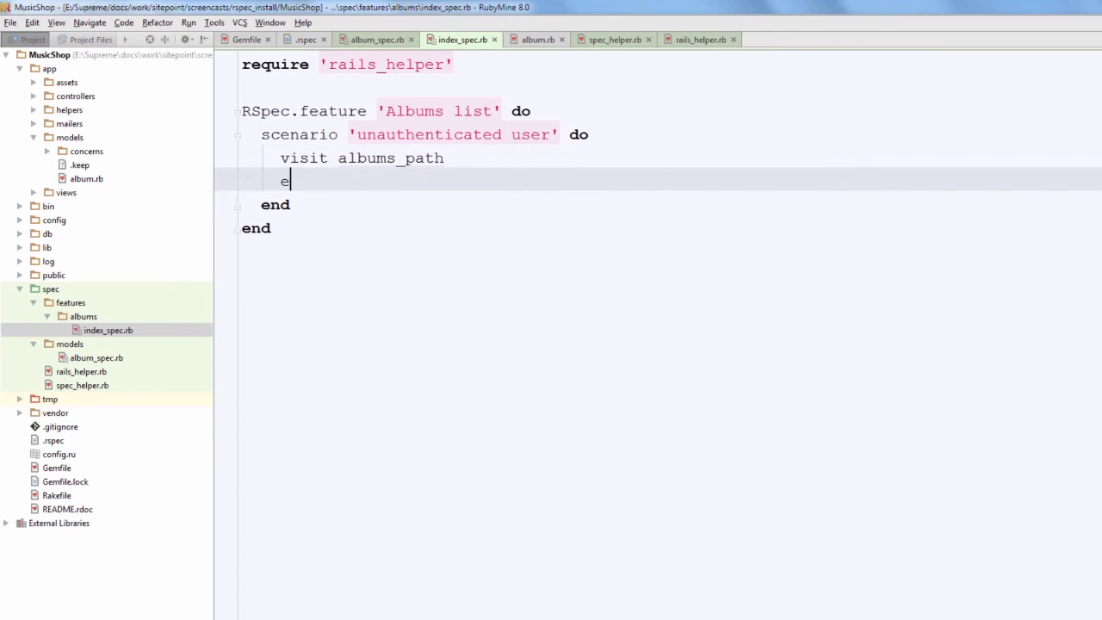
pyautogui.write('xpect (')
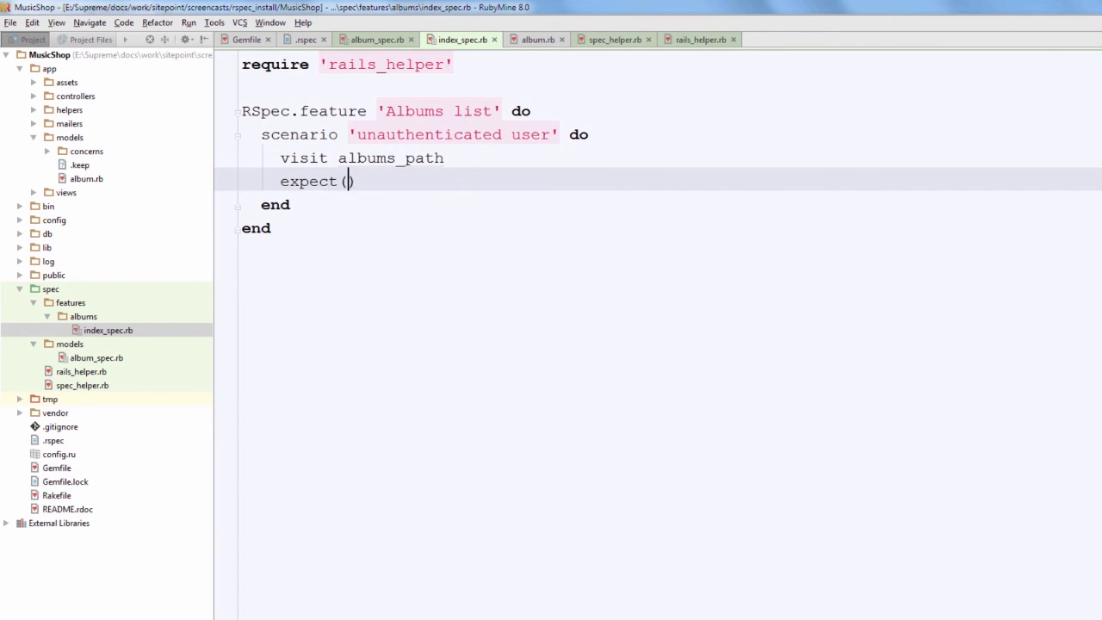
pyautogui.write('find(')
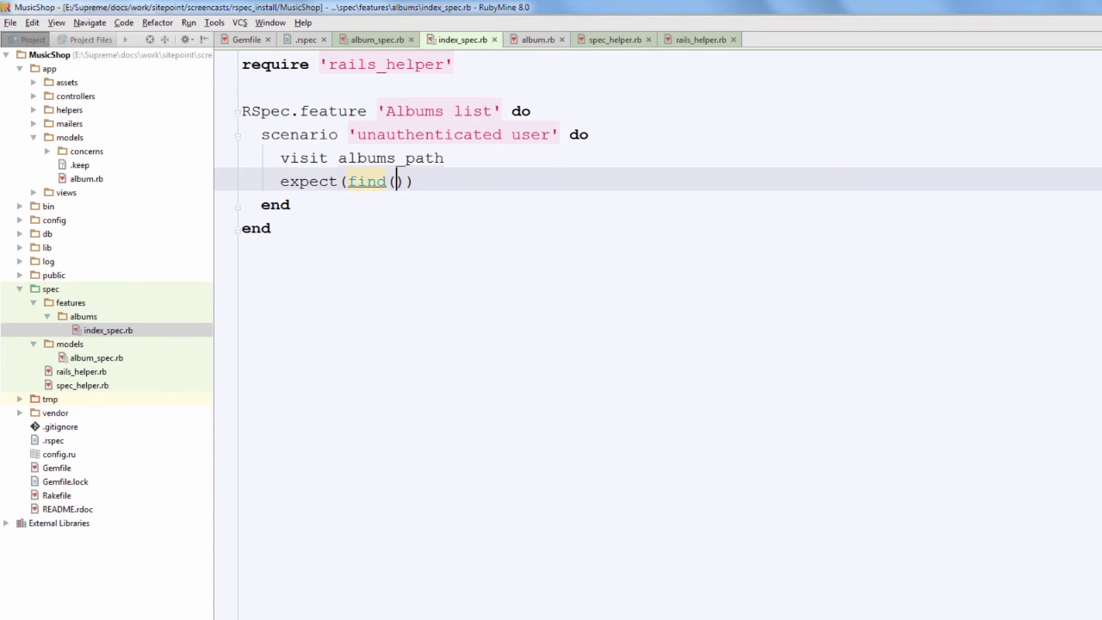
pyautogui.write("'#'")
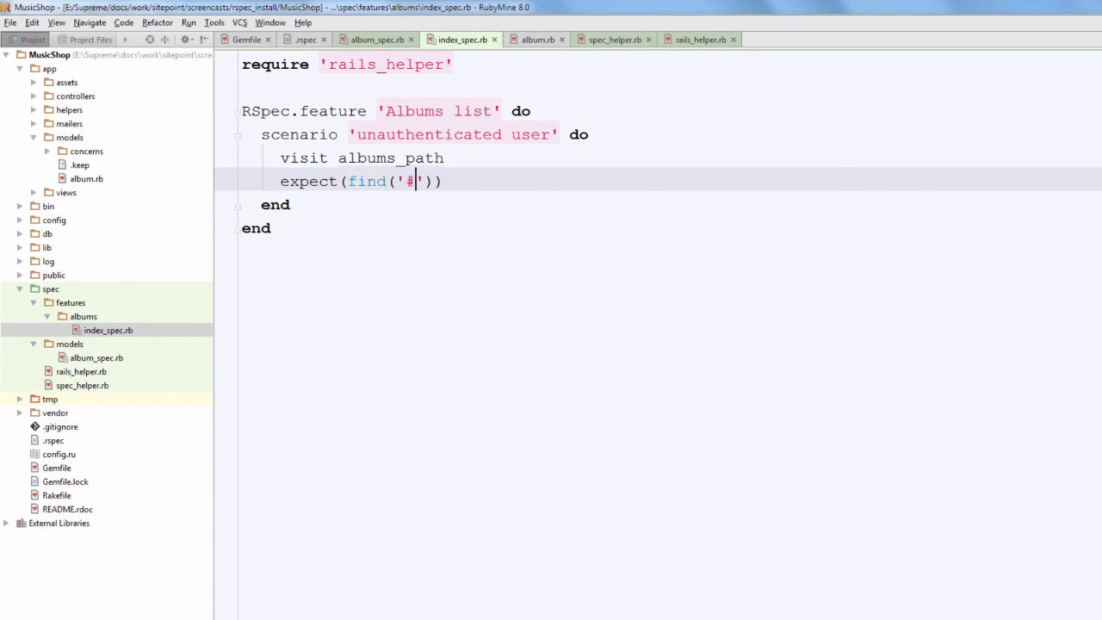
pyautogui.write('content h1')
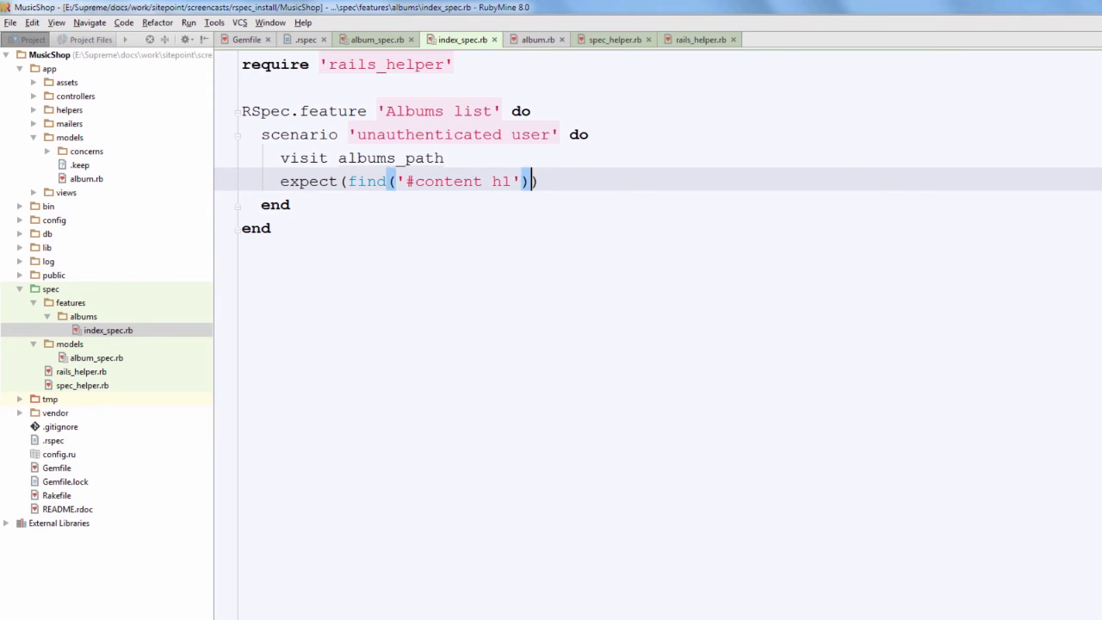
# - Expect the h1 to have_content('Albums') and wrap it in a within '#content' block
pyautogui.write('.to')
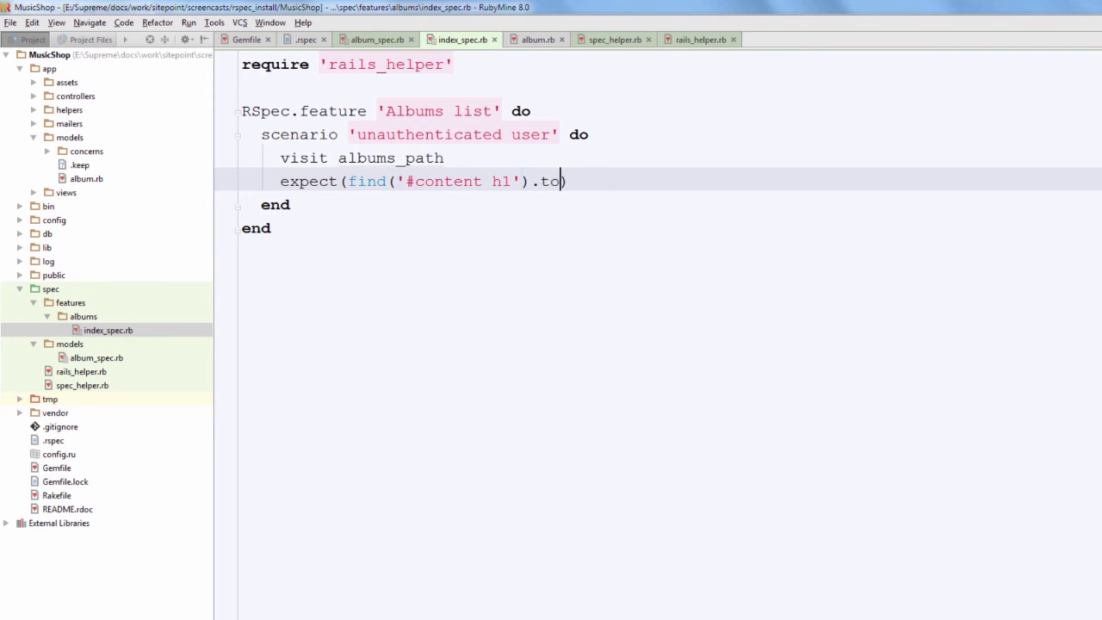
pyautogui.write('have_content')
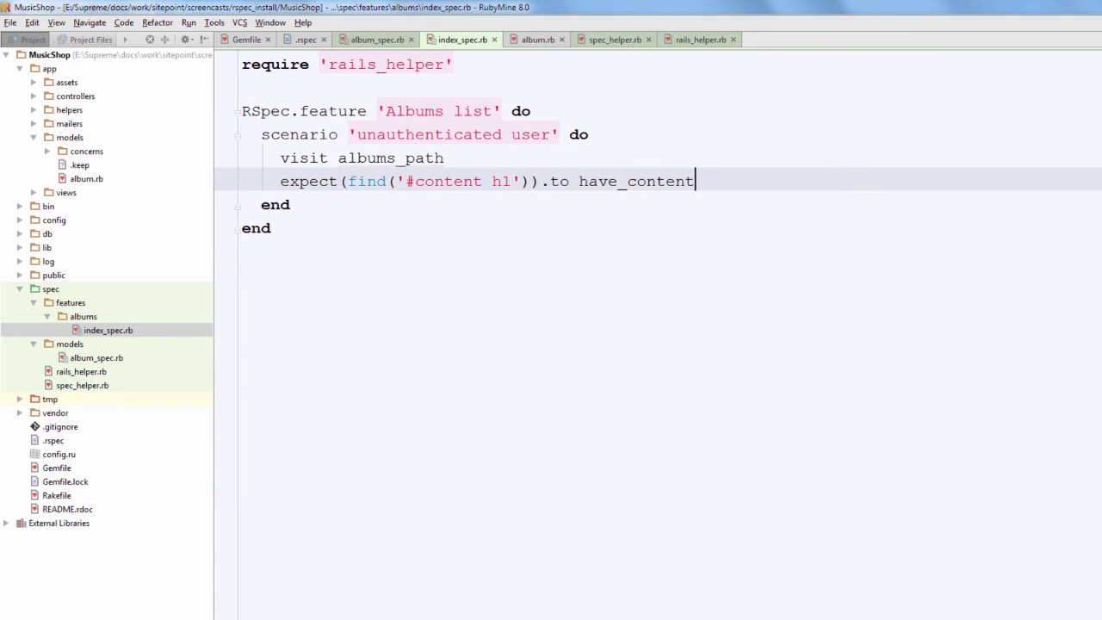
pyautogui.write("('Al')")
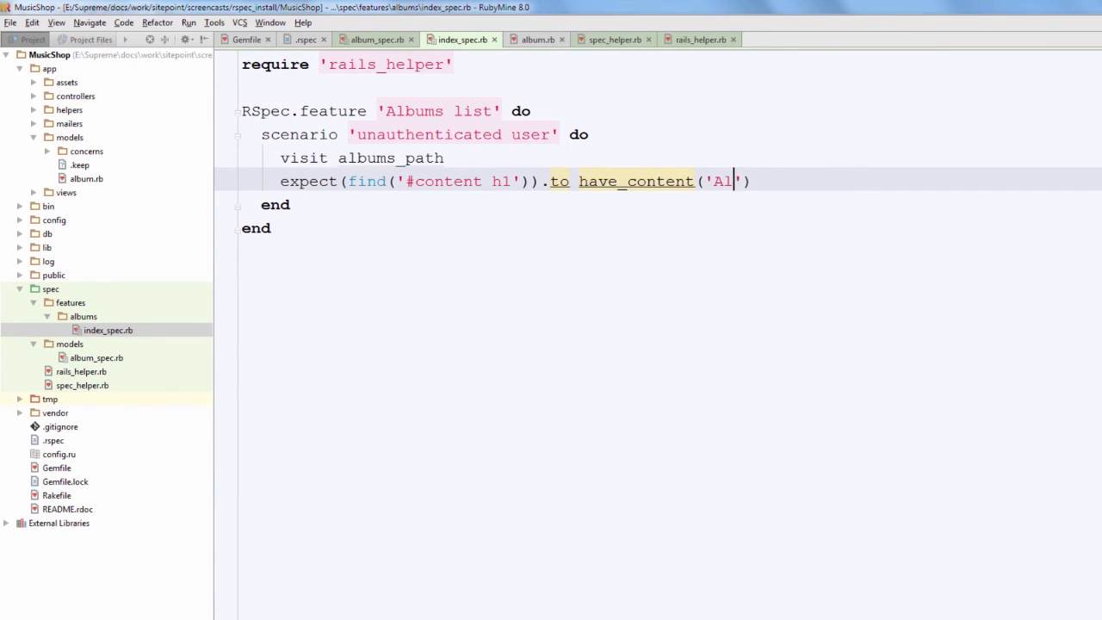
pyautogui.write('bums')
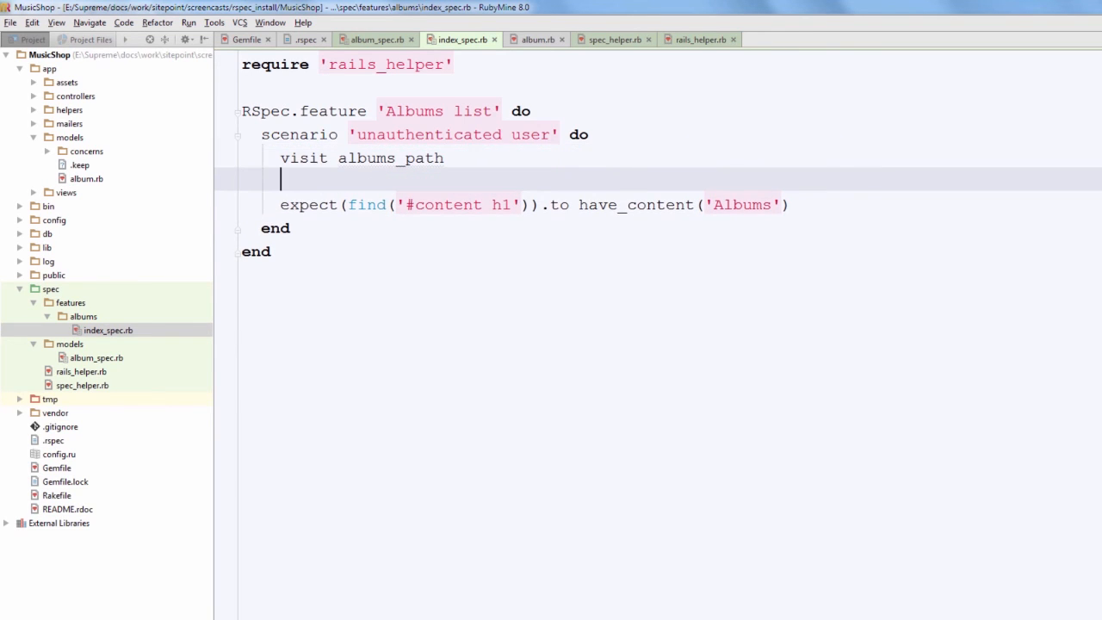
pyautogui.write("within '#content' do")
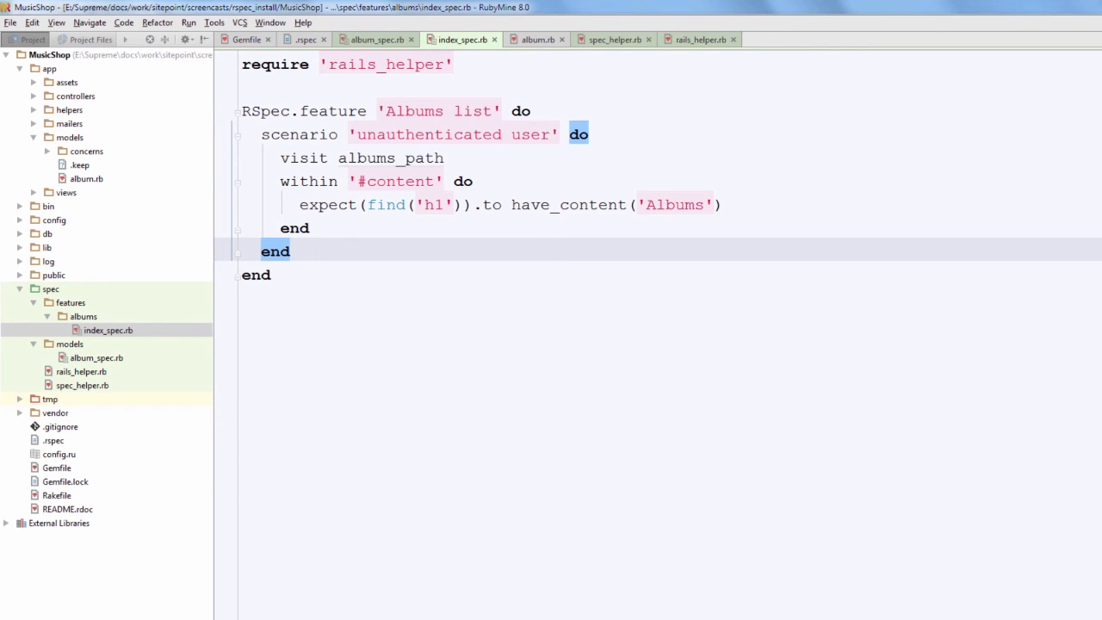
# - Create albums_controller.rb in the controllers folder with an index action
pyautogui.rightClick(76, 97)
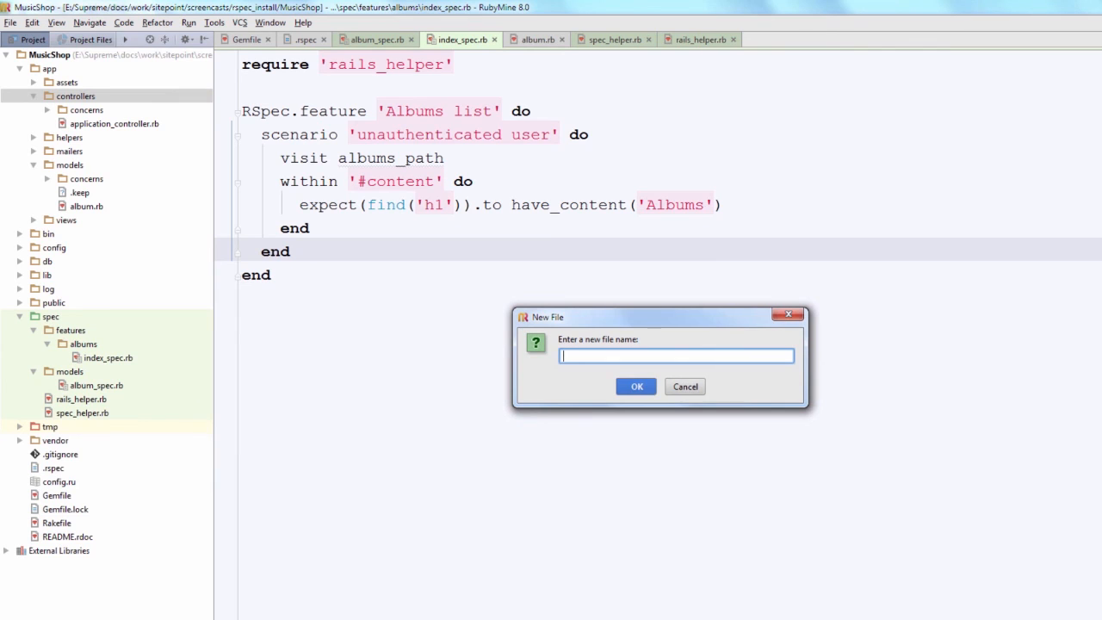
pyautogui.write('albums_con')
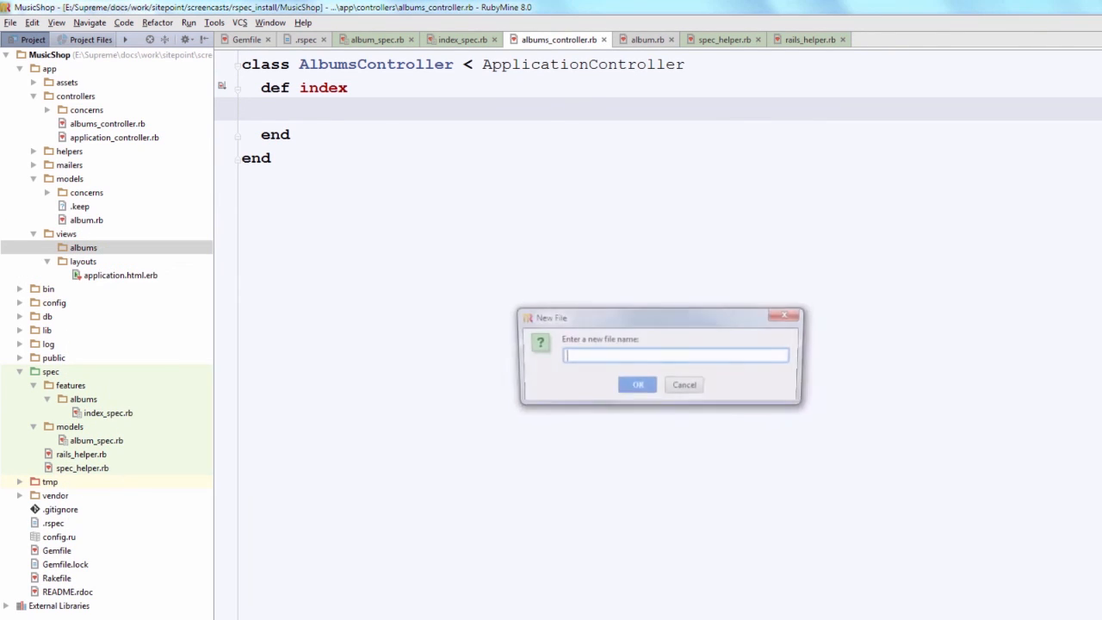
# - Add views/albums/index.html.erb and wrap the layout's yield in a div id="content" with a utf-8 meta tag
pyautogui.write('index.html')
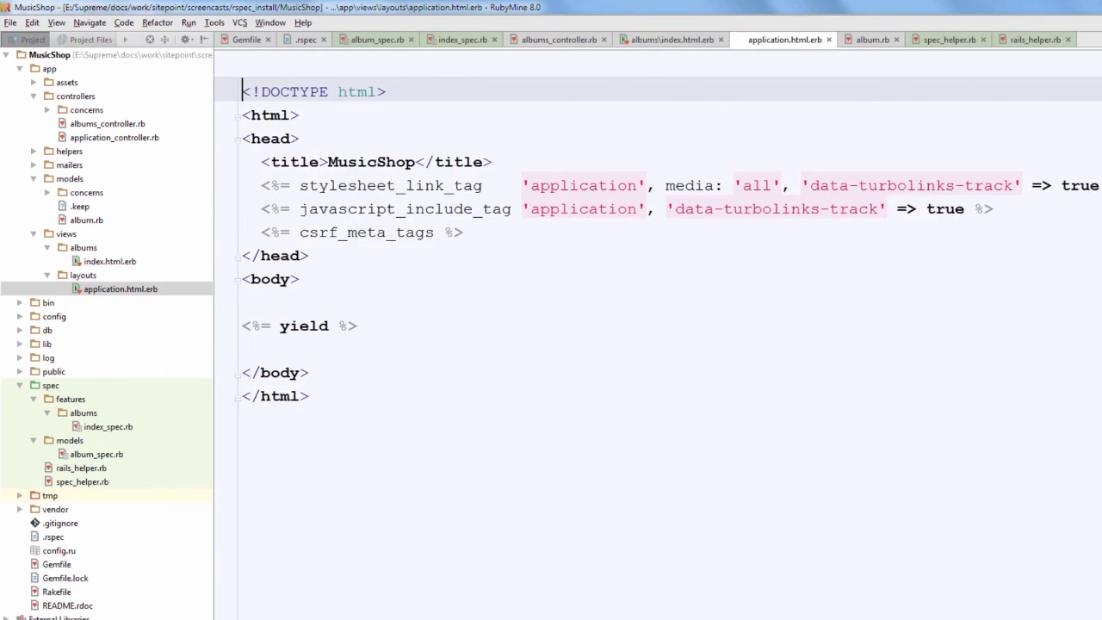
pyautogui.write('<eta')
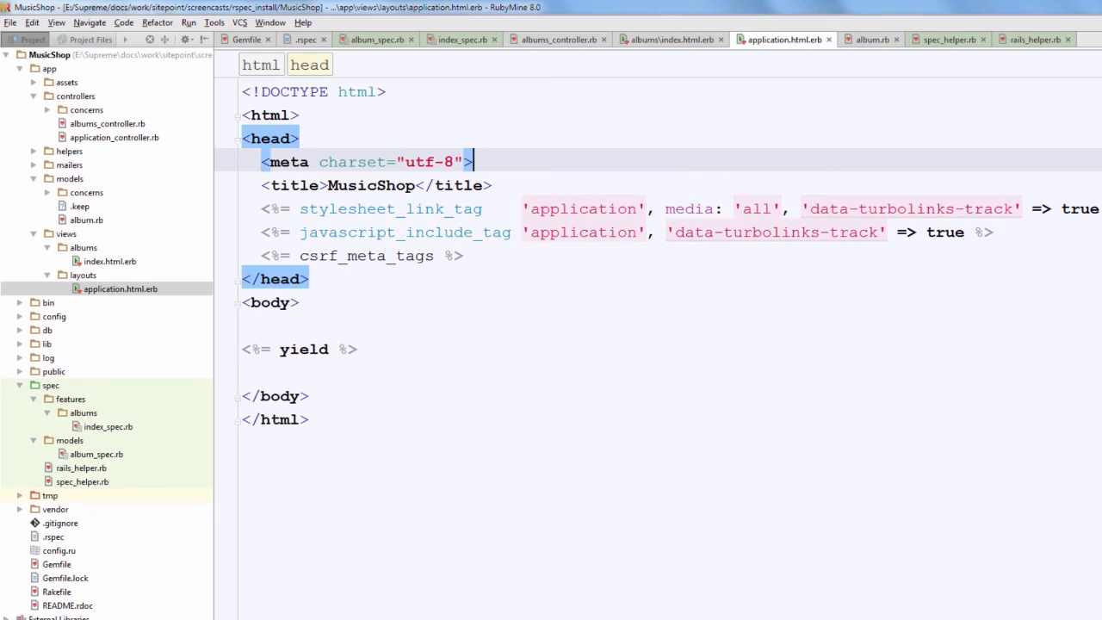
pyautogui.write('<div')
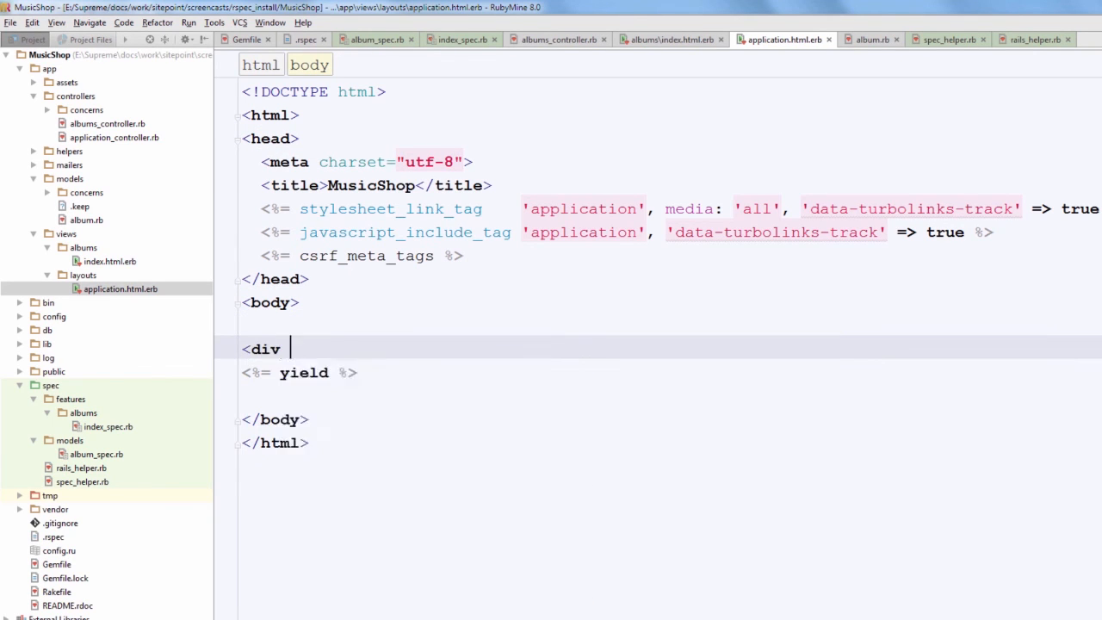
pyautogui.write('id="content">')
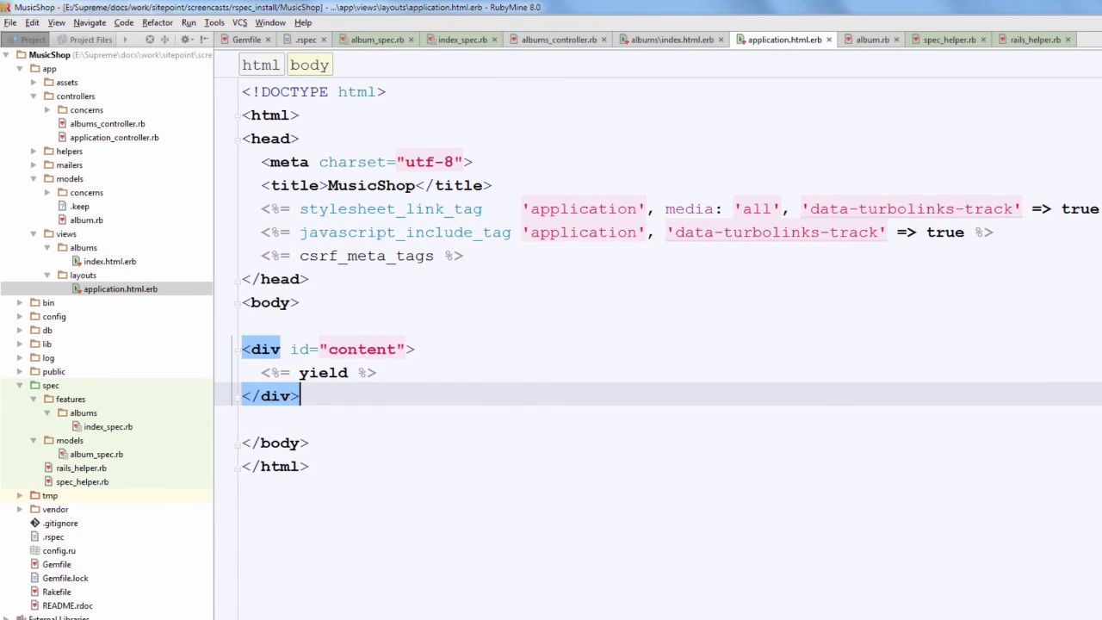
pyautogui.click(54, 317)
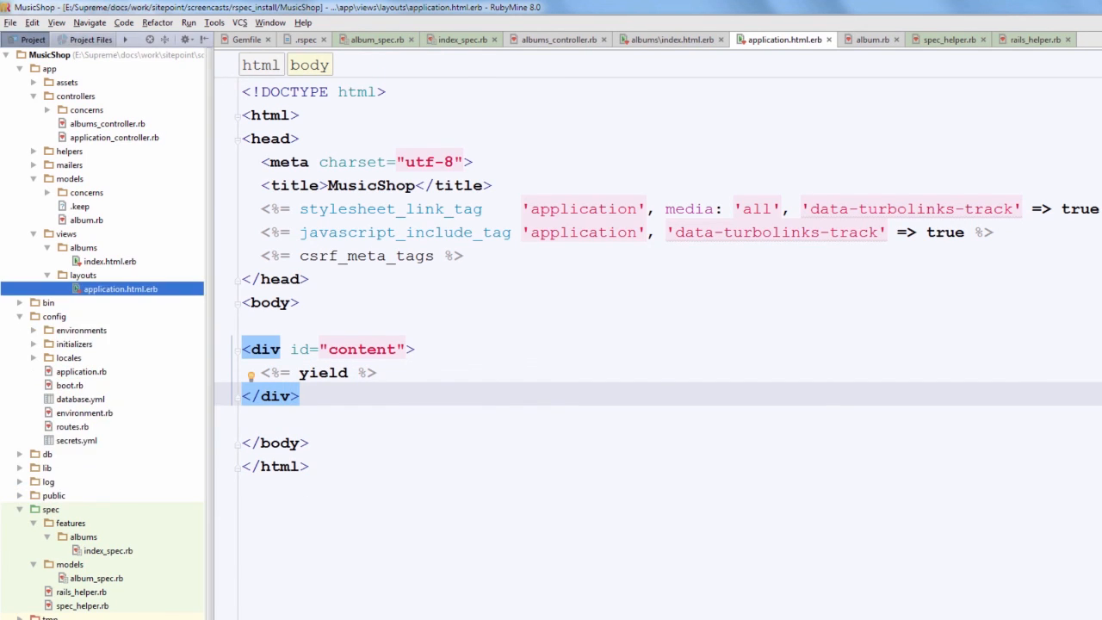
# - In routes.rb, add resources :albums only: [:index] and root to: 'albums#index'
pyautogui.click(868, 40)
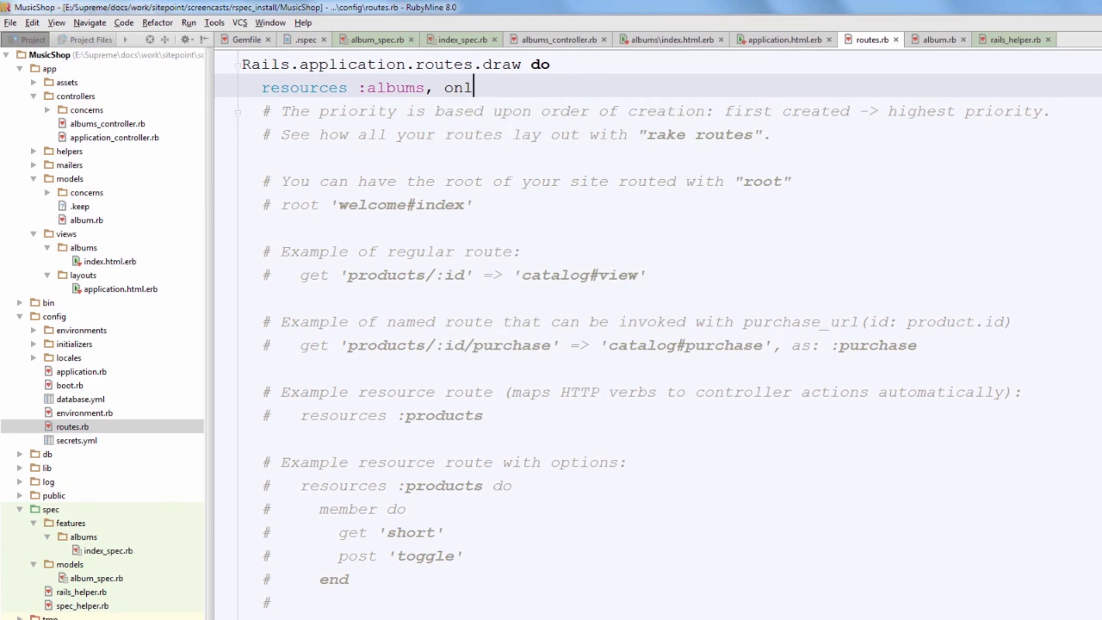
pyautogui.write('y: [:index')
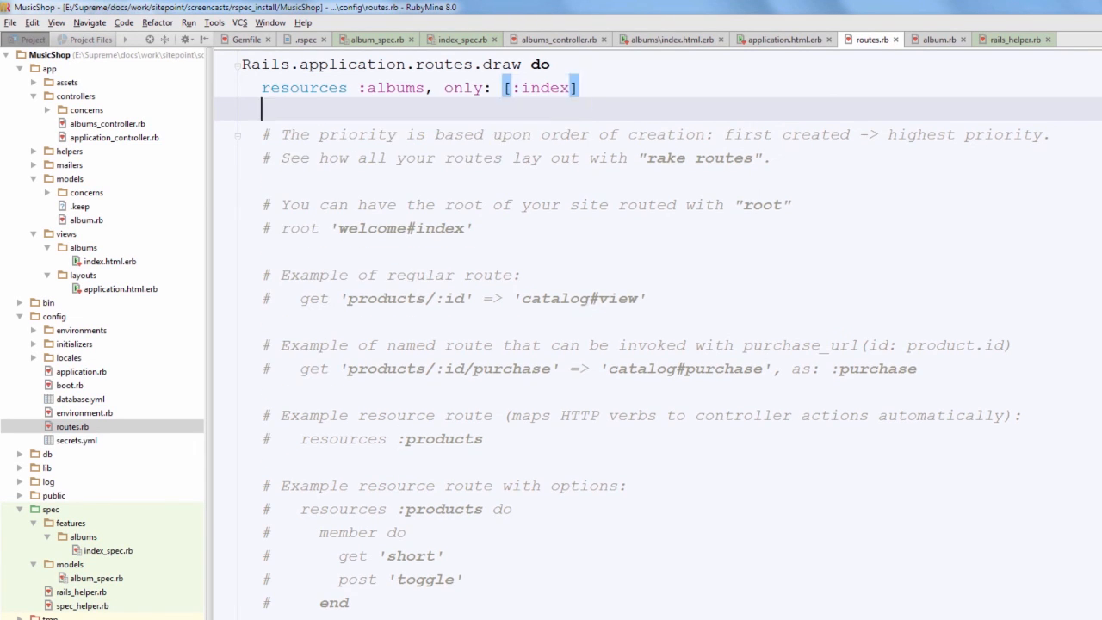
pyautogui.write('root to:')
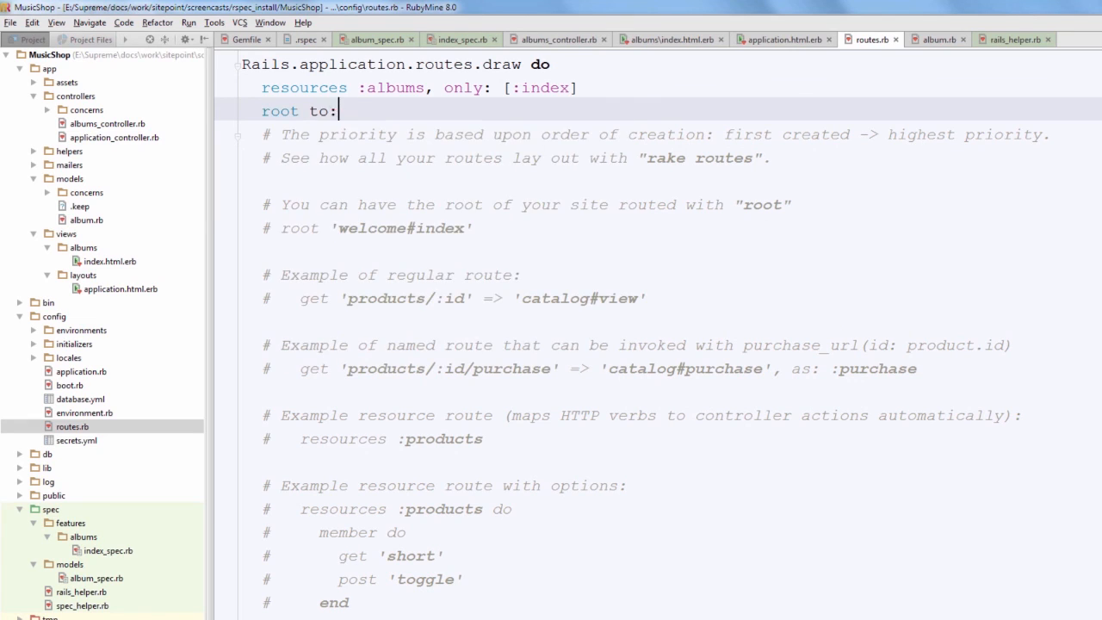
pyautogui.write("'albums#index'")
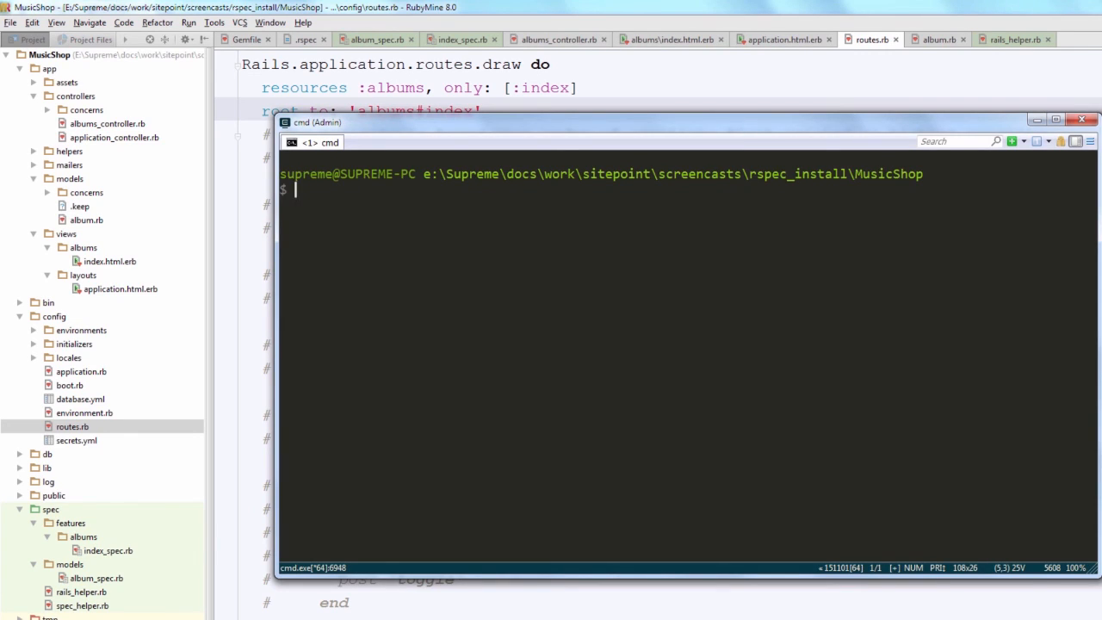
# - Run rspec spec\features\albums\index_spec.rb in cmd and return to routes.rb in RubyMine
pyautogui.write('rspec spec\\features\\albums\\index_spec.rb')
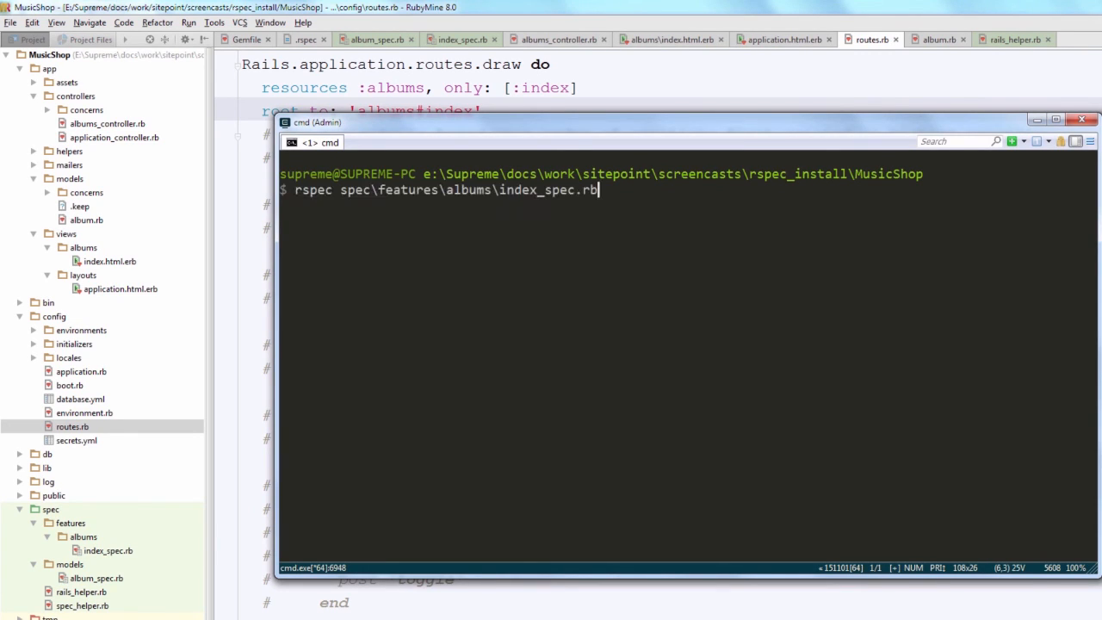
pyautogui.press('enter')
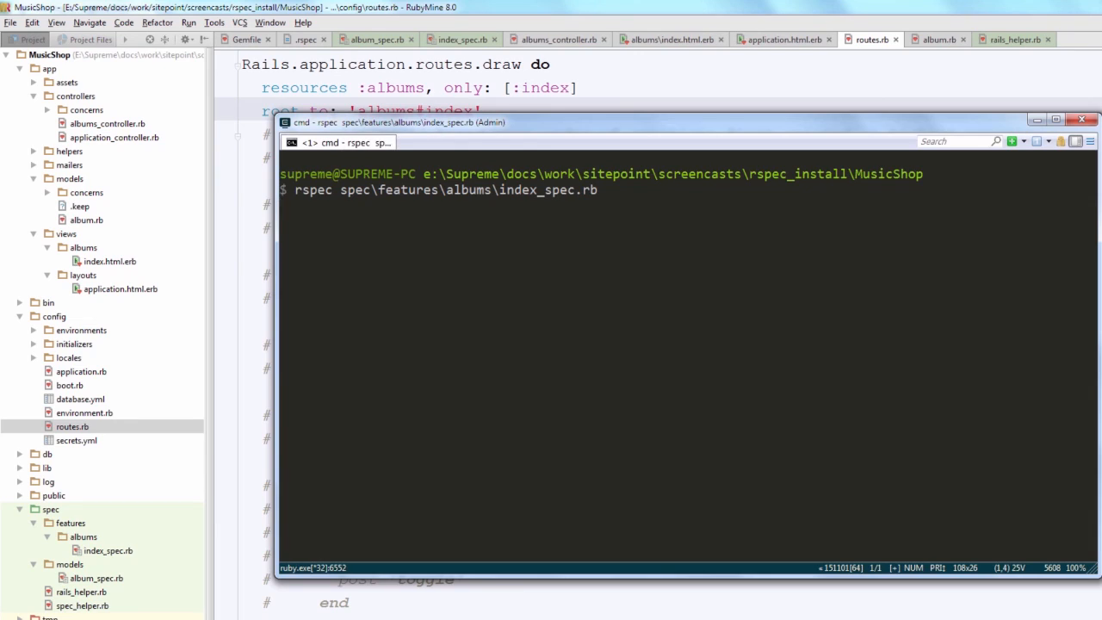
pyautogui.press('enter')
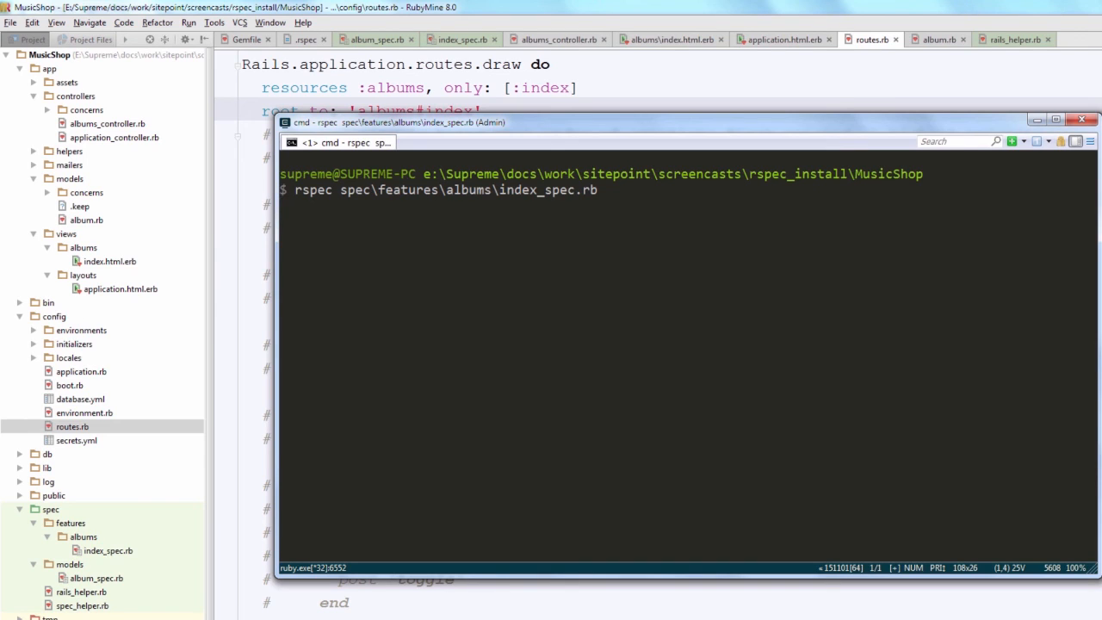
pyautogui.press('enter')
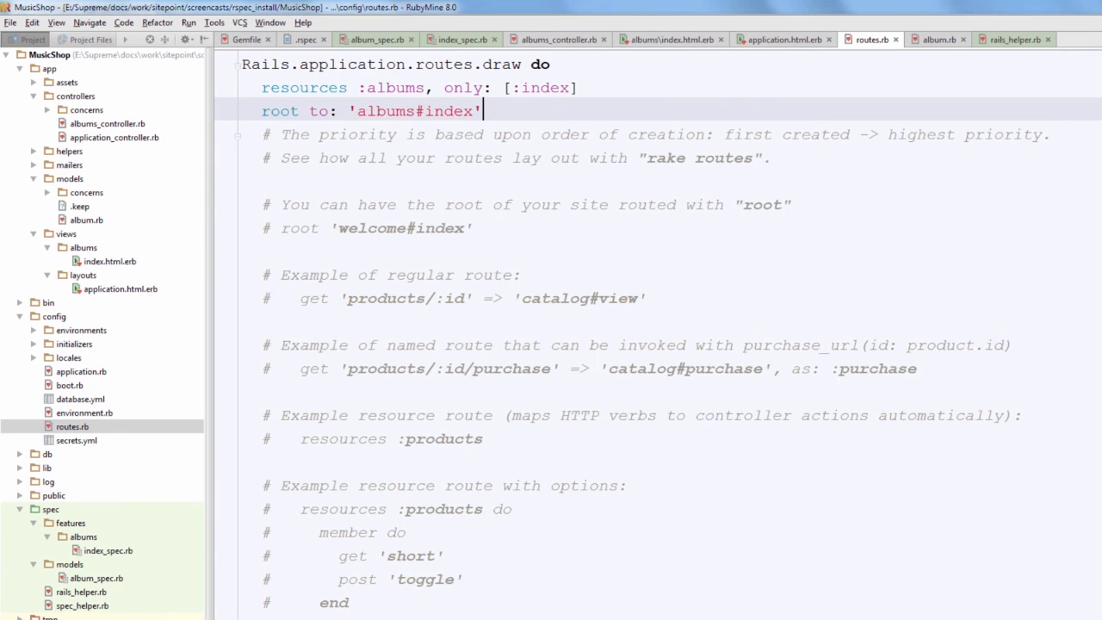
# - Change the albums index view h1 to 'something' and return to index_spec.rb
pyautogui.click(668, 40)
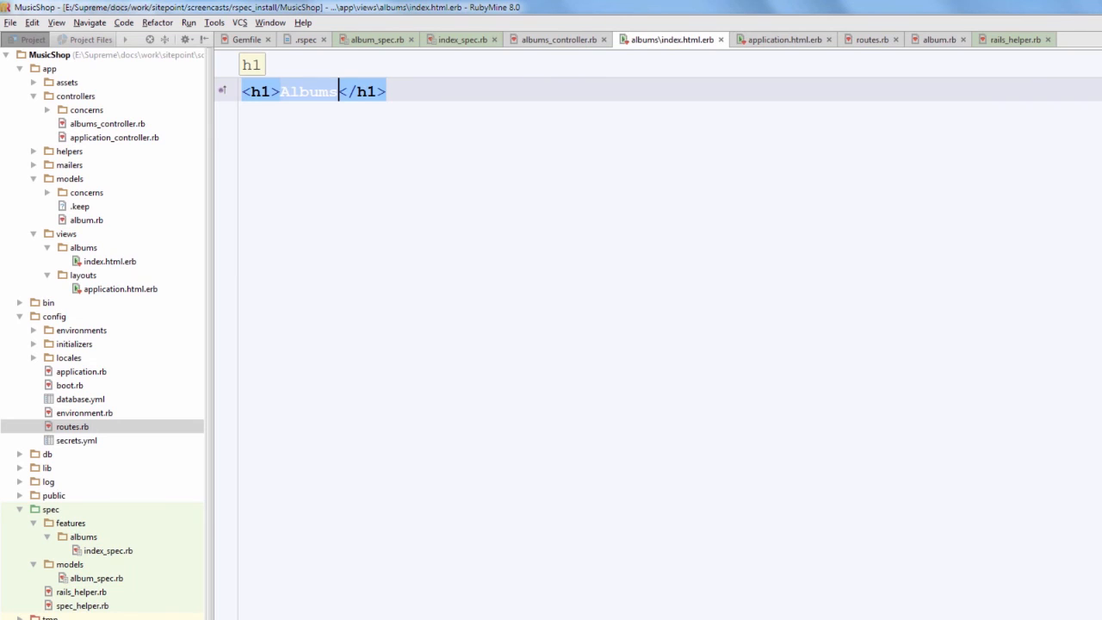
pyautogui.write('something')
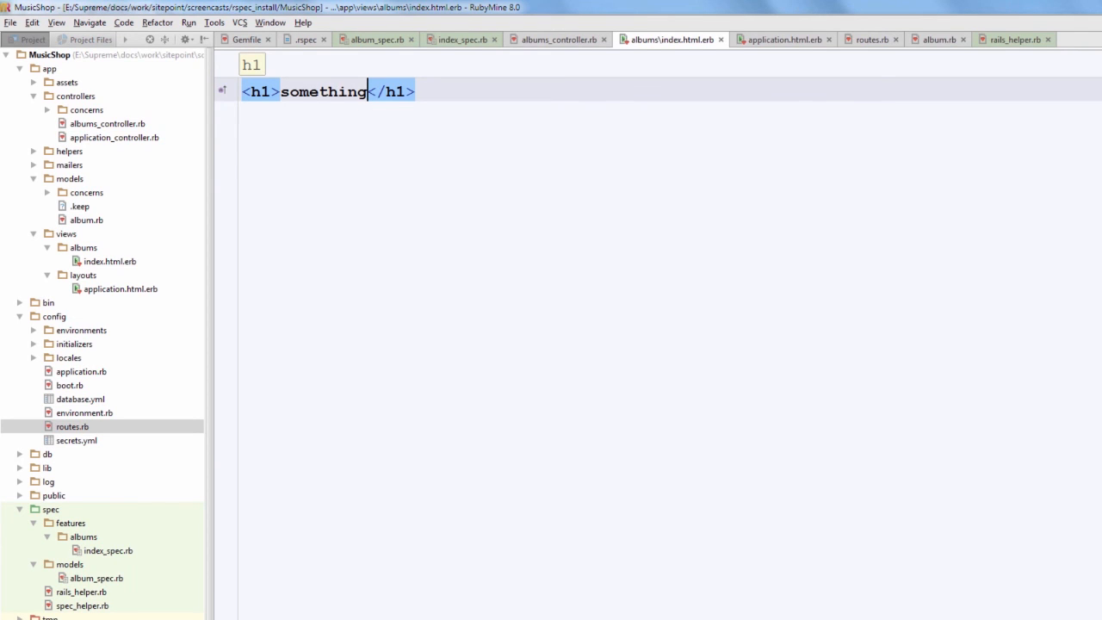
pyautogui.click(461, 39)
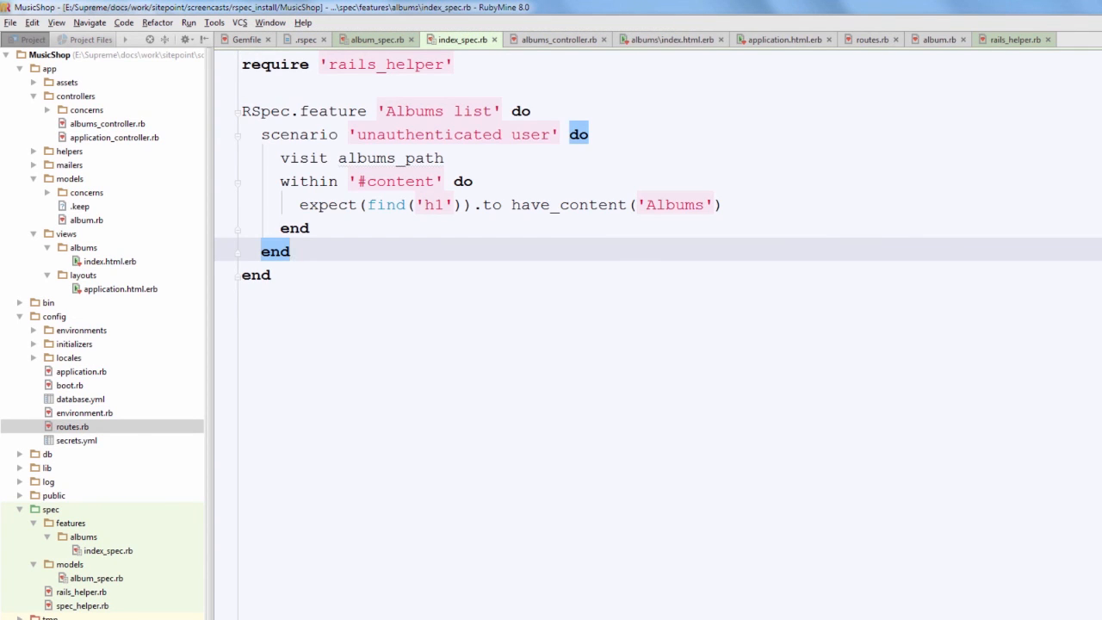